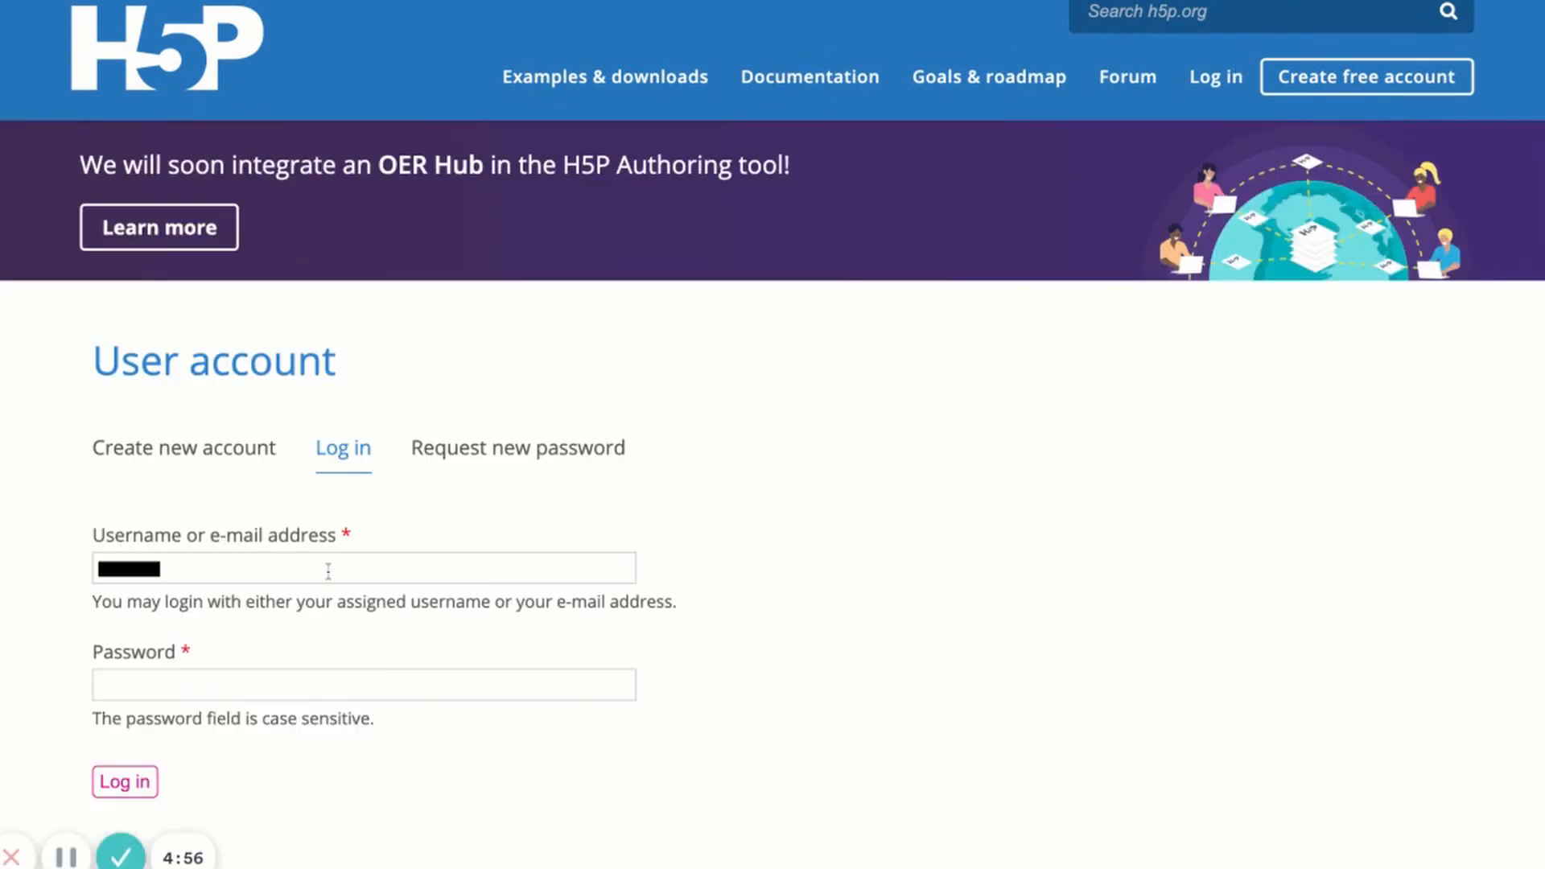
# Enter the account password on the H5P.org form and log in
pyautogui.click(363, 684)
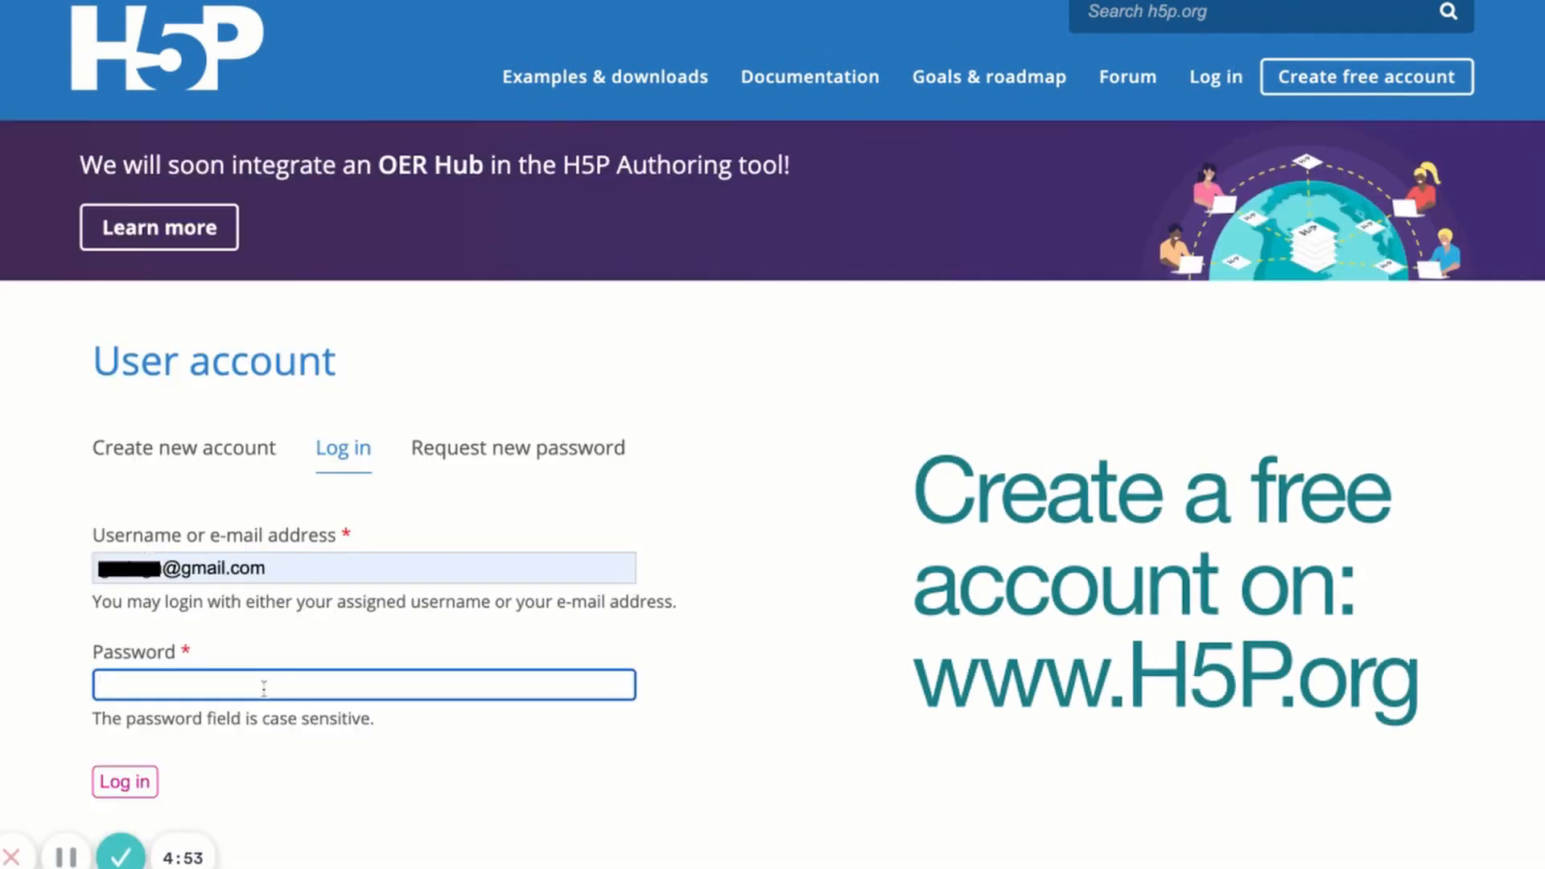
pyautogui.write('password')
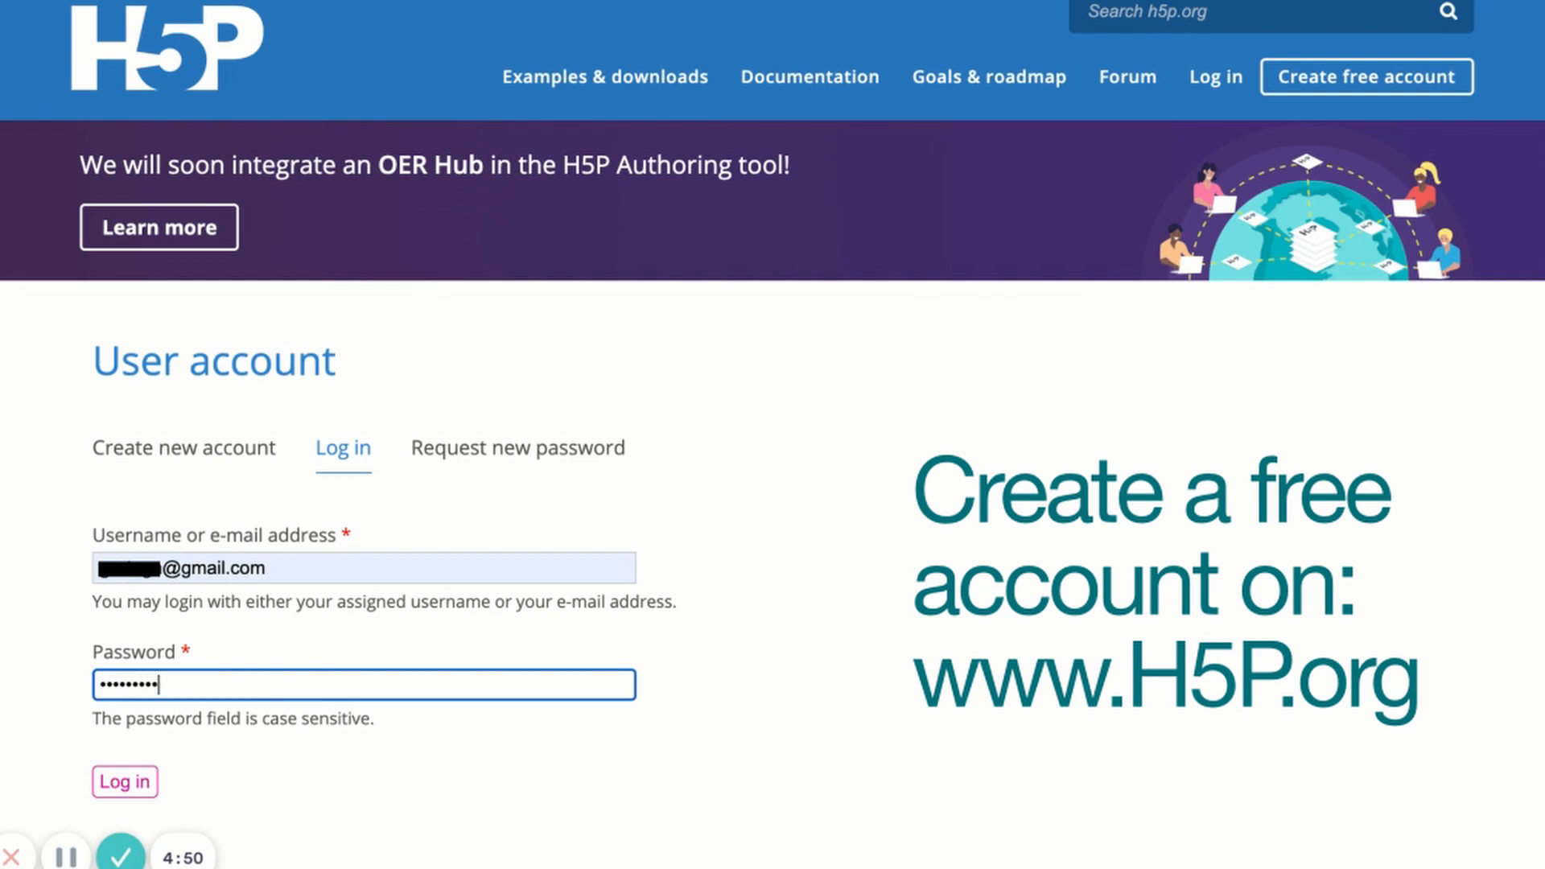
pyautogui.click(124, 782)
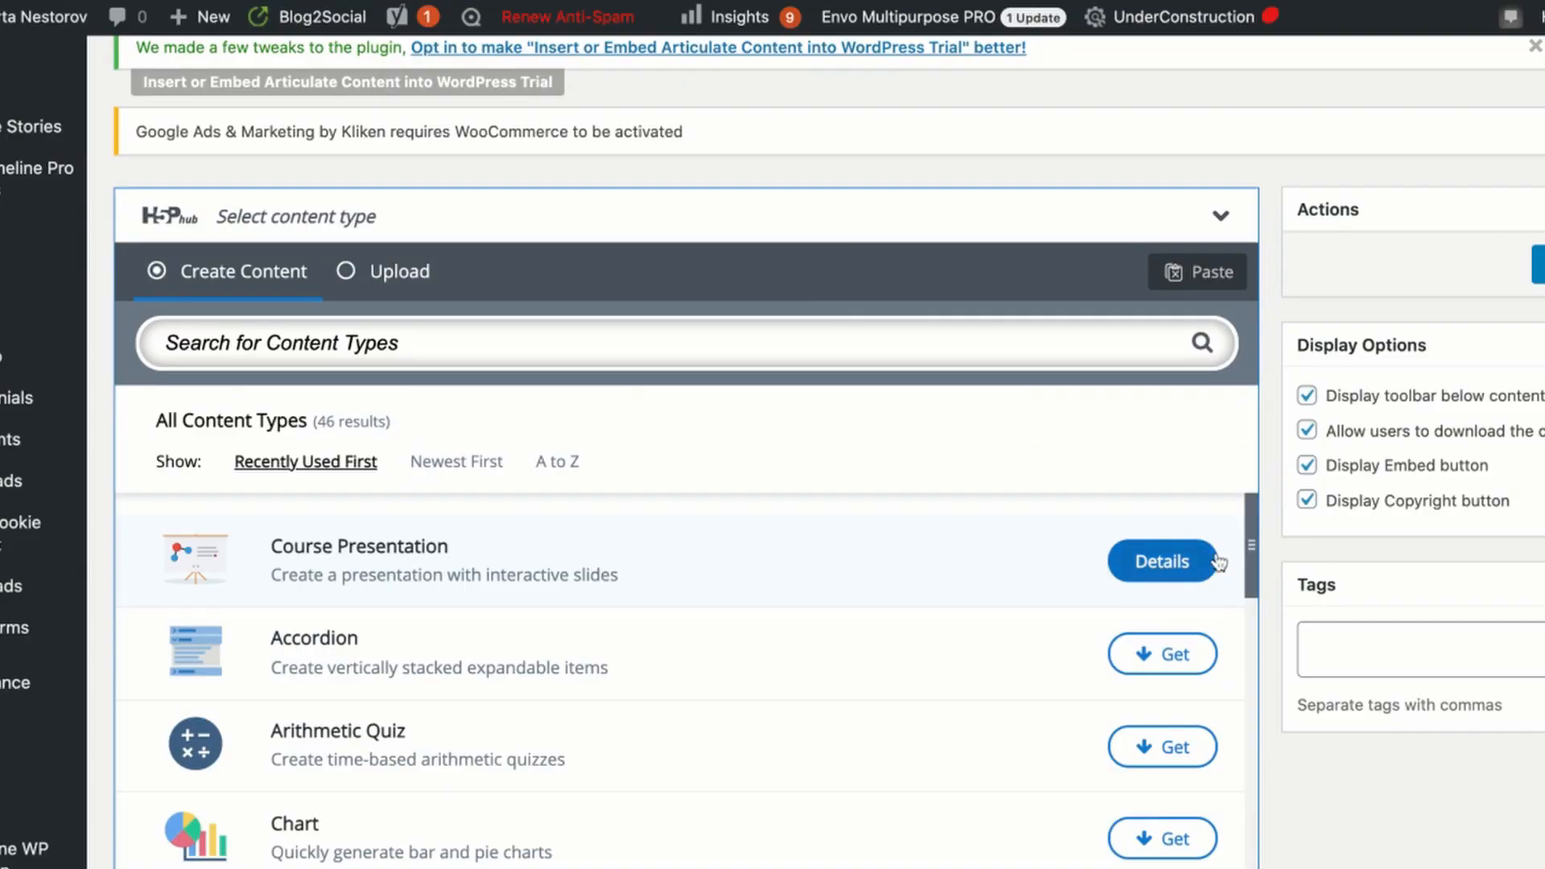
# Browse the content-type list and pick Course Presentation
pyautogui.scroll(-3)
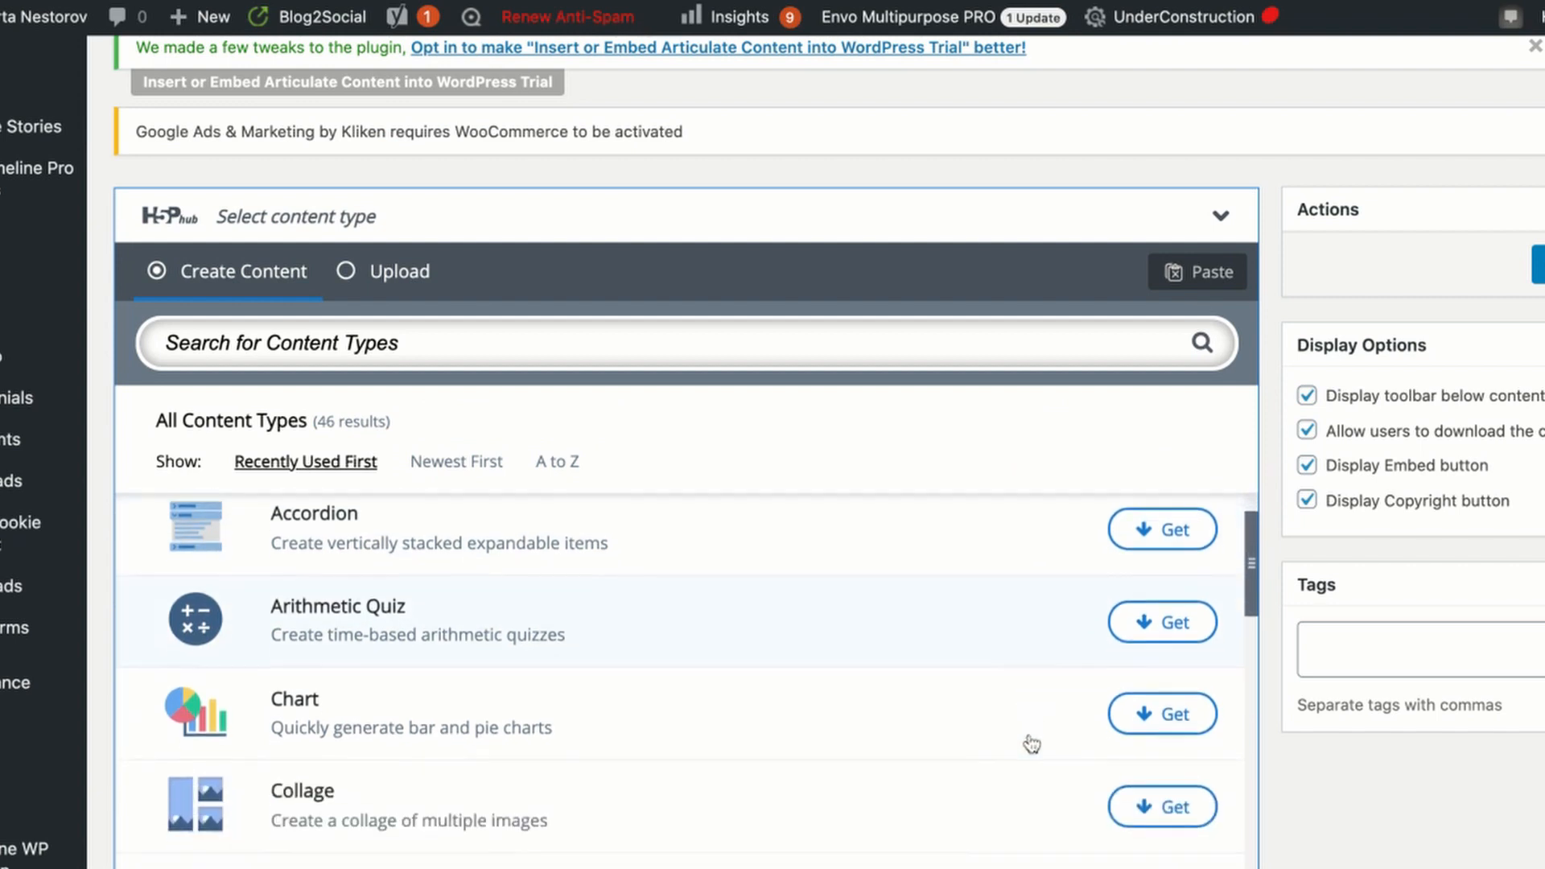
pyautogui.scroll(-3)
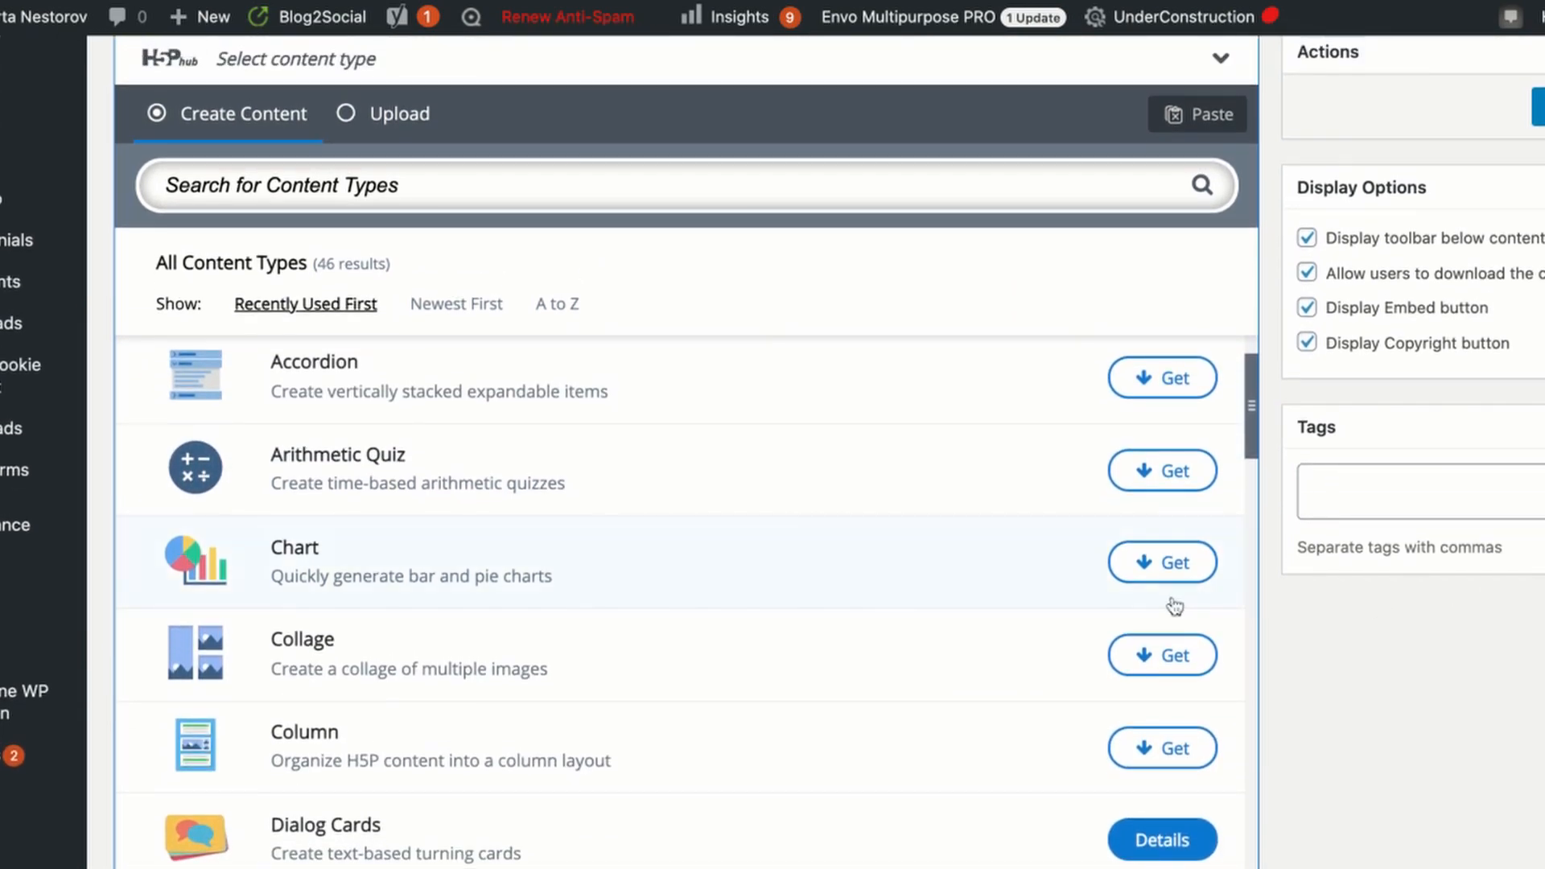
pyautogui.scroll(-3)
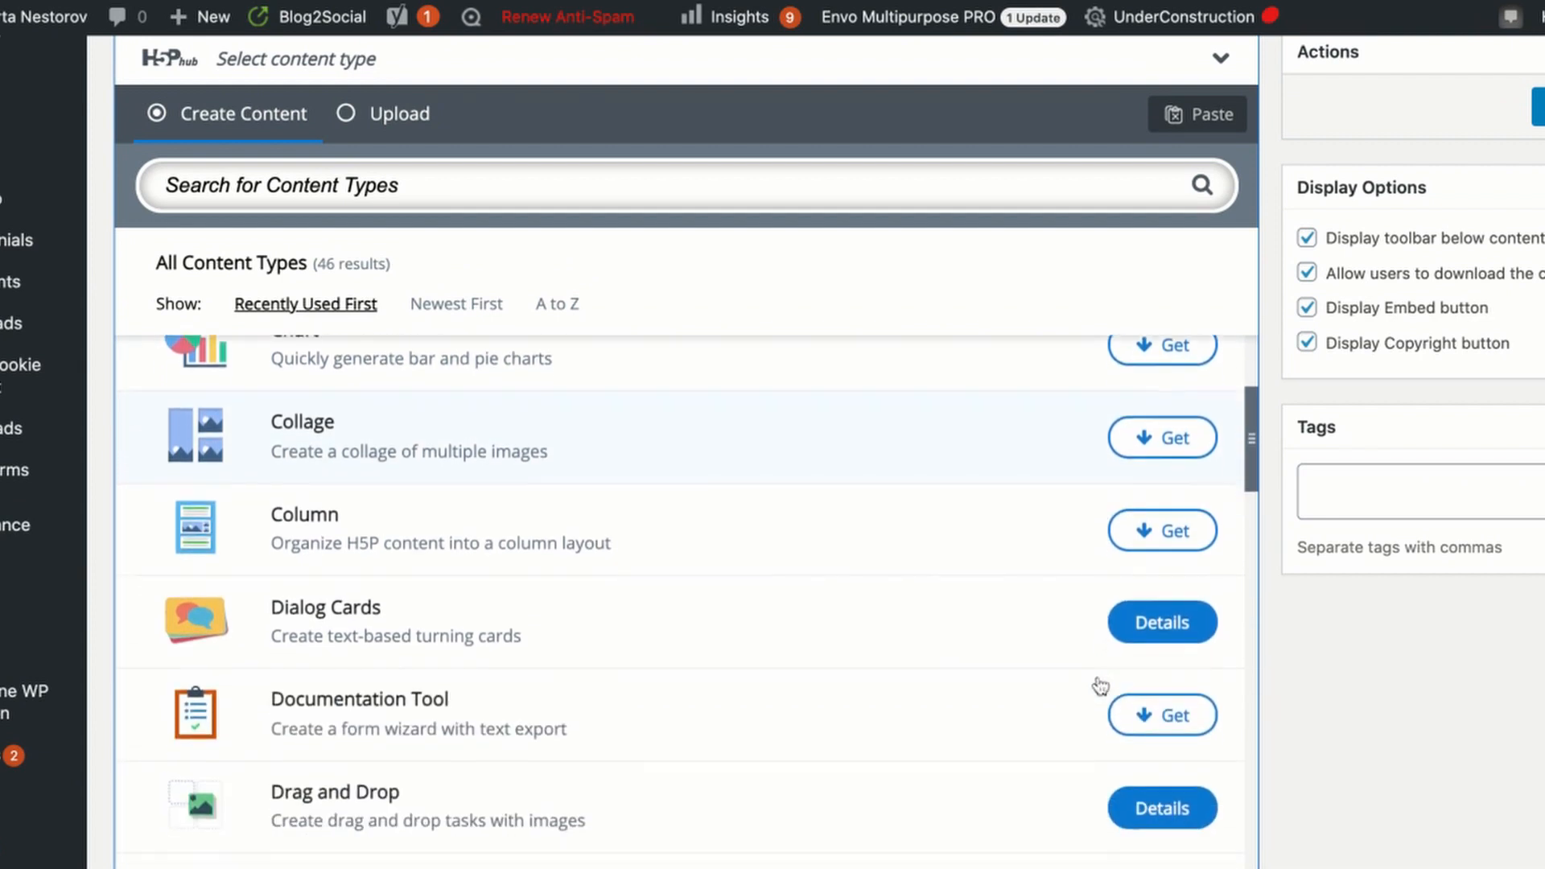
pyautogui.scroll(3)
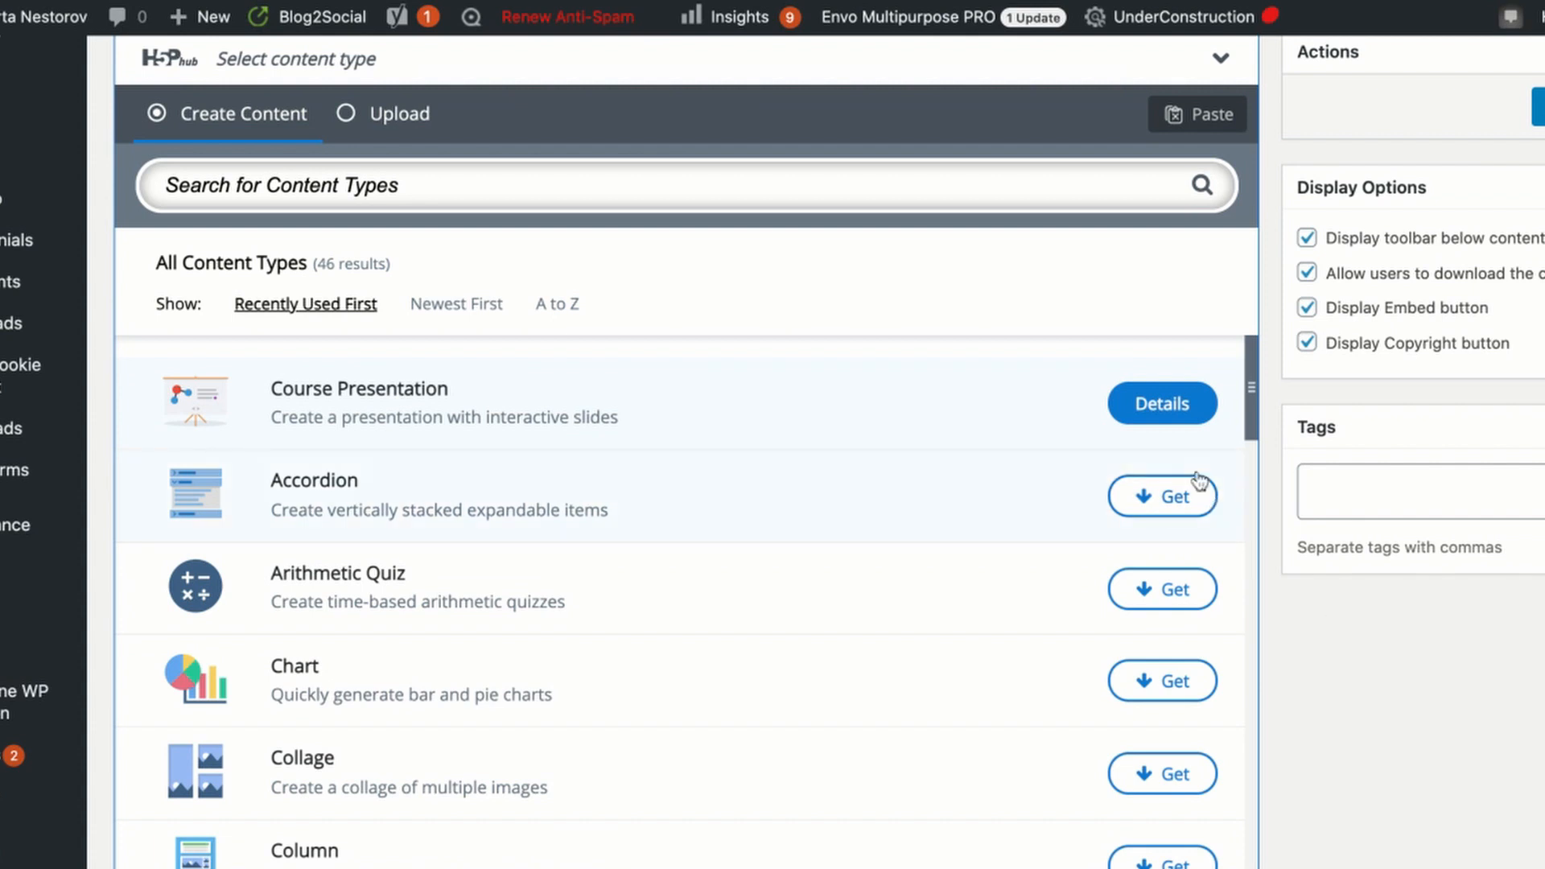
pyautogui.click(1162, 403)
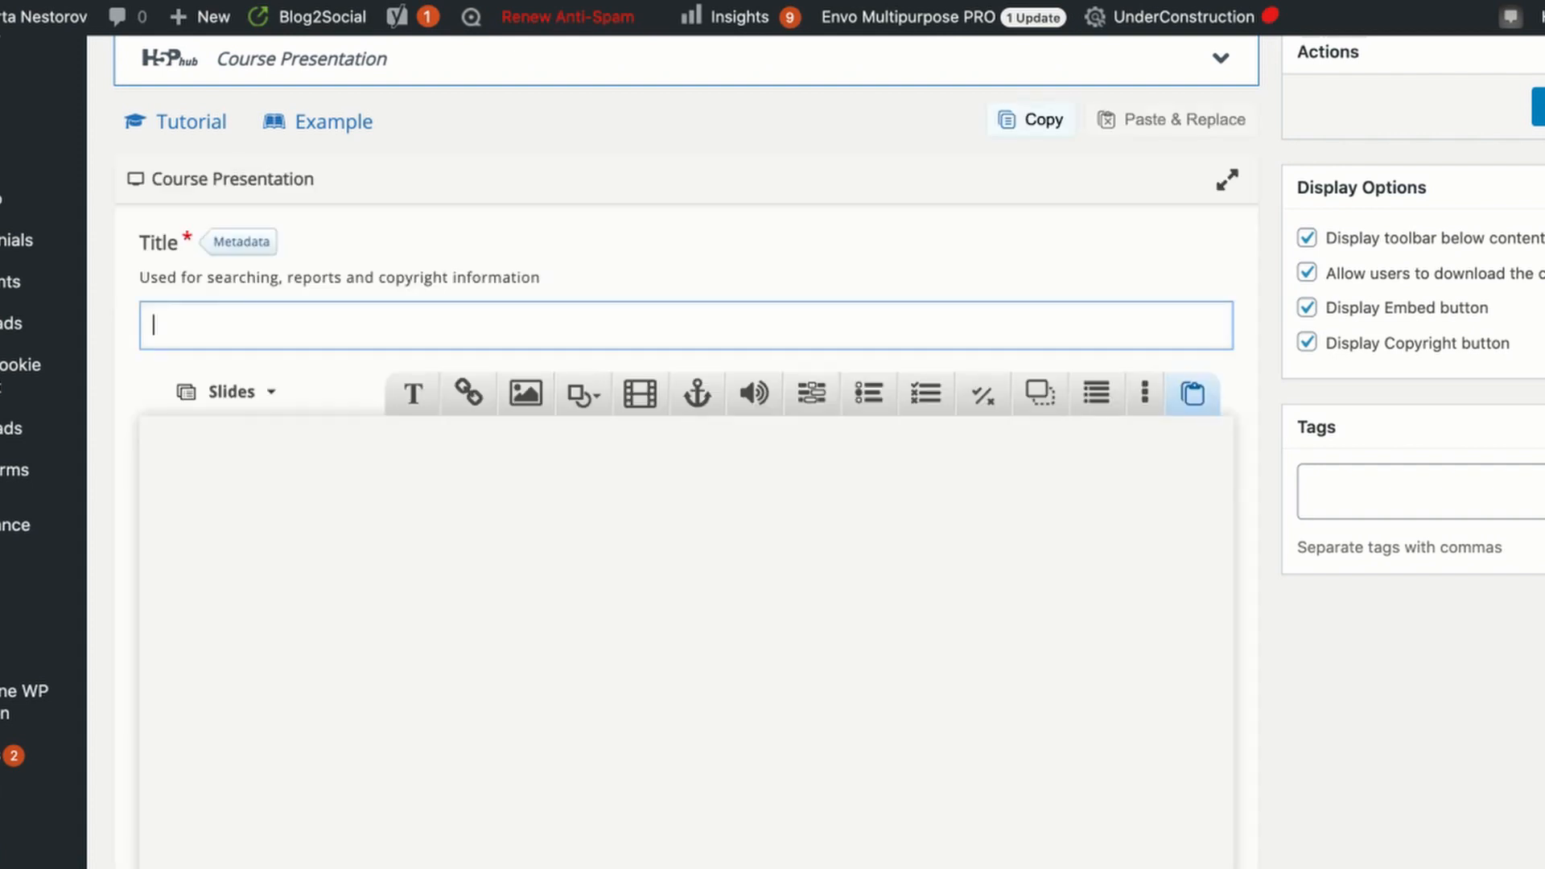
# Enter 'My presentation' as the title and move down to the slide editor
pyautogui.write('My pres')
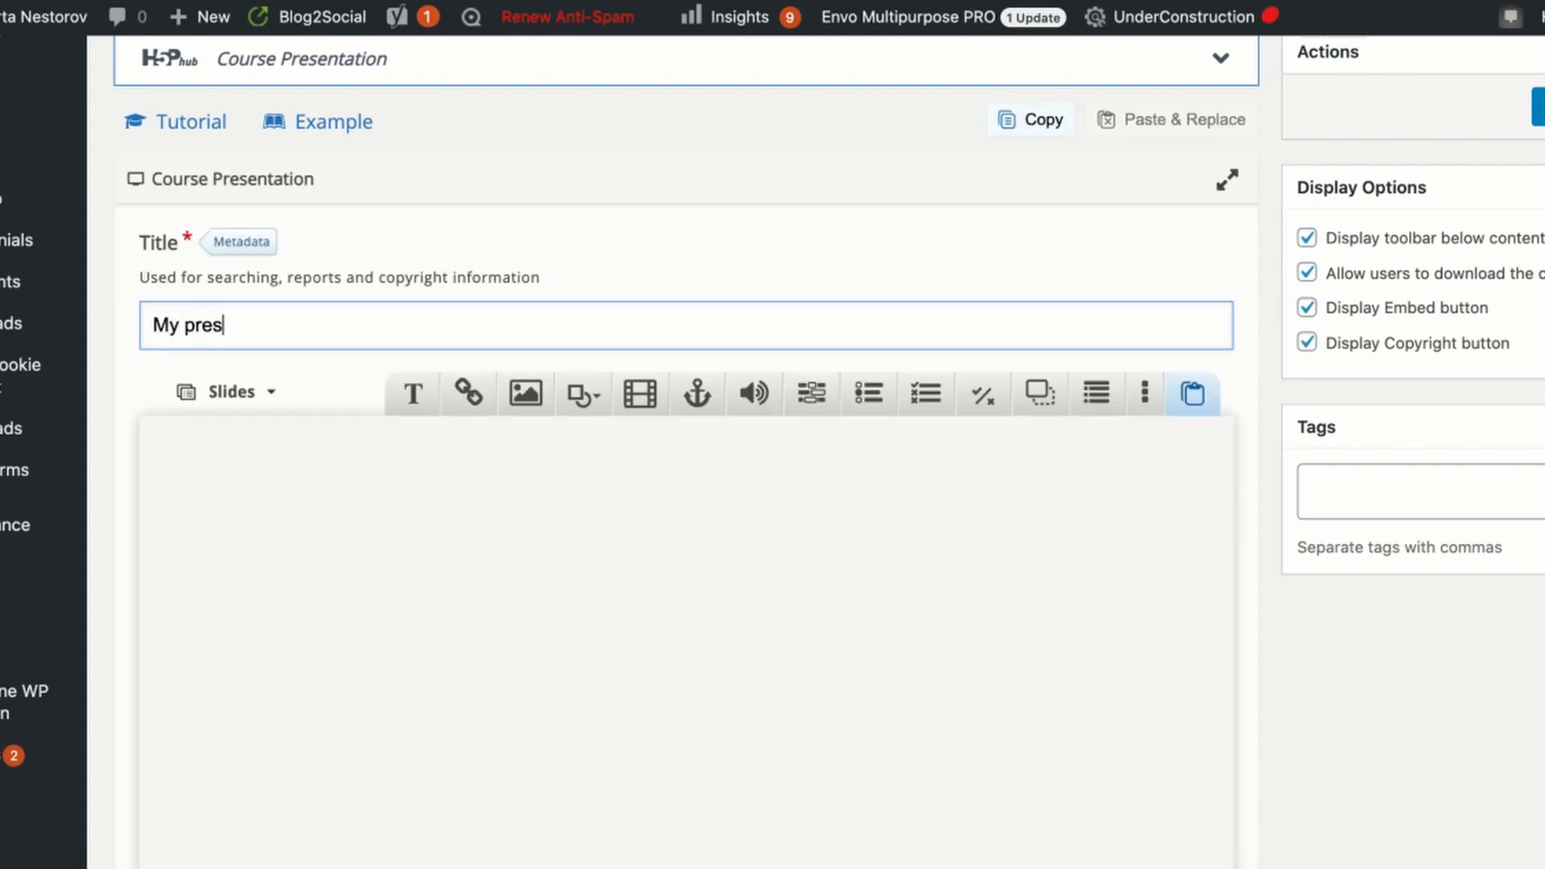
pyautogui.write('entation')
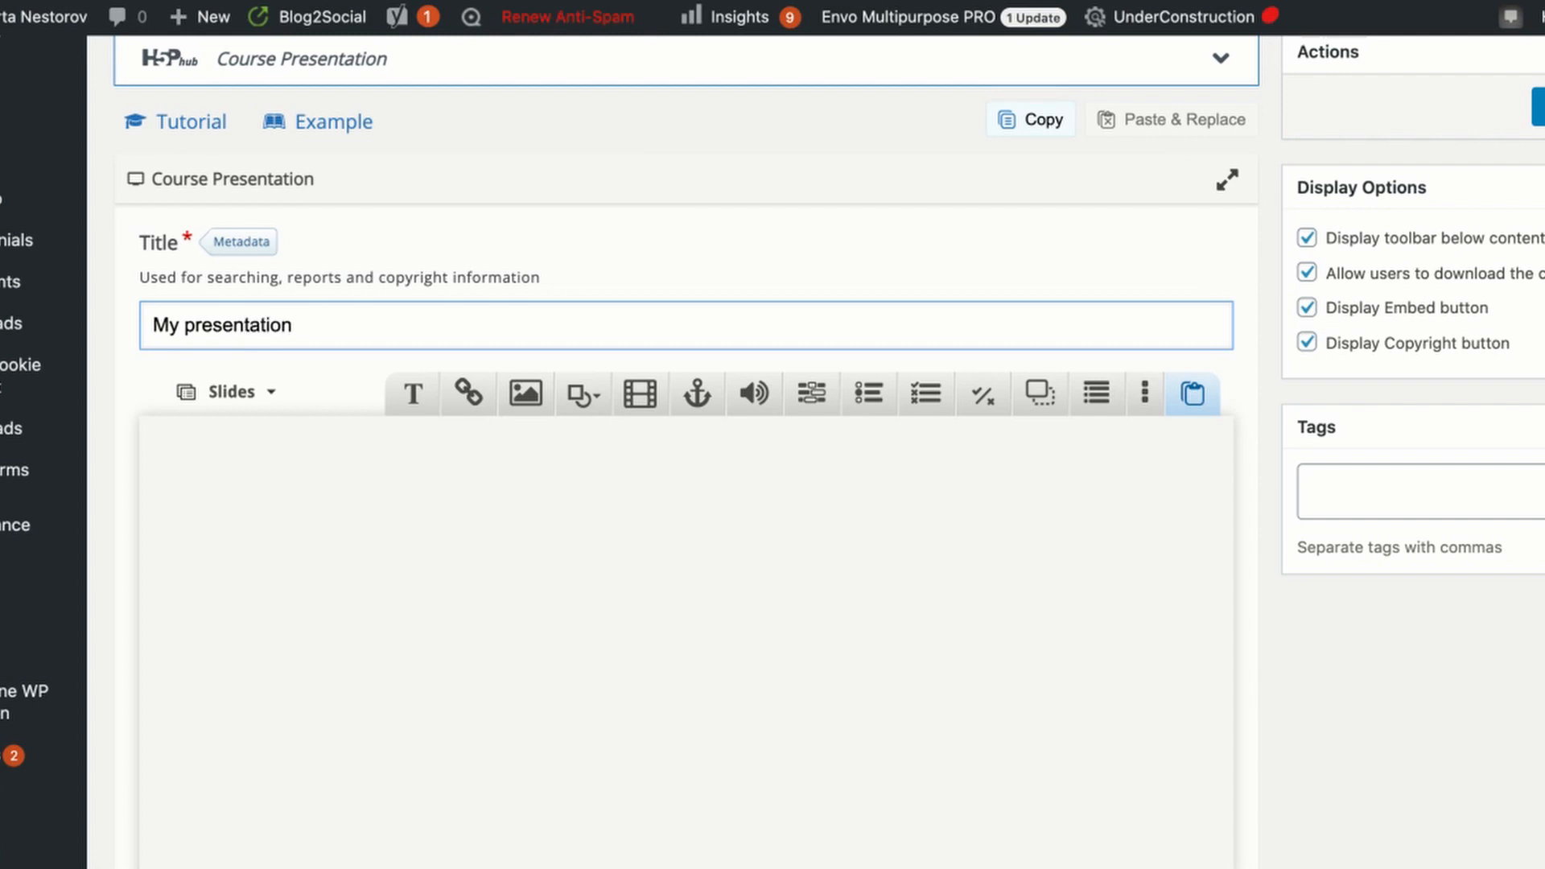
pyautogui.scroll(-3)
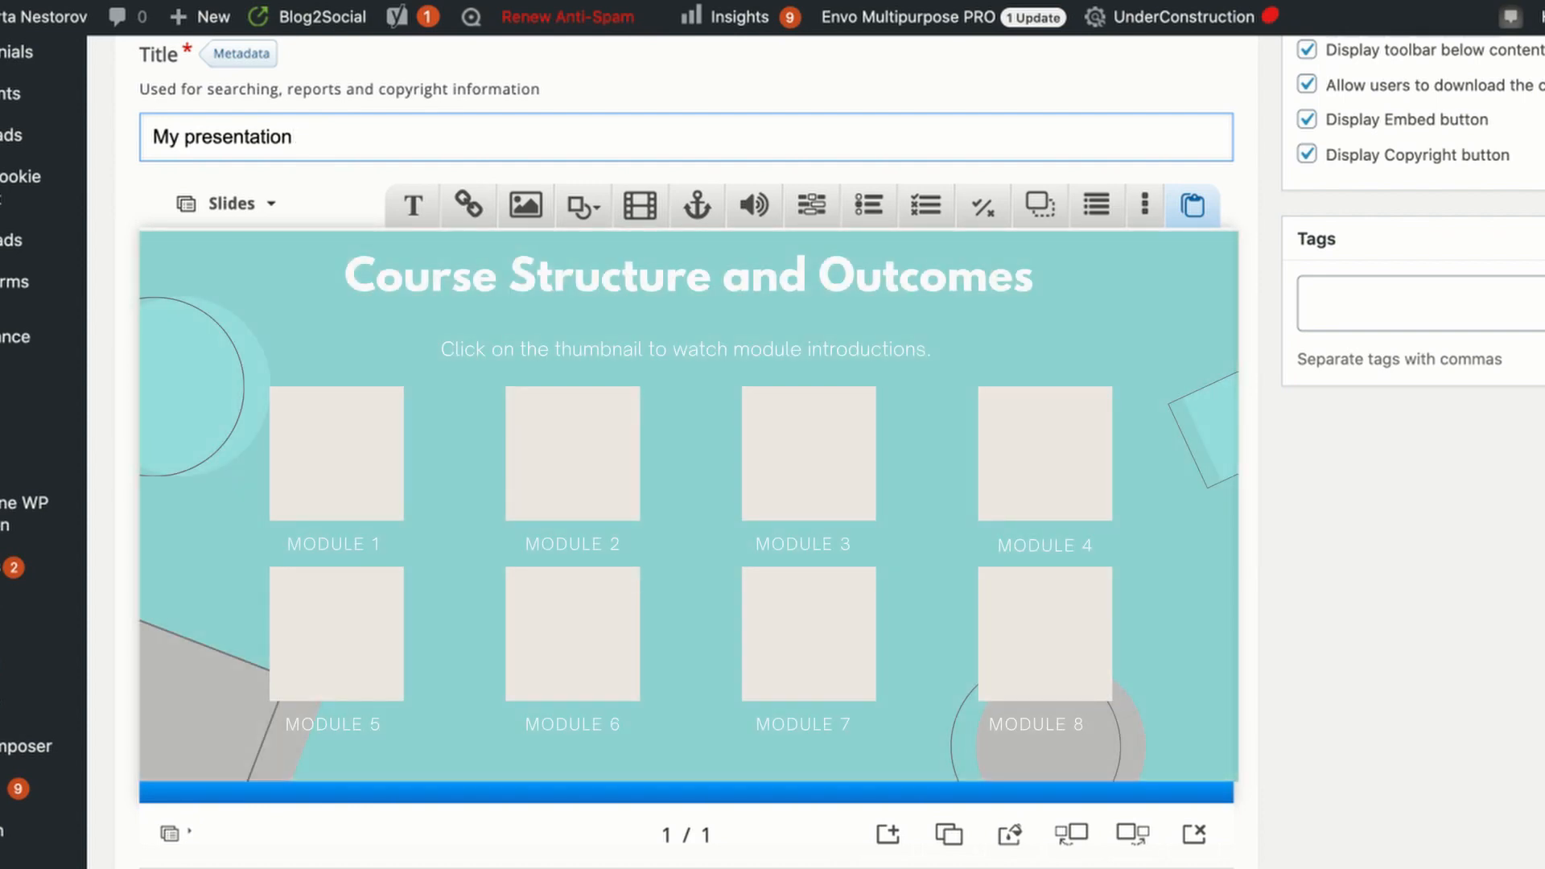
pyautogui.click(1008, 830)
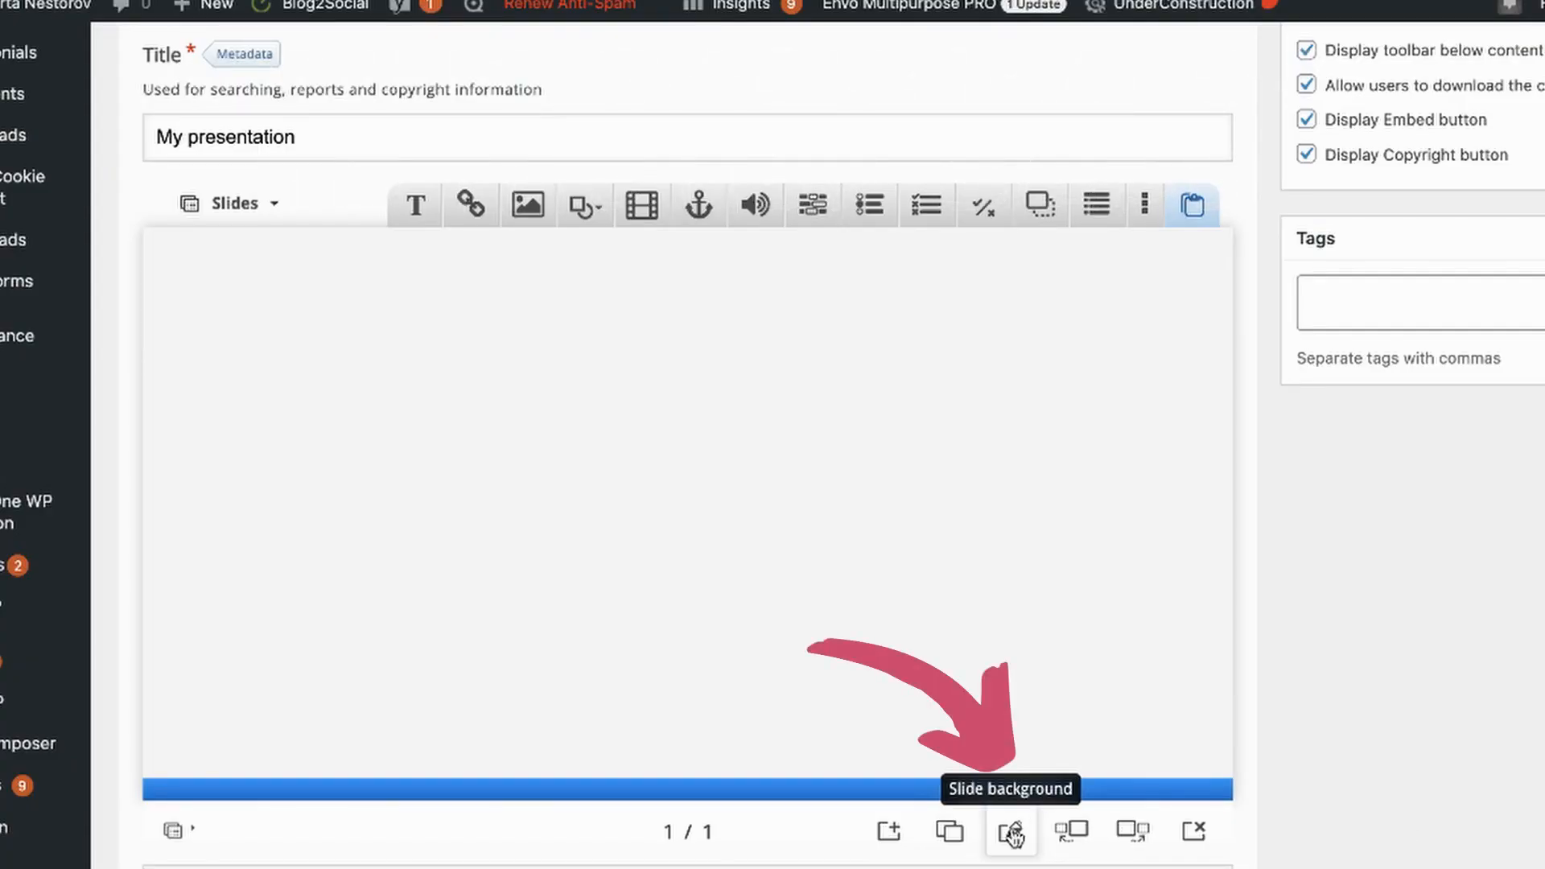
# Make the 'Our team' image this slide's background, then close the background settings
pyautogui.click(1009, 829)
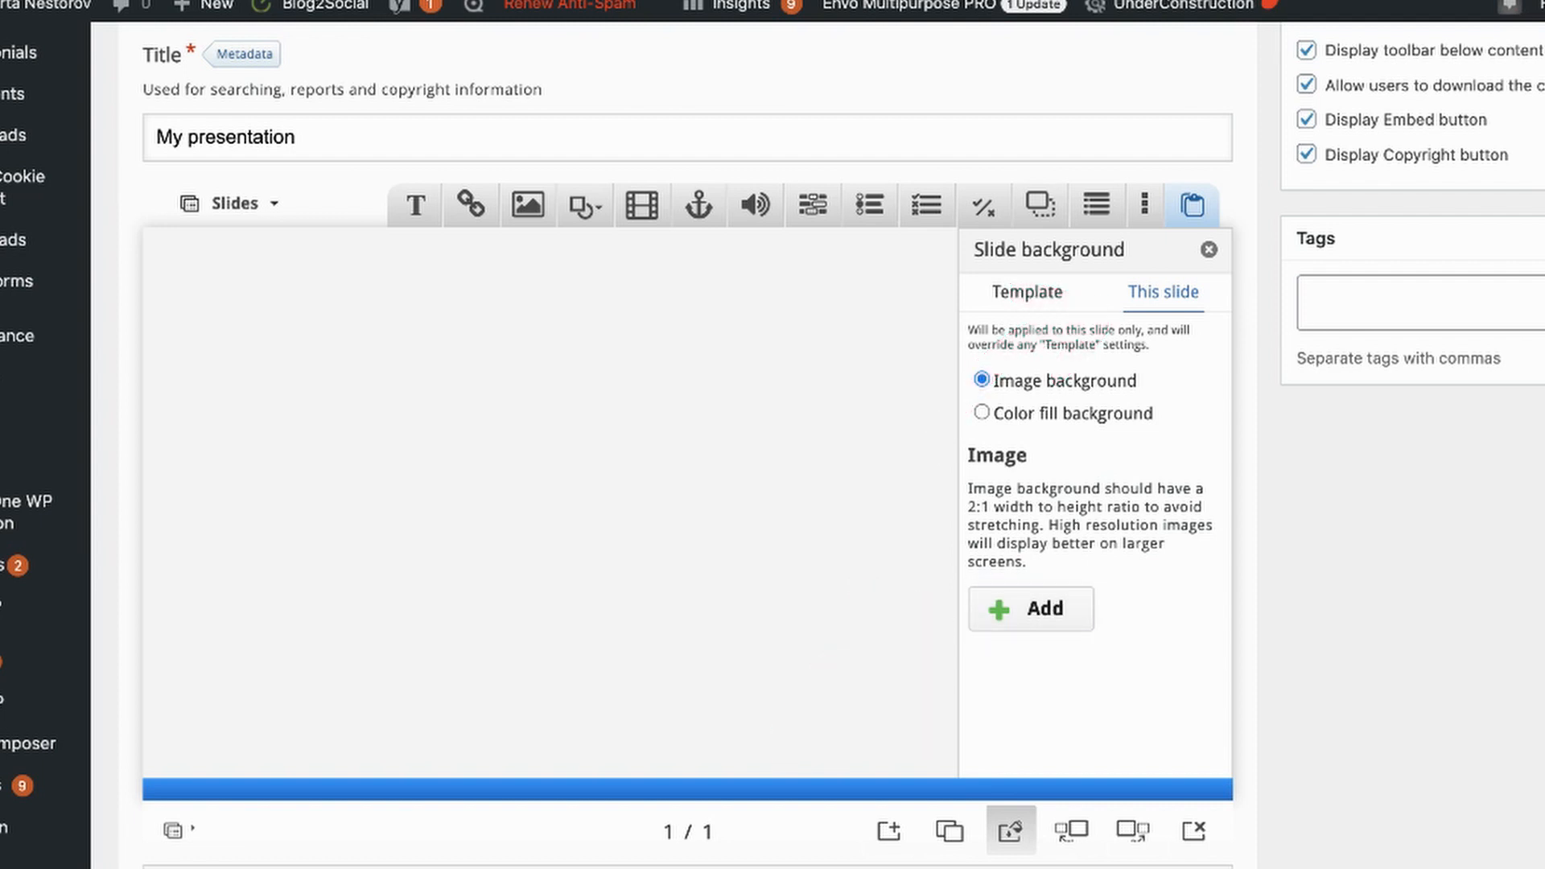
pyautogui.click(1030, 609)
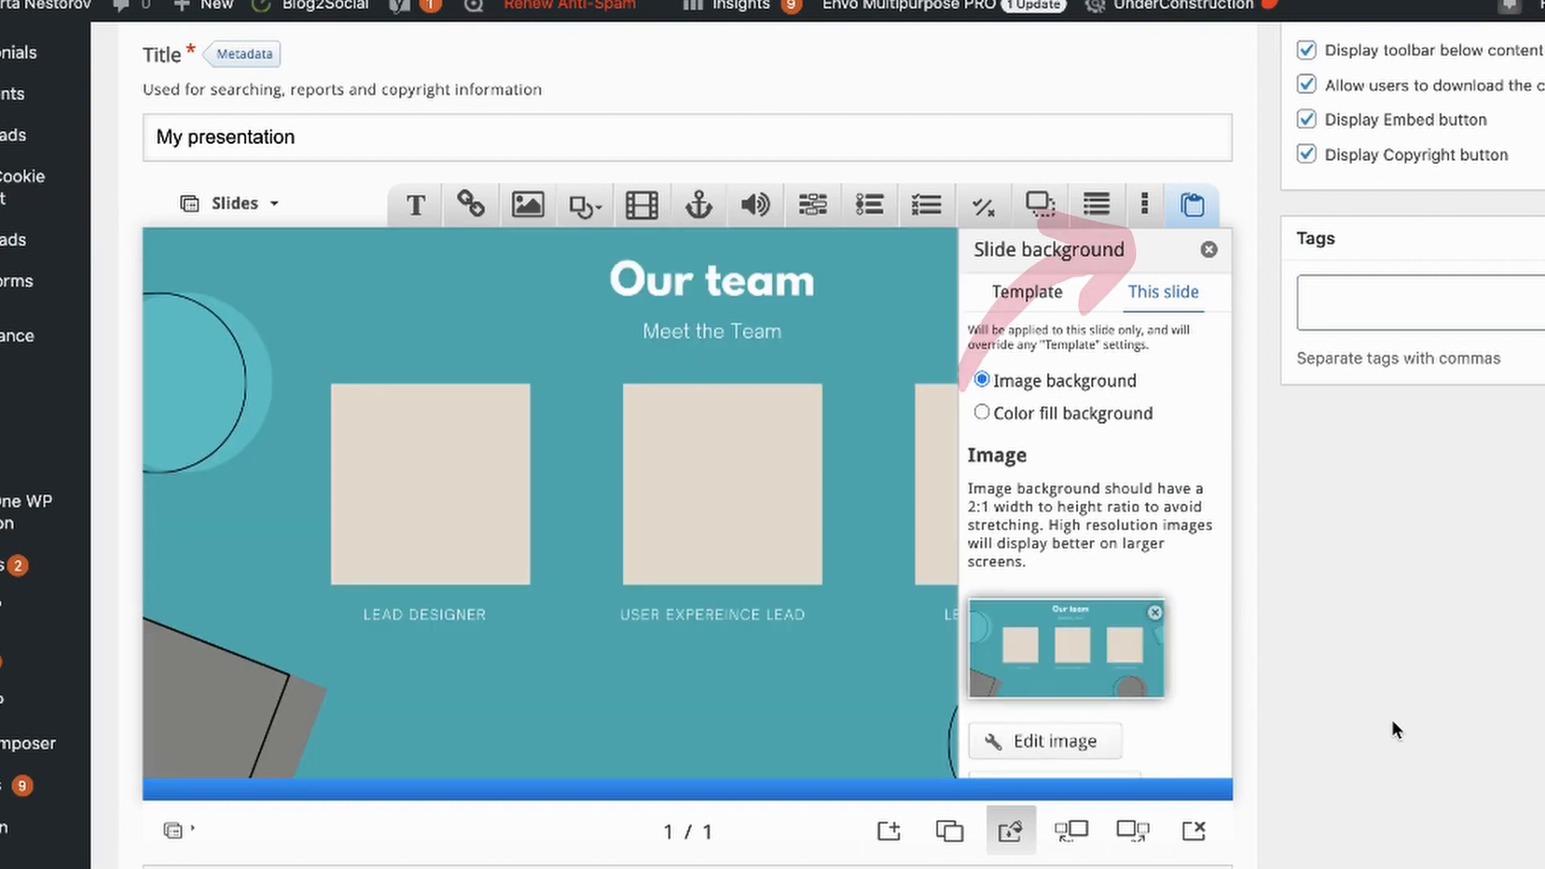
pyautogui.click(1208, 250)
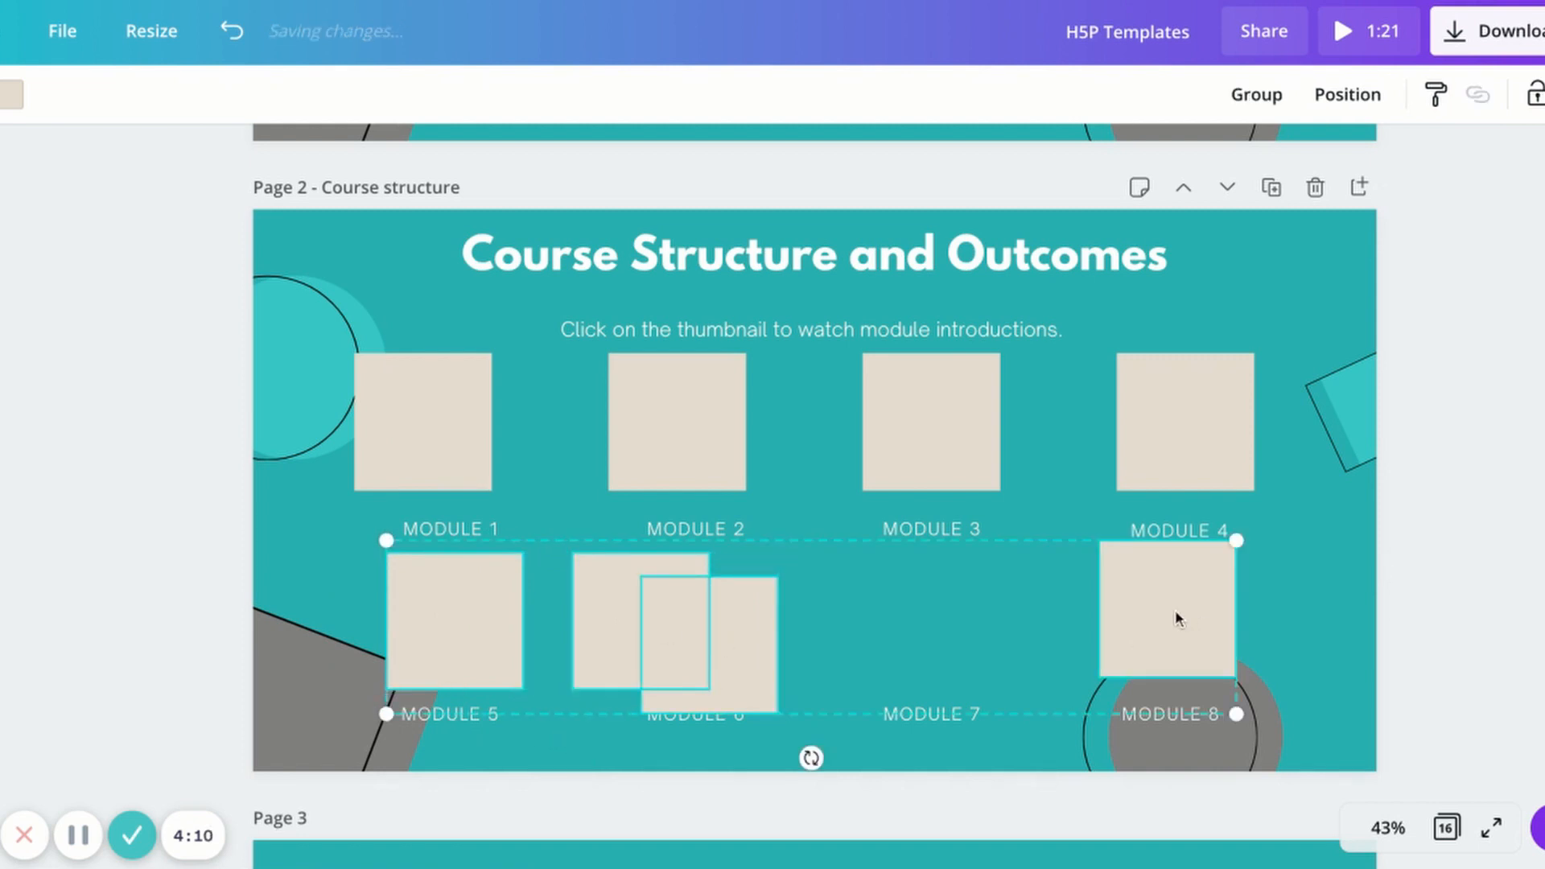
# Select the row of module boxes in Canva and open the align and spacing options
pyautogui.click(1347, 95)
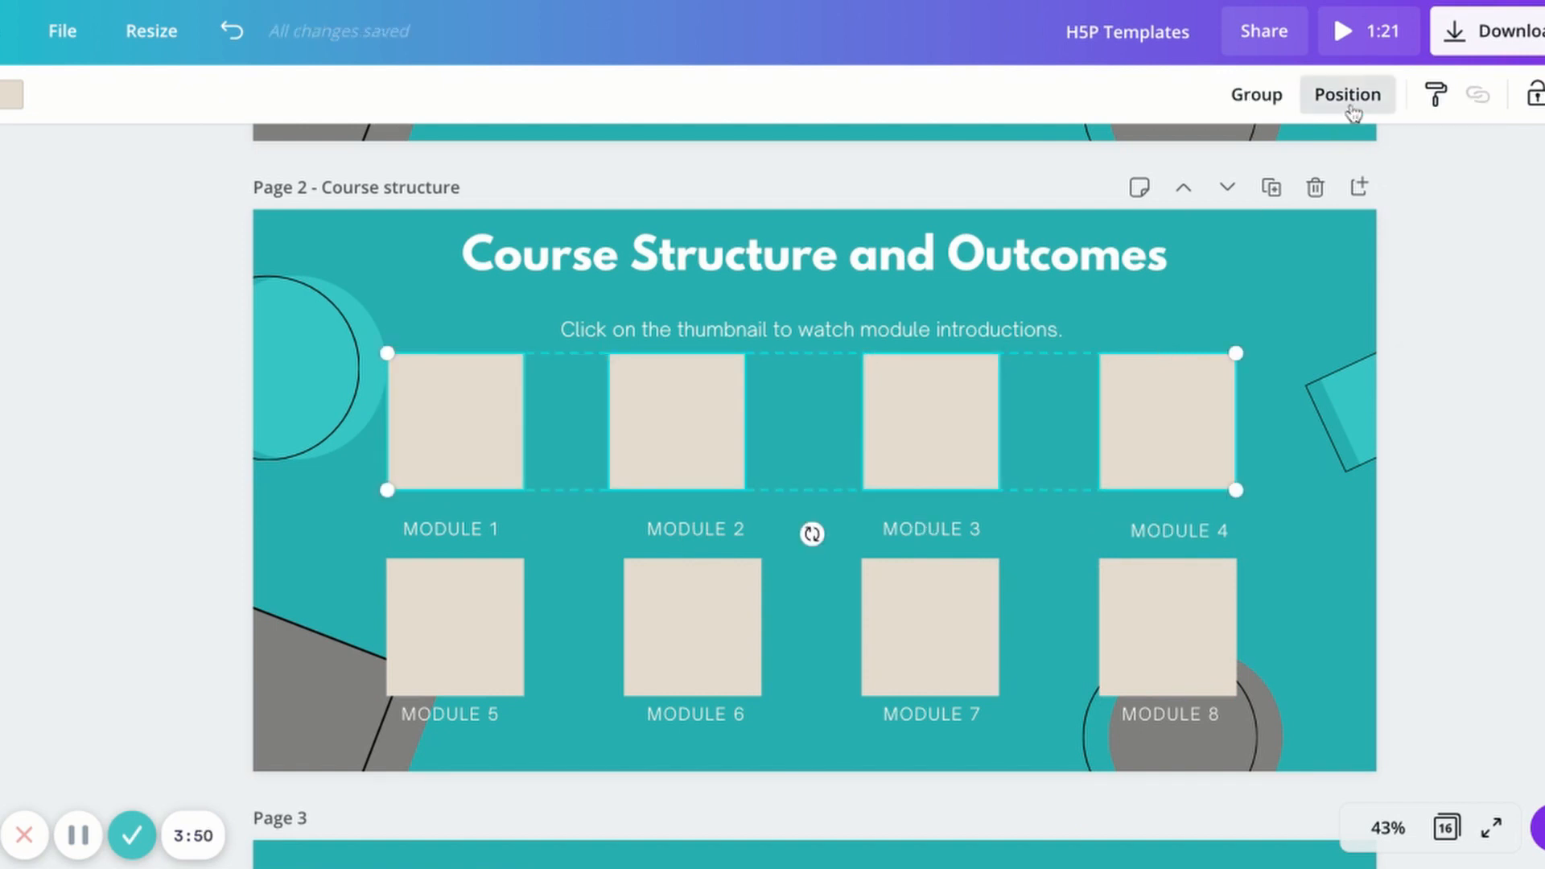
pyautogui.click(1346, 93)
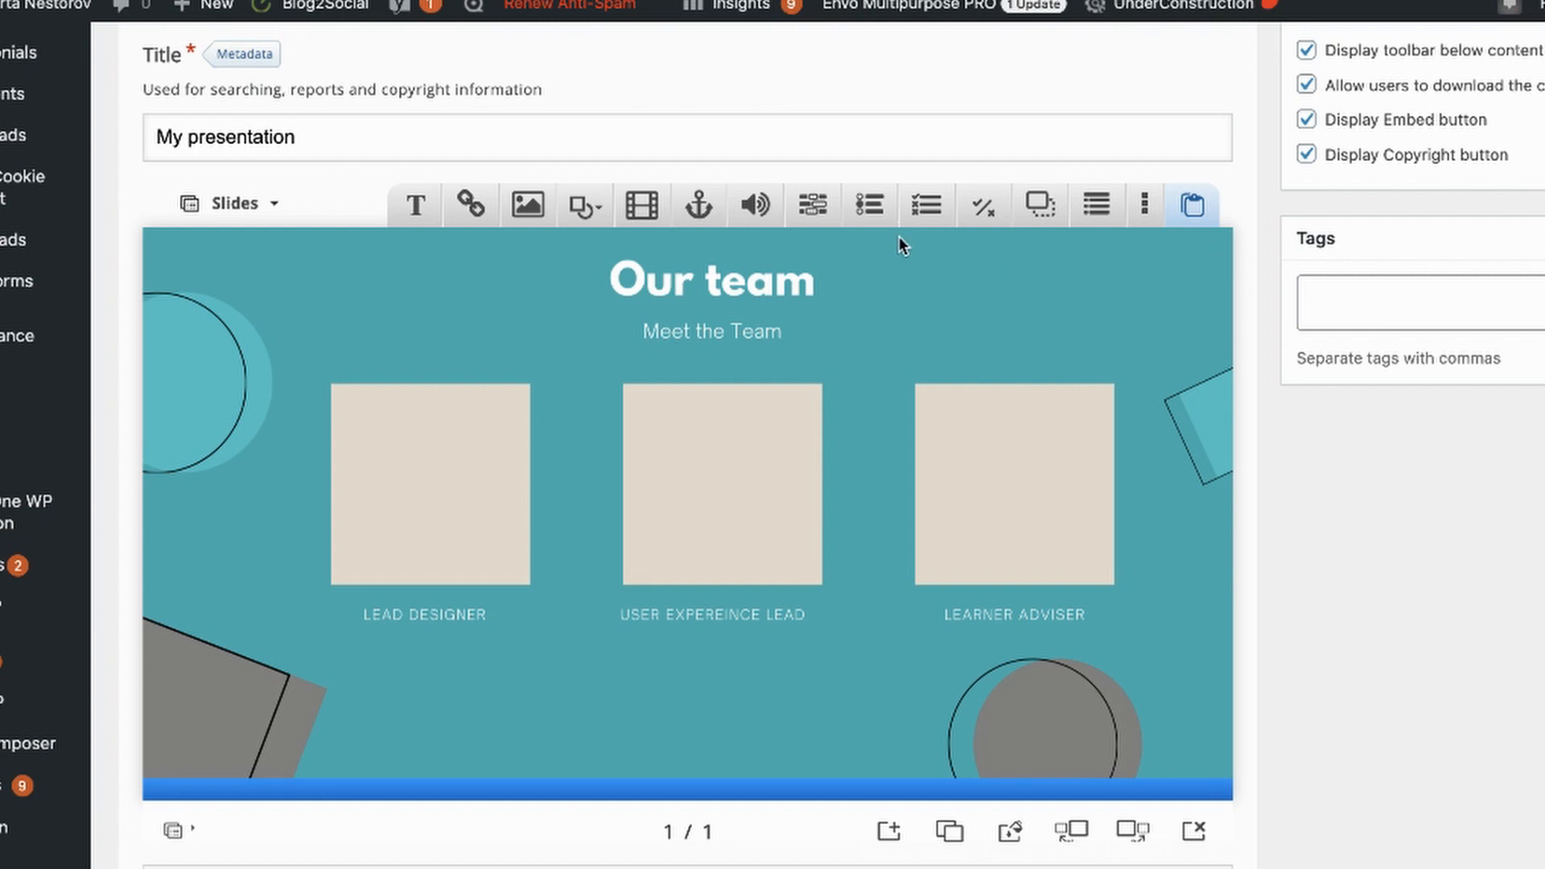
pyautogui.moveTo(734, 245)
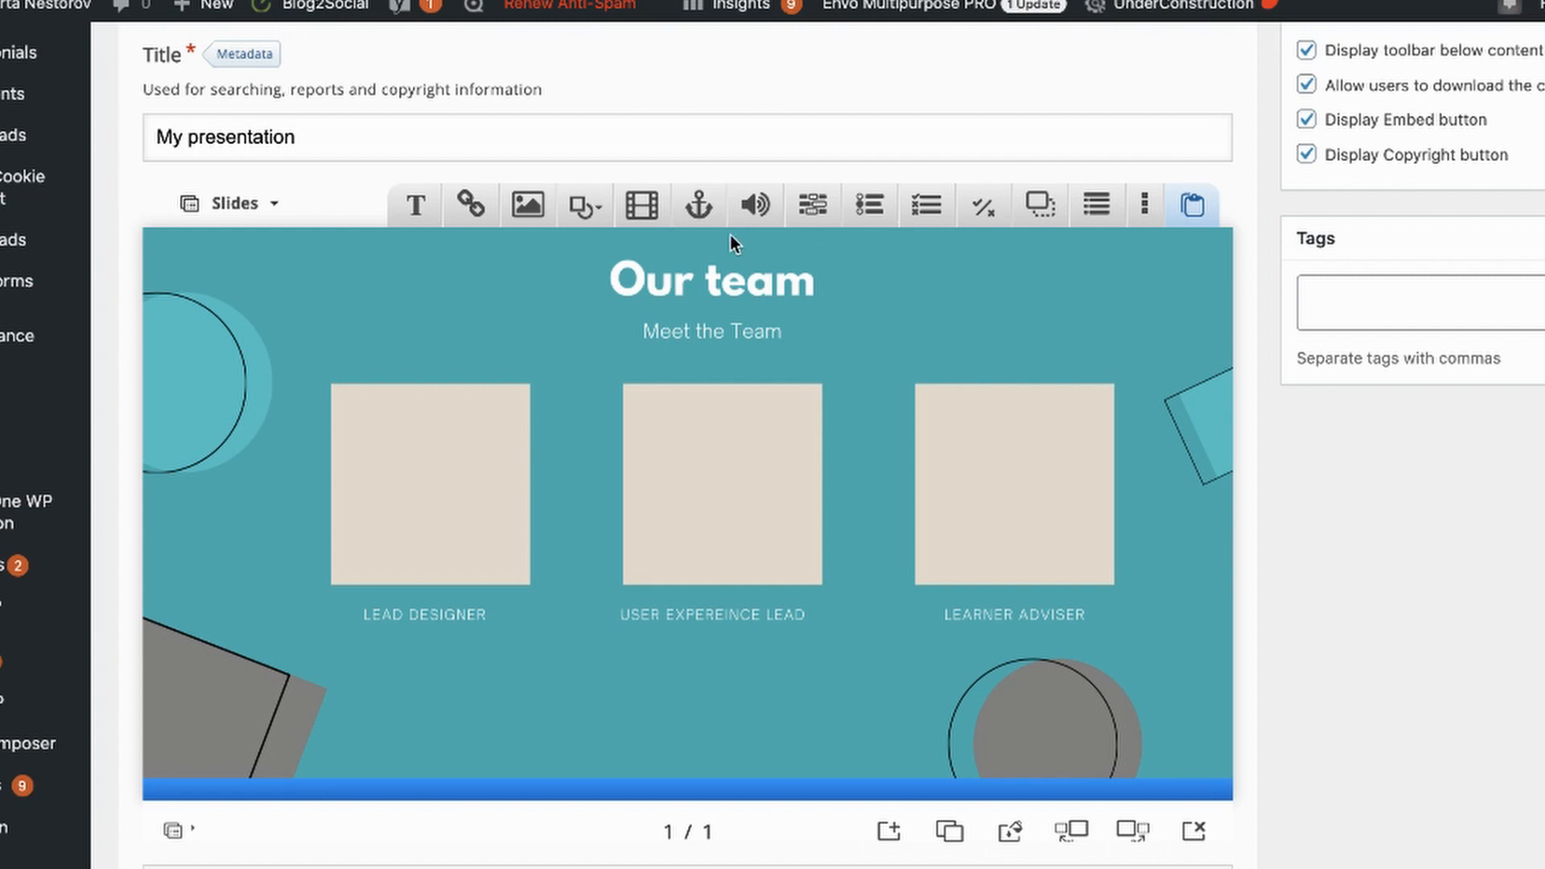
pyautogui.moveTo(641, 203)
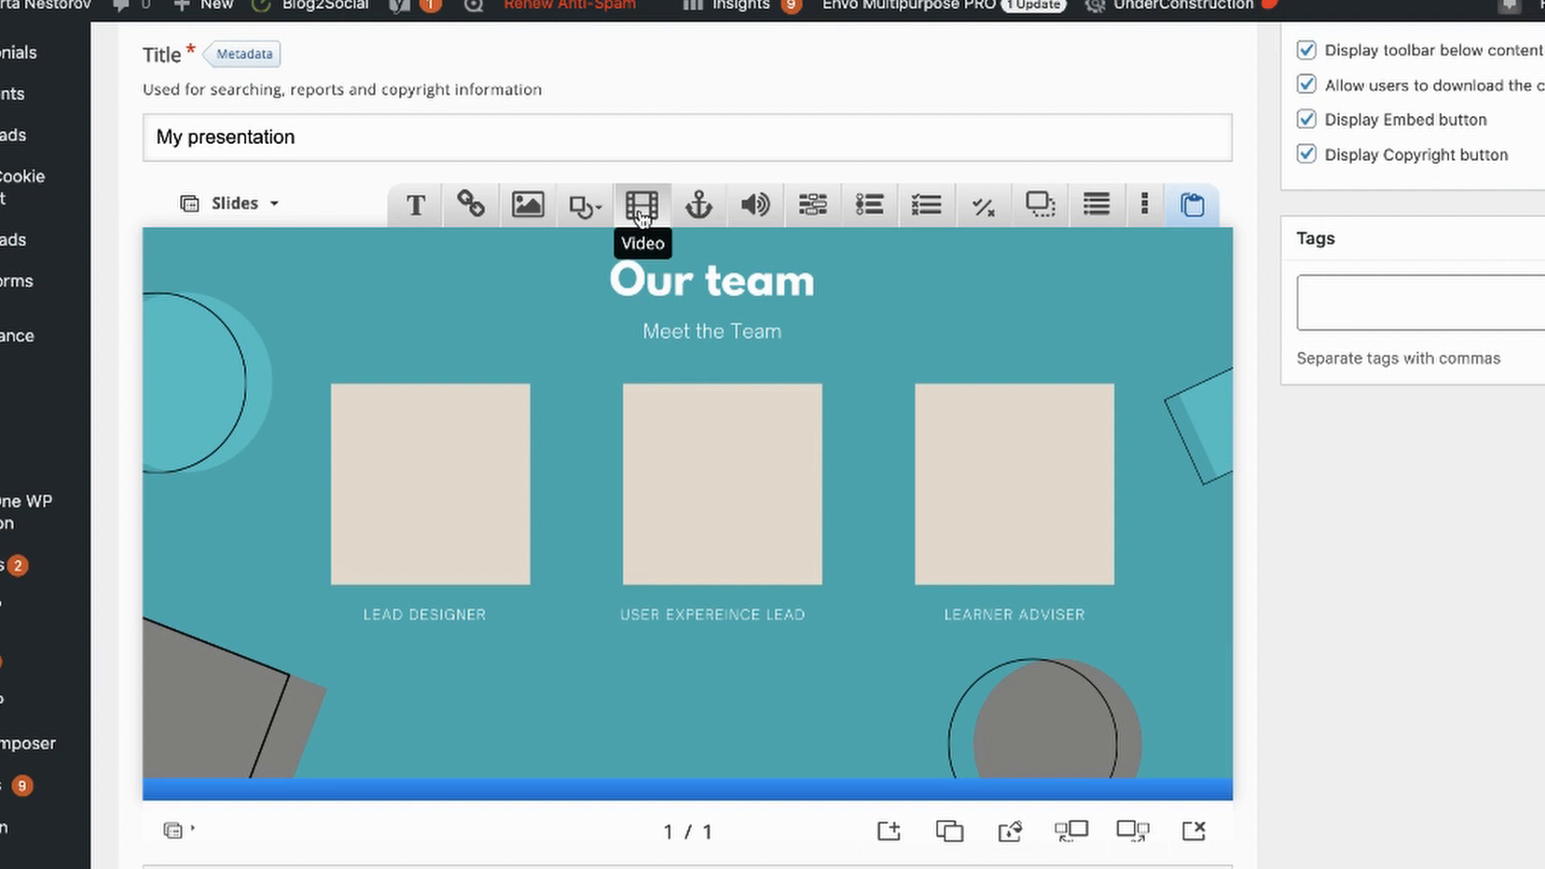
pyautogui.click(640, 206)
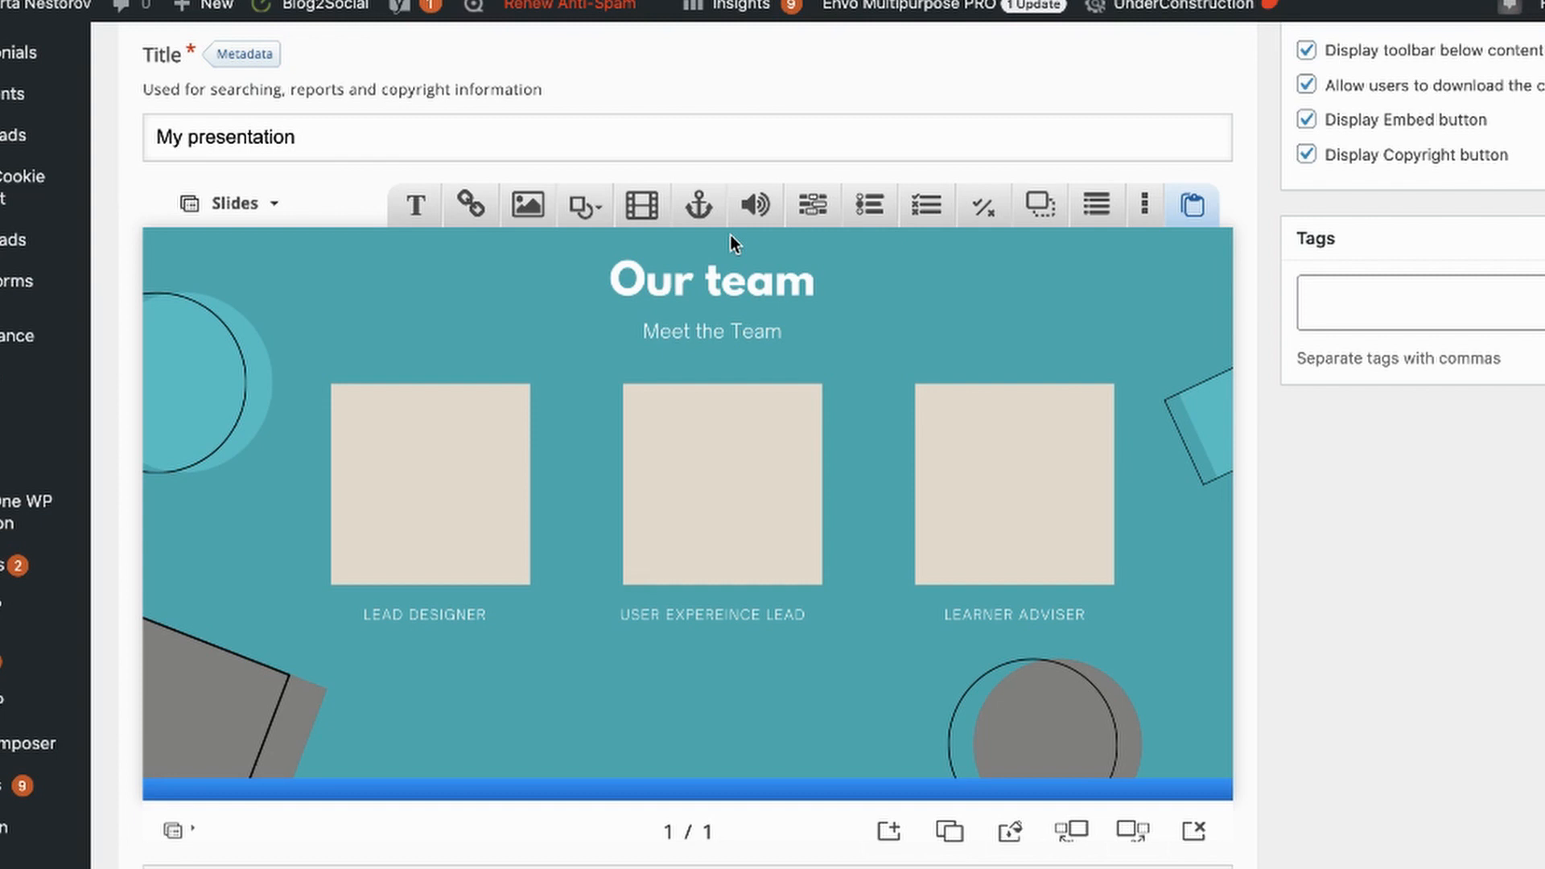
pyautogui.moveTo(641, 206)
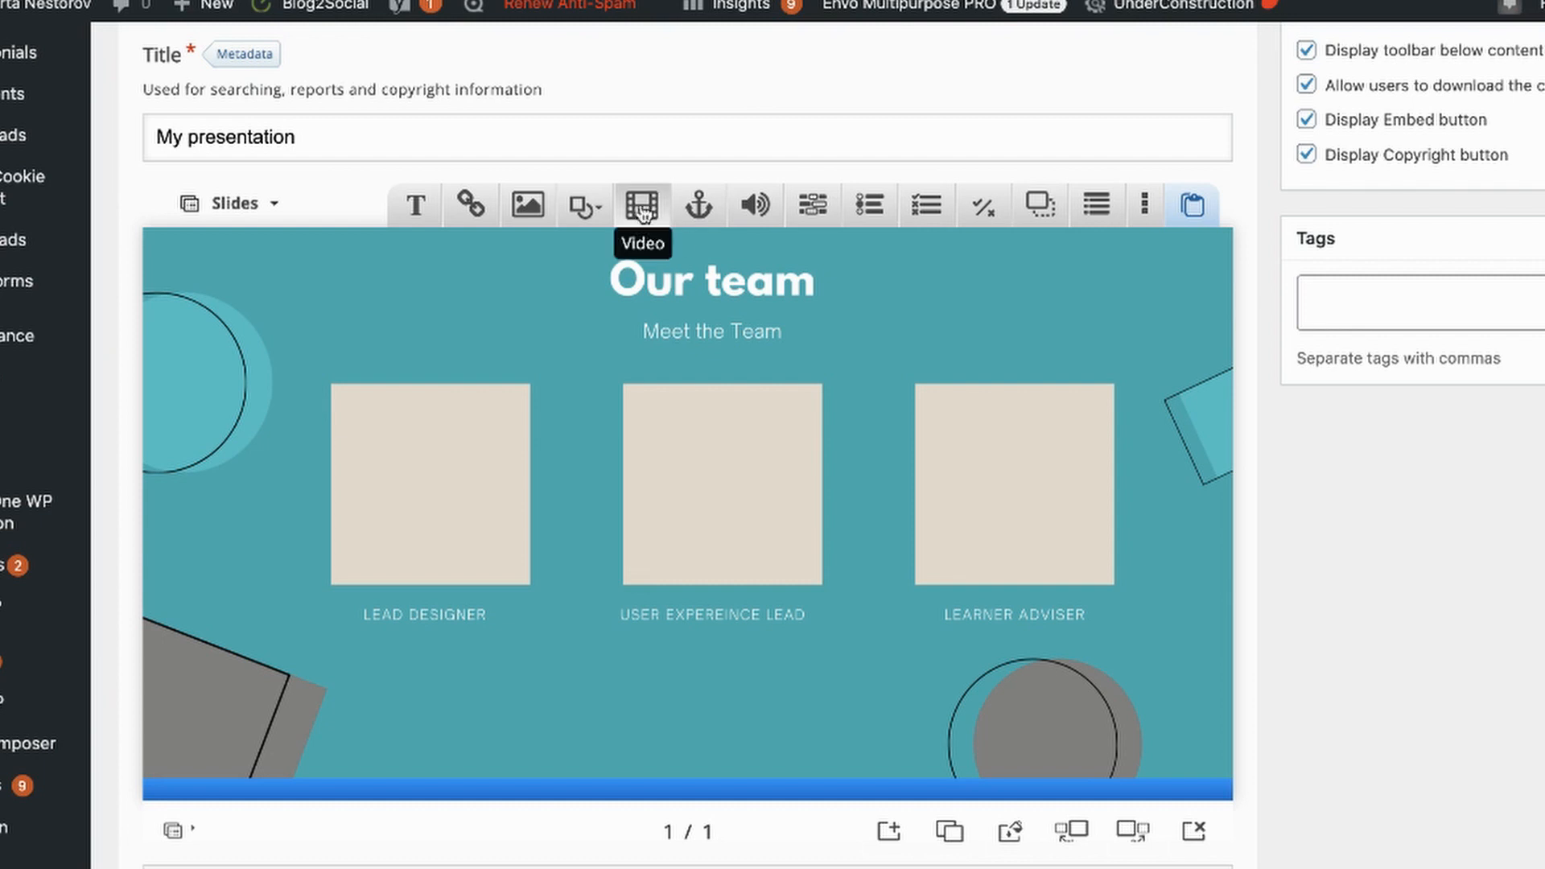
# Add a video element titled 'Video 1' and upload the team 1 video file
pyautogui.click(641, 205)
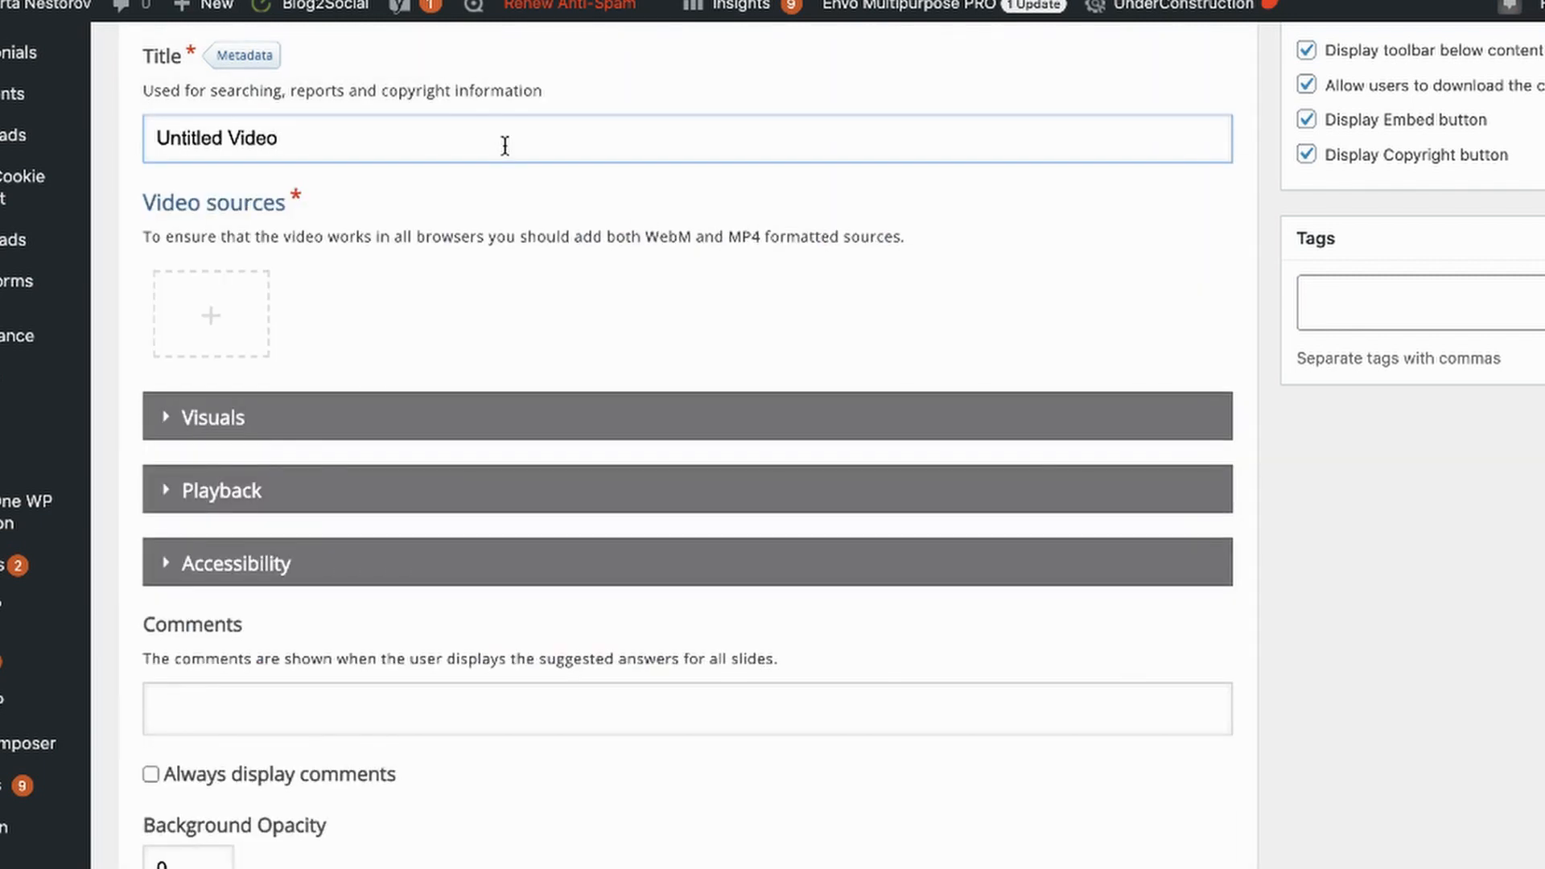
pyautogui.write('Video 1')
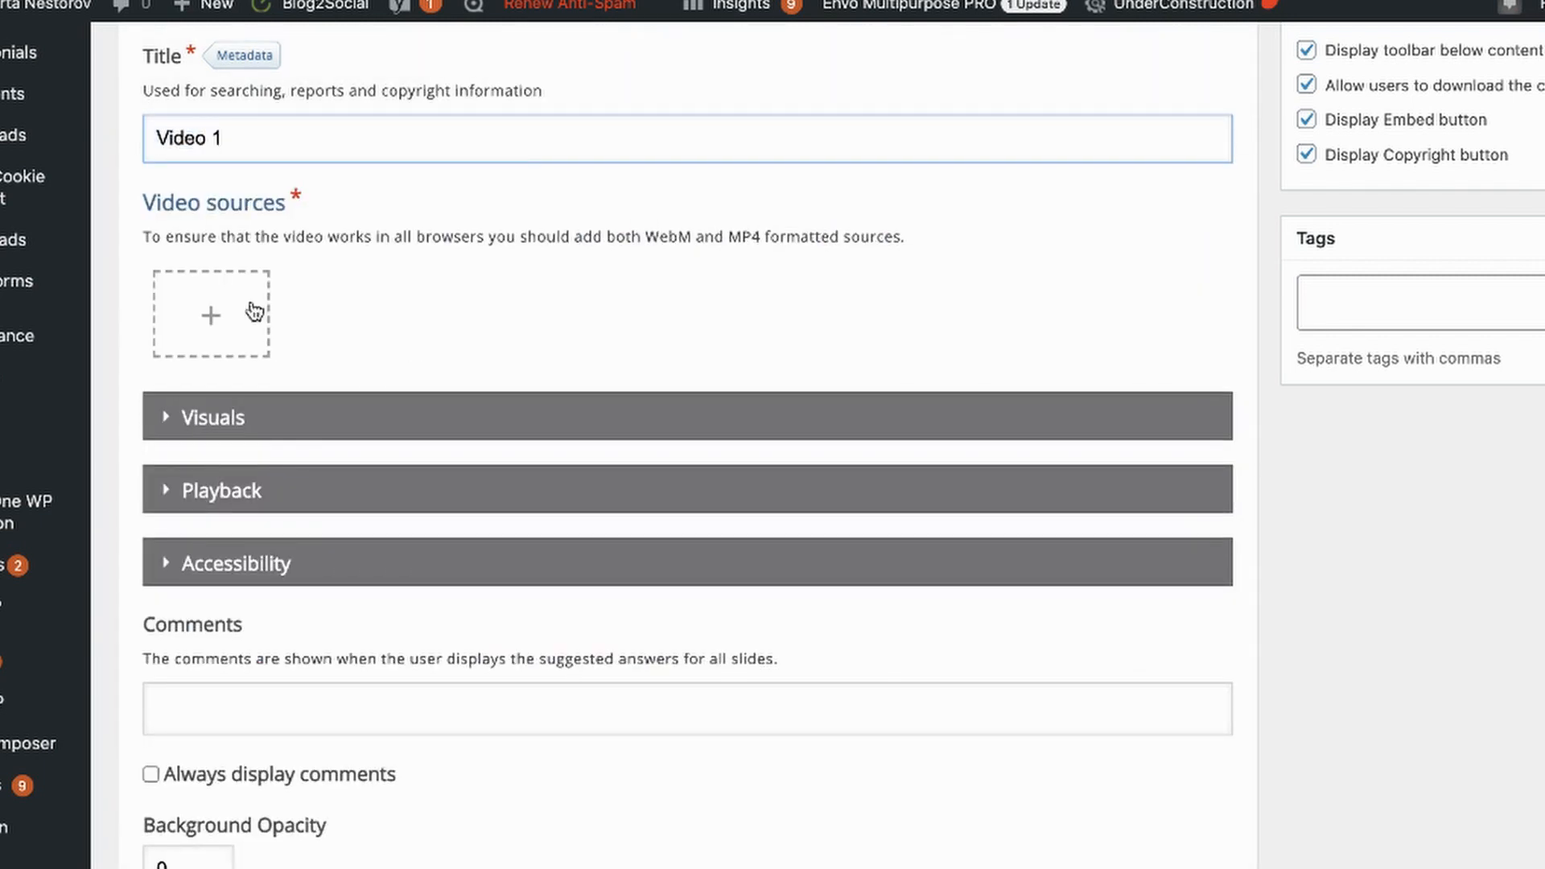
pyautogui.click(209, 315)
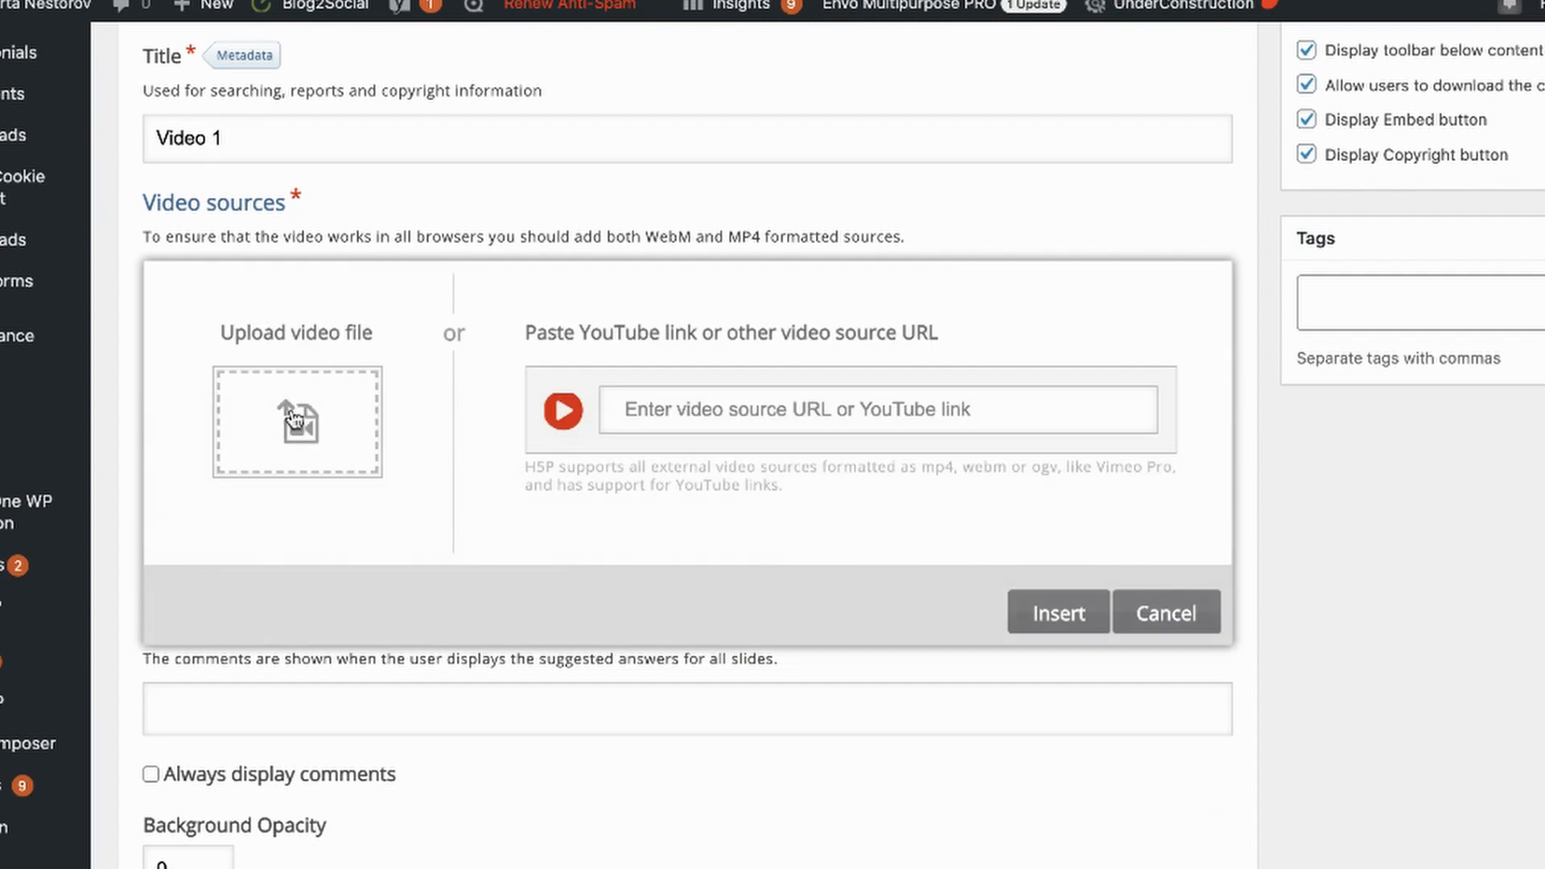
pyautogui.click(295, 421)
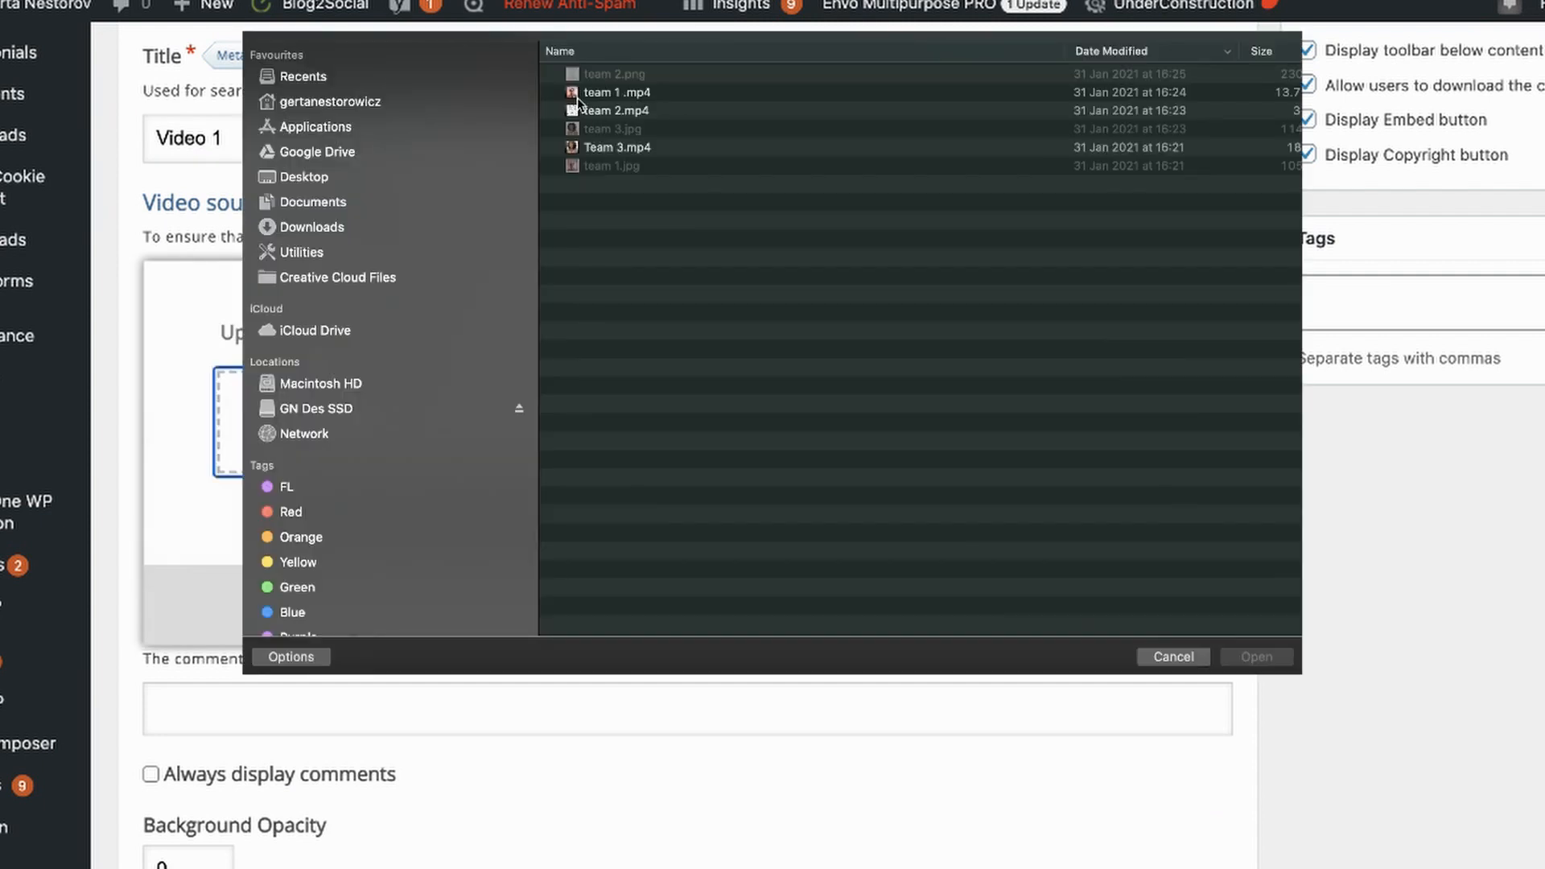
pyautogui.click(620, 92)
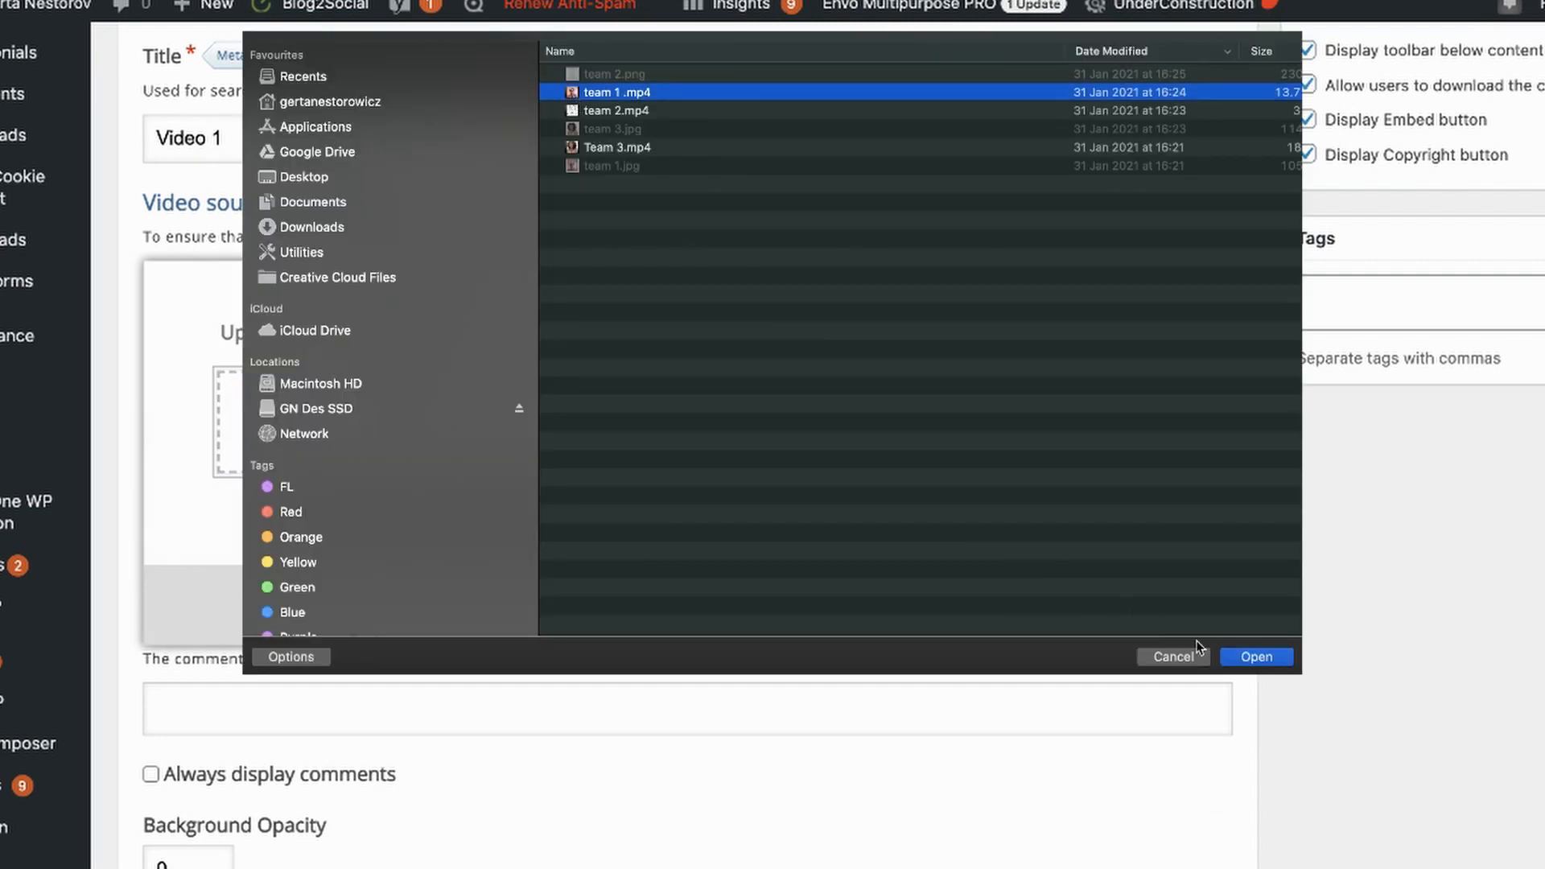
pyautogui.click(1255, 657)
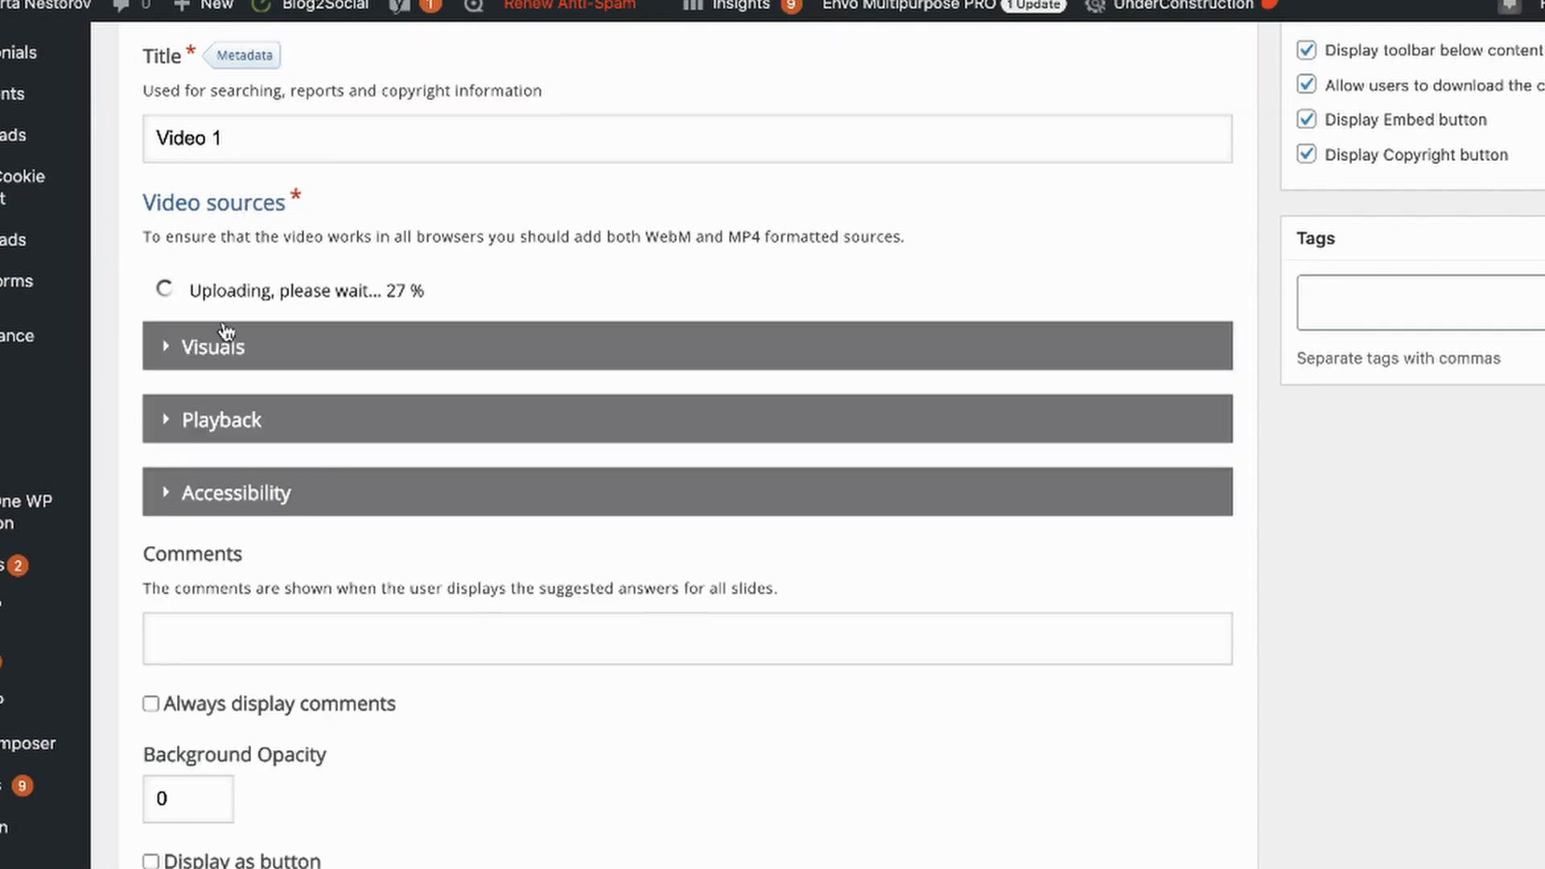
# Review the video's Visuals, Playback and Comments options, keeping 'Fit video player' checked
pyautogui.click(212, 345)
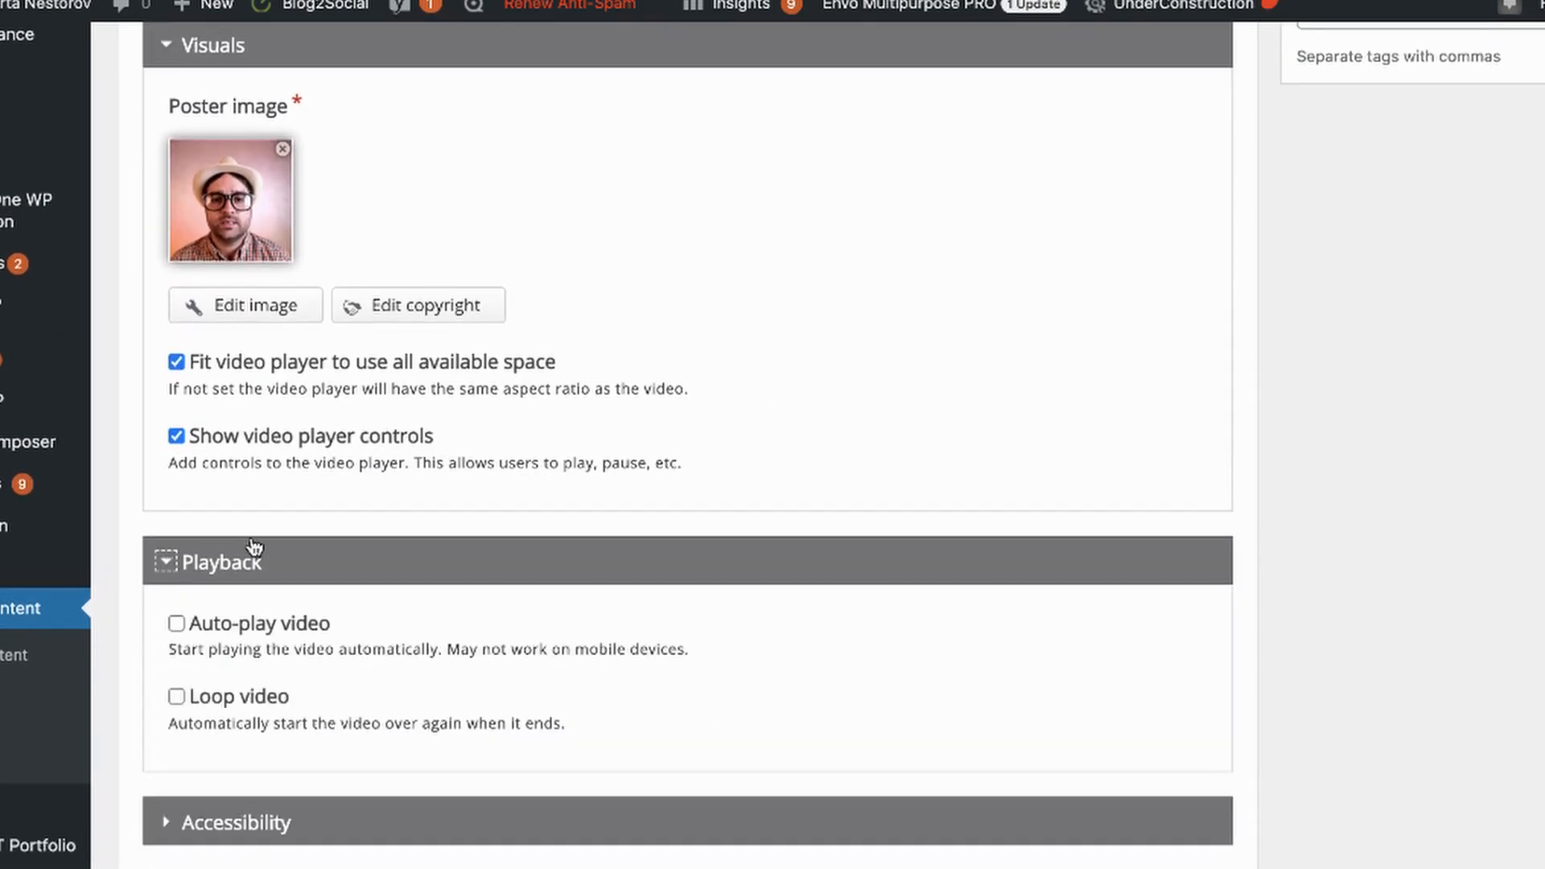
pyautogui.scroll(-3)
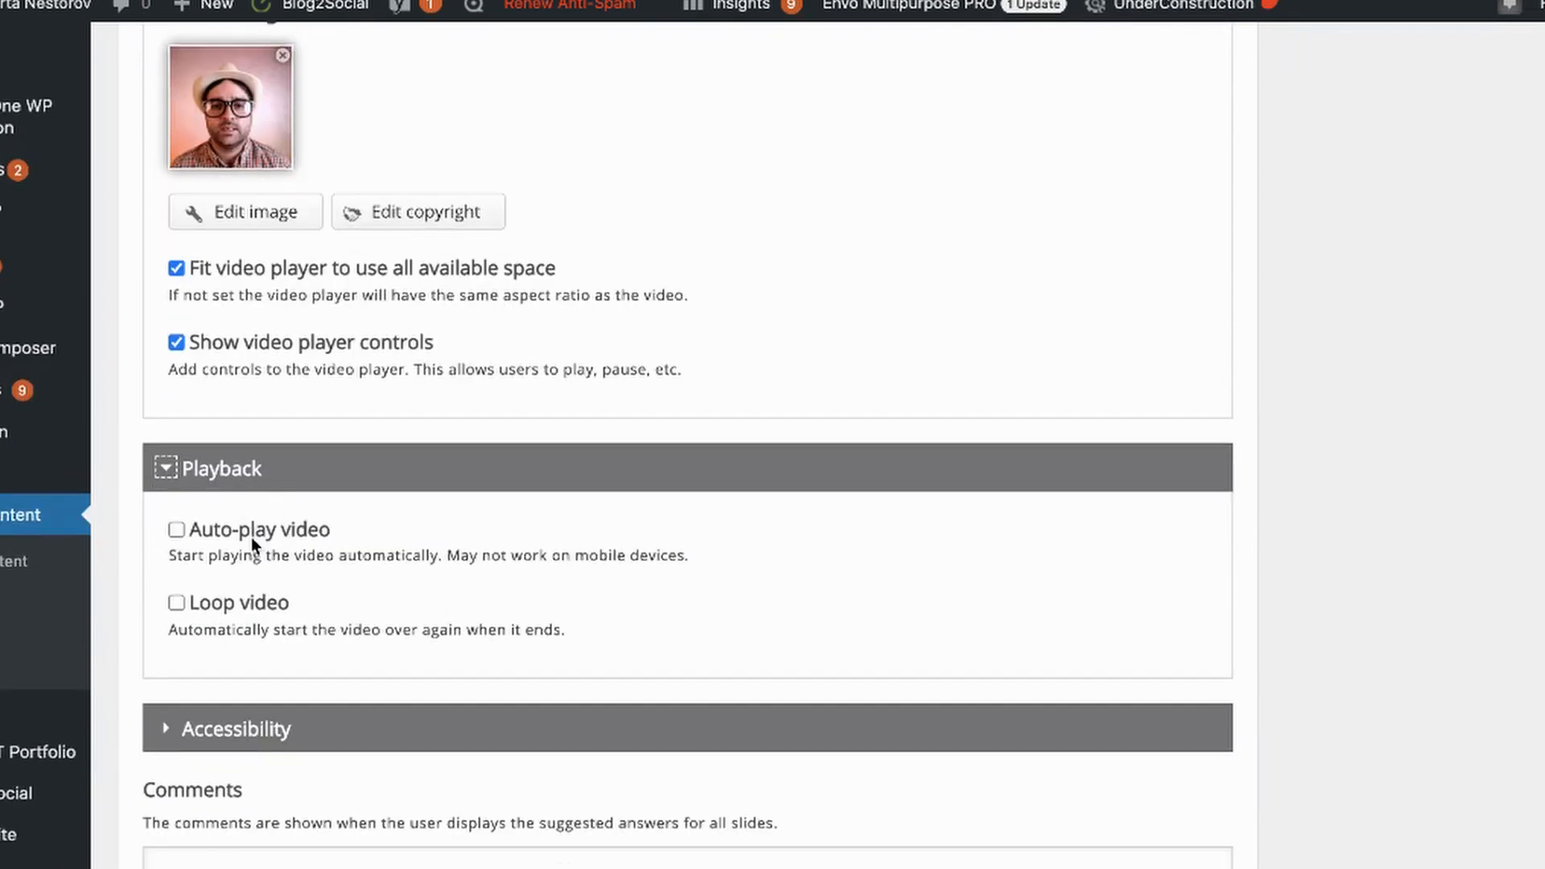
pyautogui.scroll(-3)
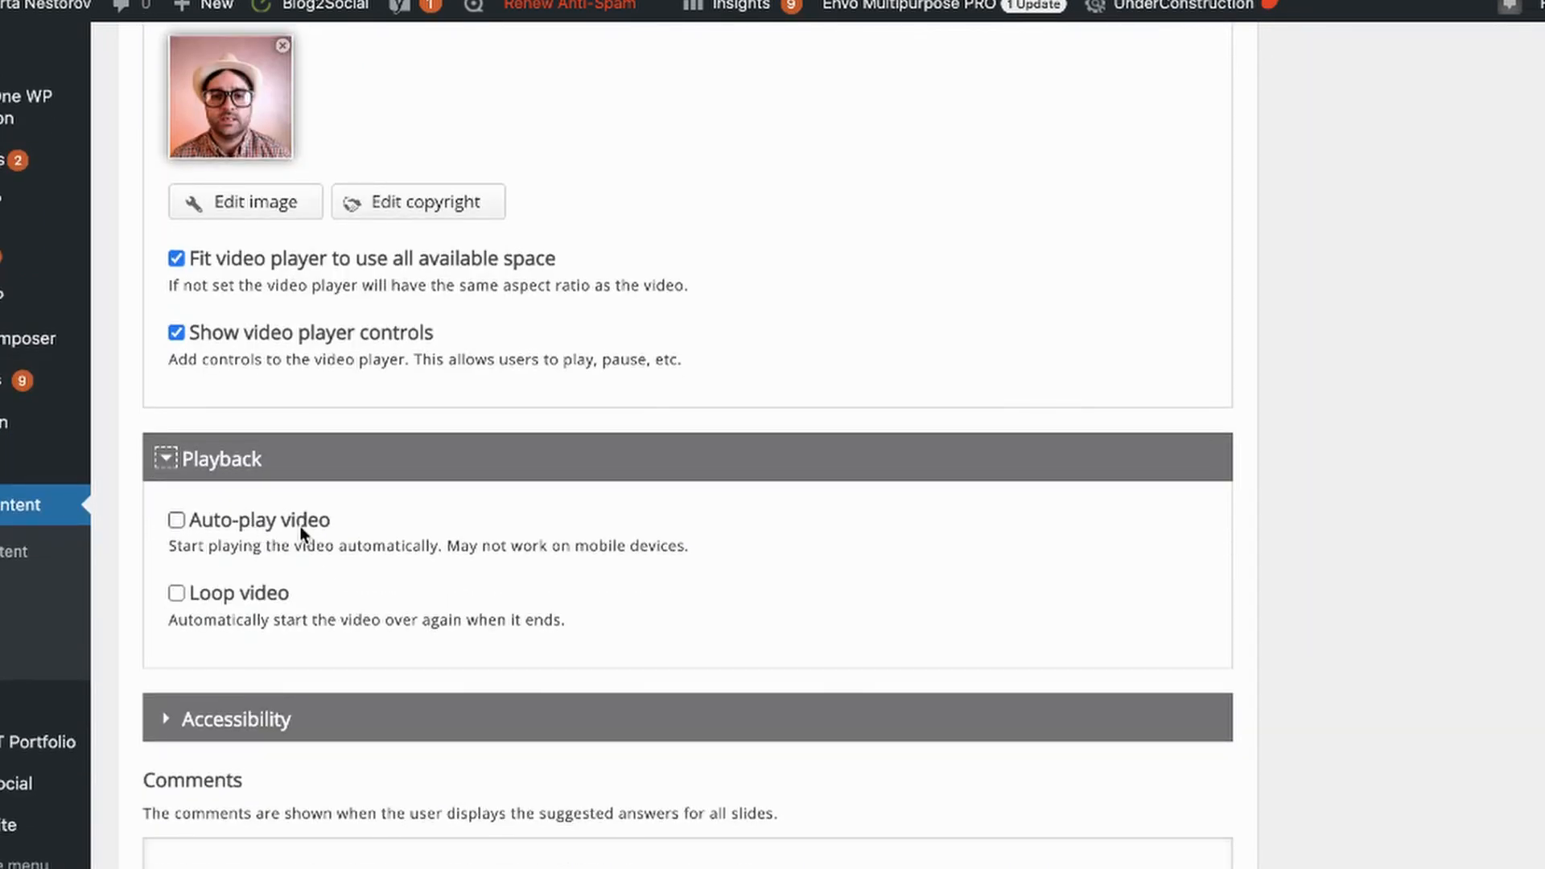
pyautogui.moveTo(246, 615)
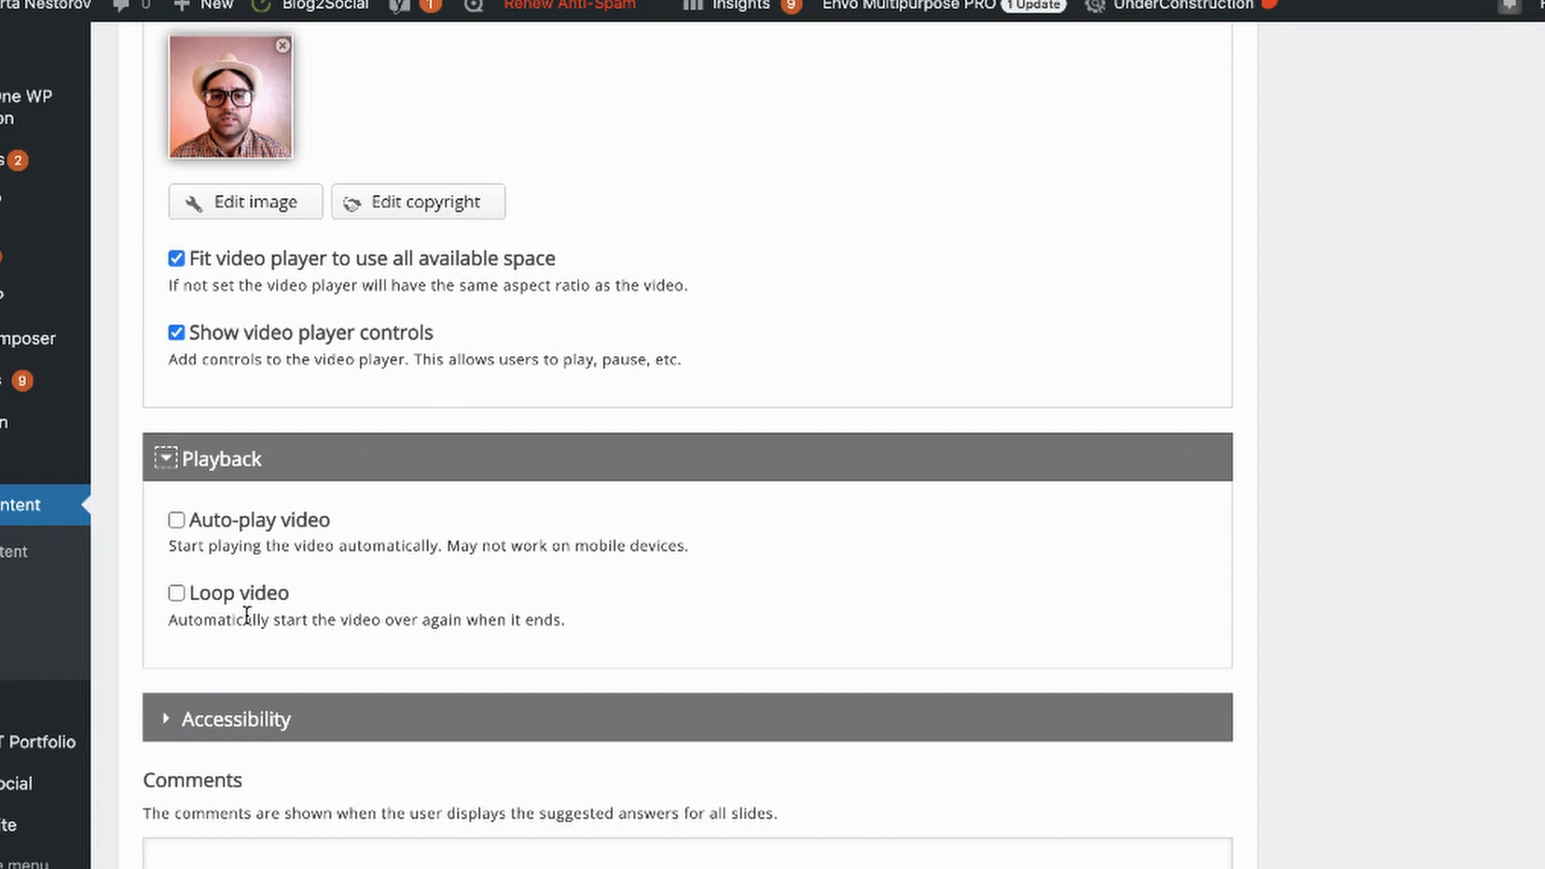
pyautogui.scroll(-3)
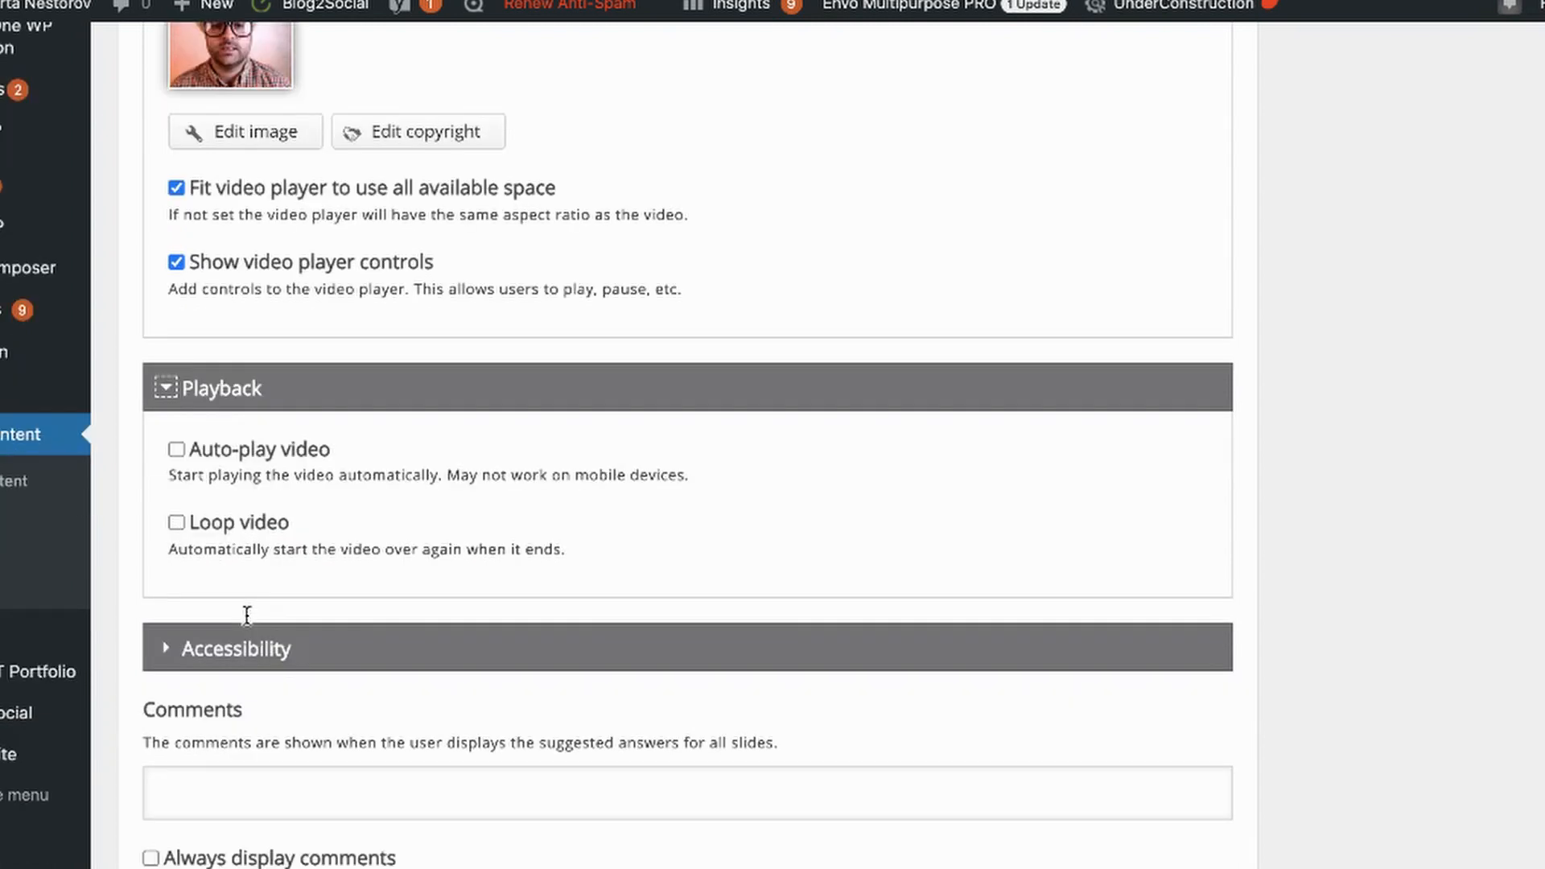
pyautogui.scroll(-3)
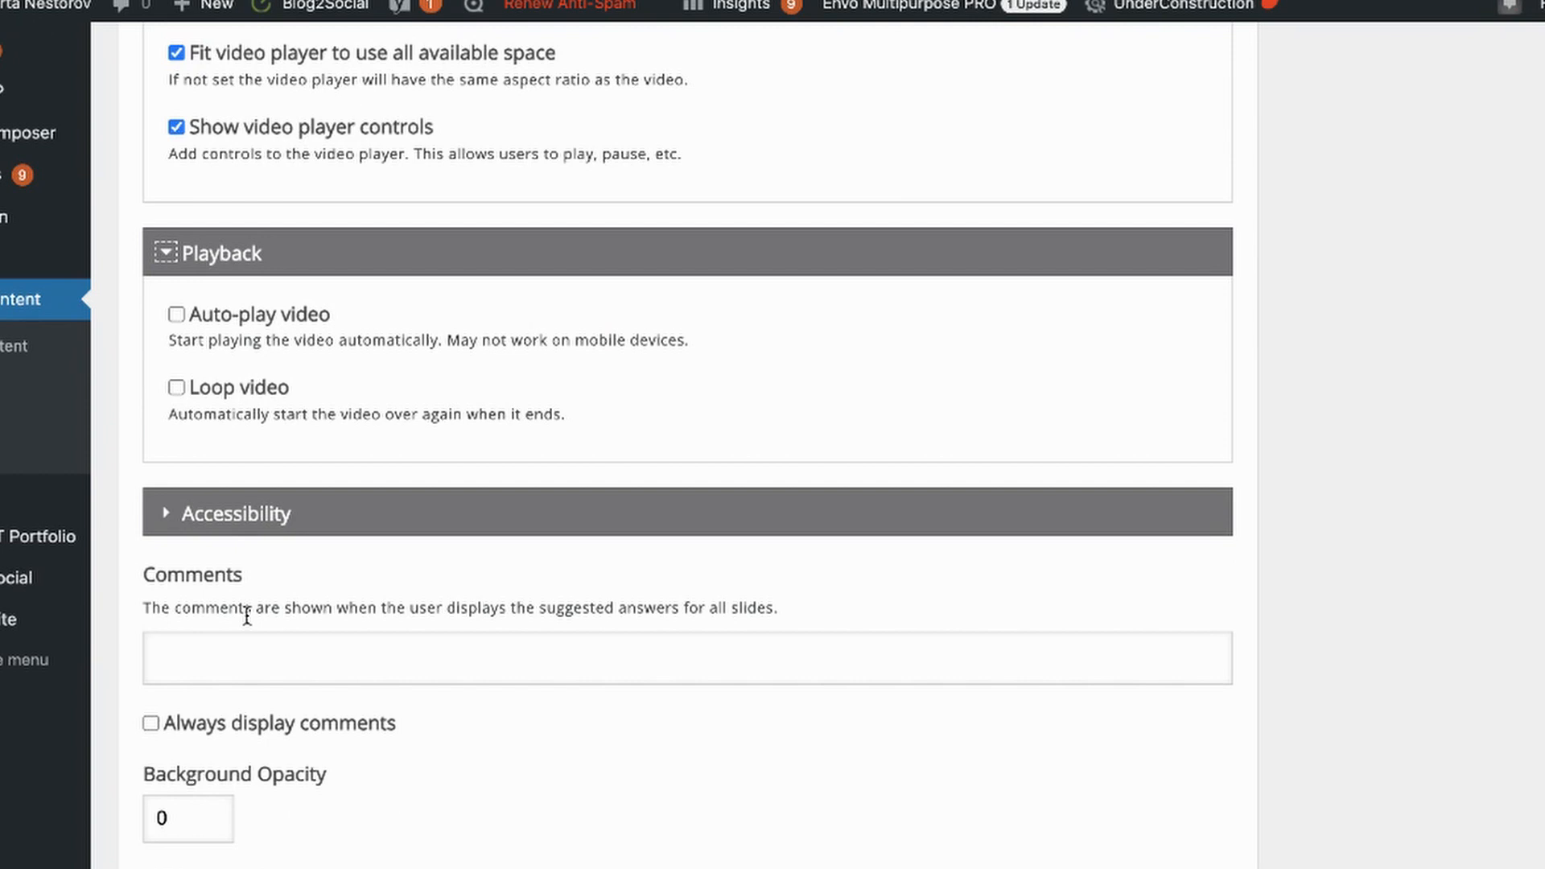
pyautogui.scroll(-3)
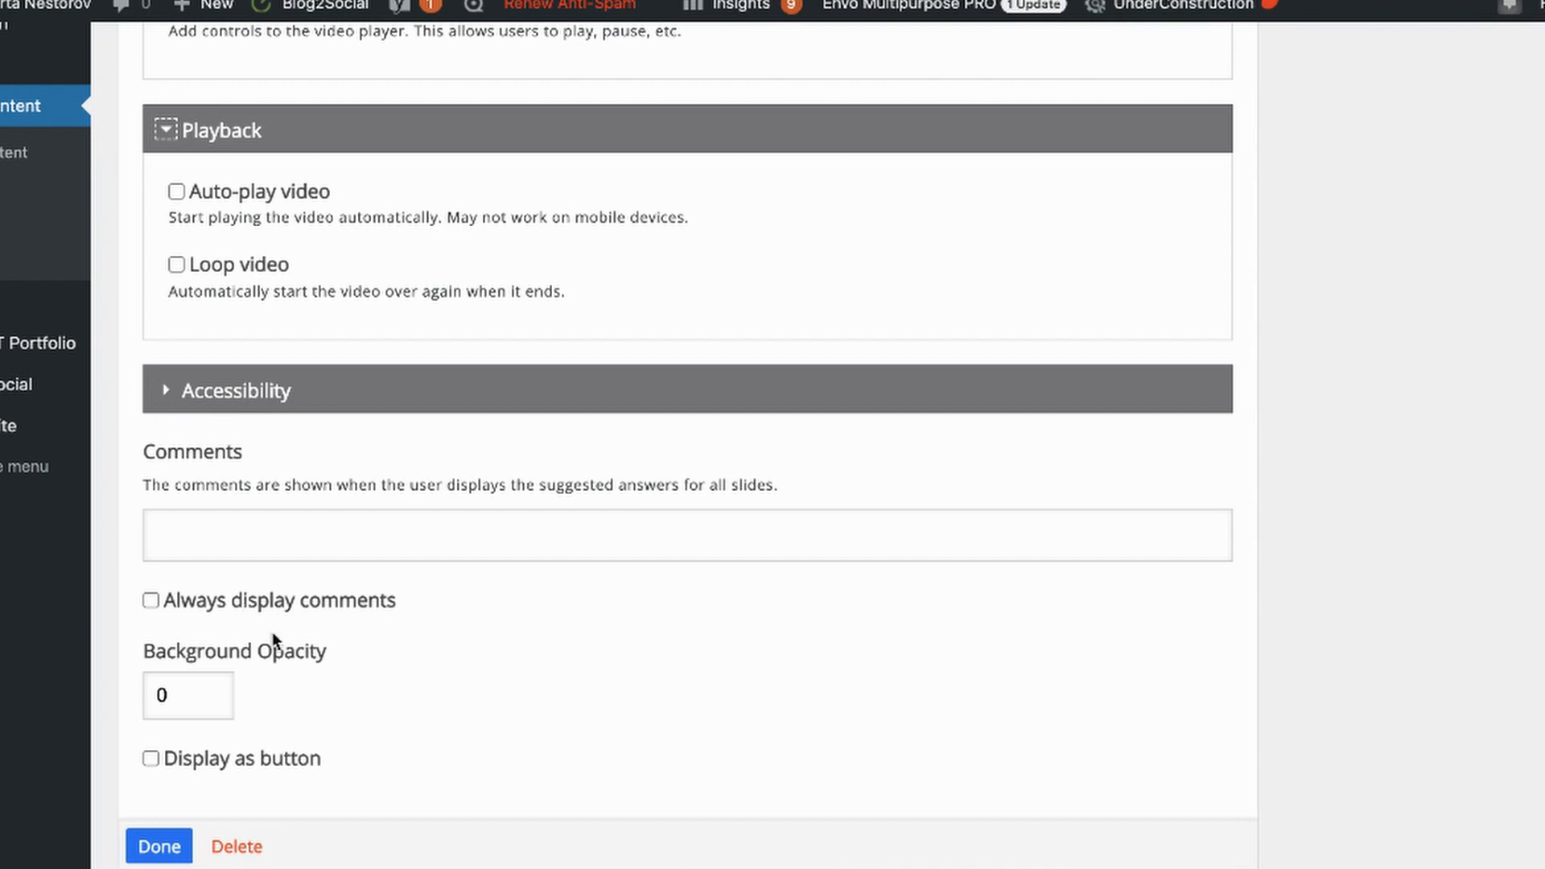
pyautogui.scroll(-3)
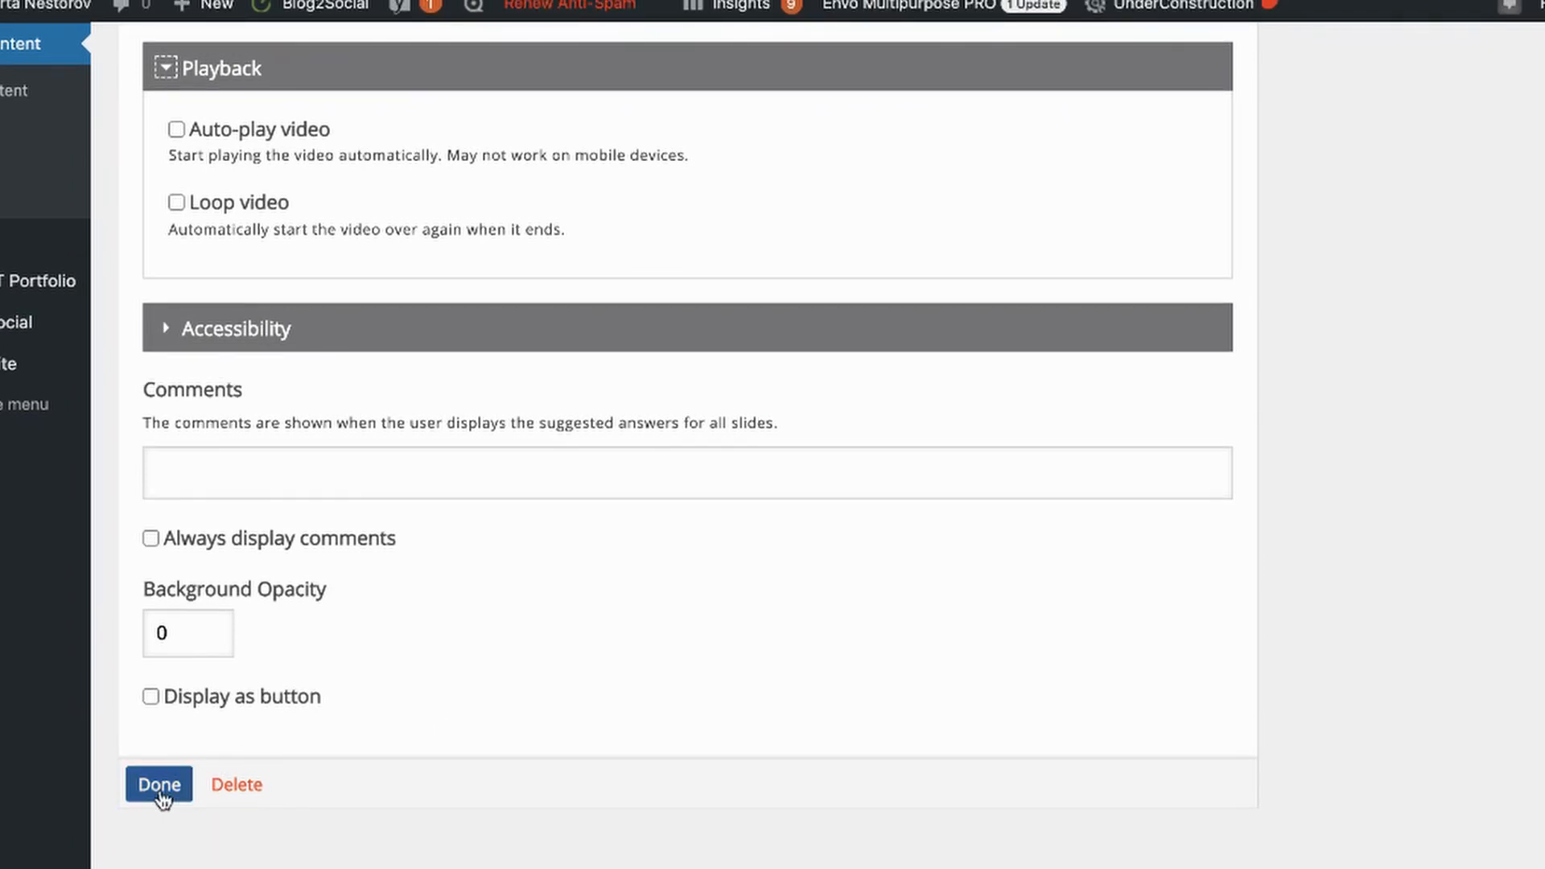
# Save the video settings and resize the video to a 180×180 square
pyautogui.click(158, 785)
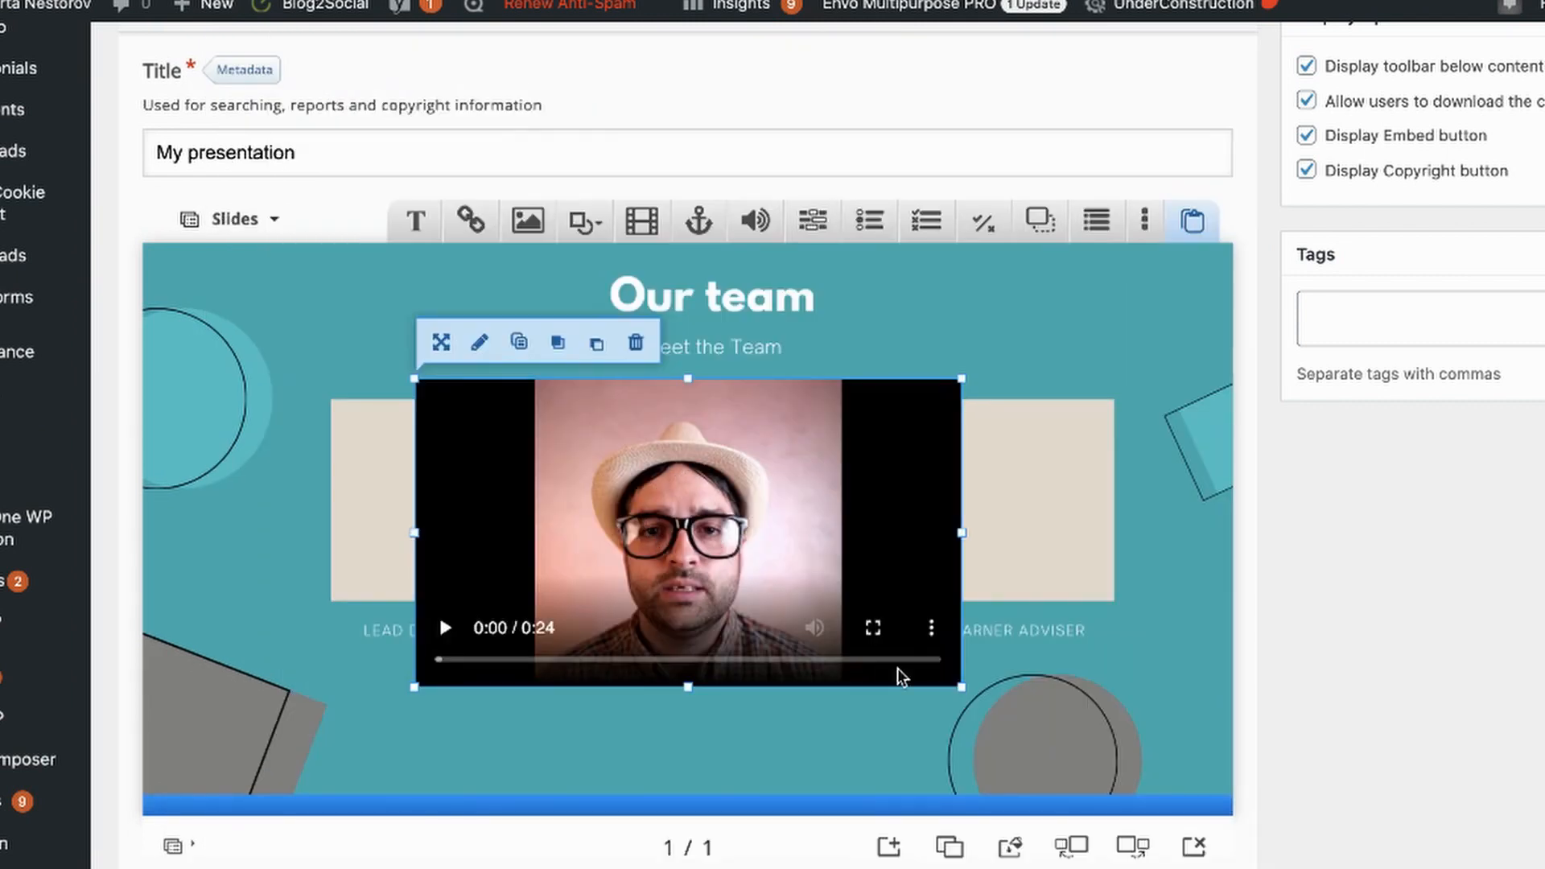
pyautogui.moveTo(1116, 618)
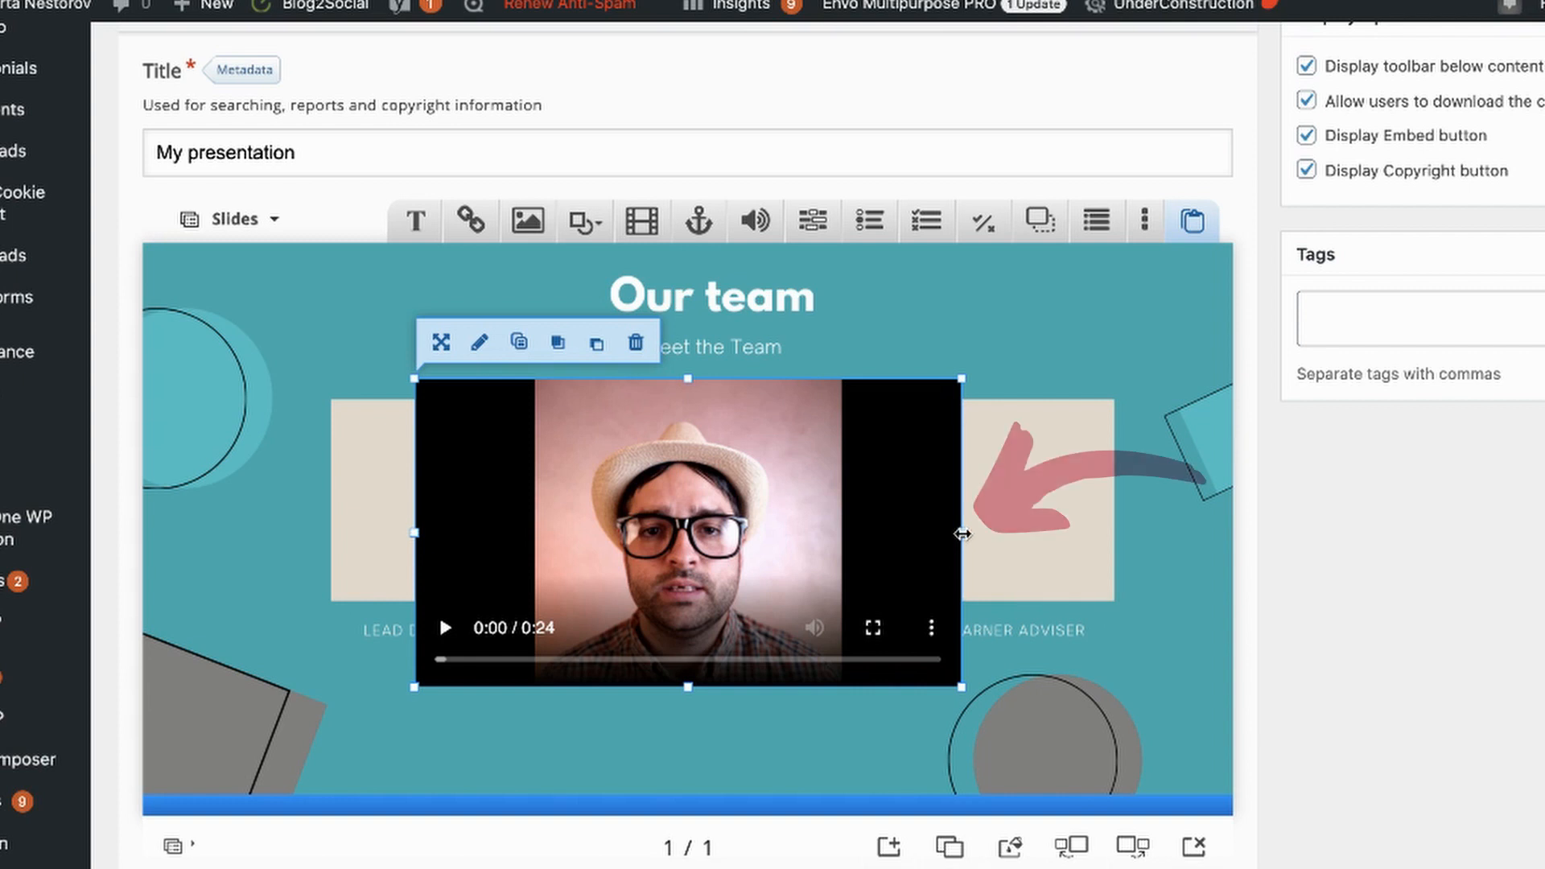
pyautogui.moveTo(964, 535); pyautogui.dragTo(746, 535)
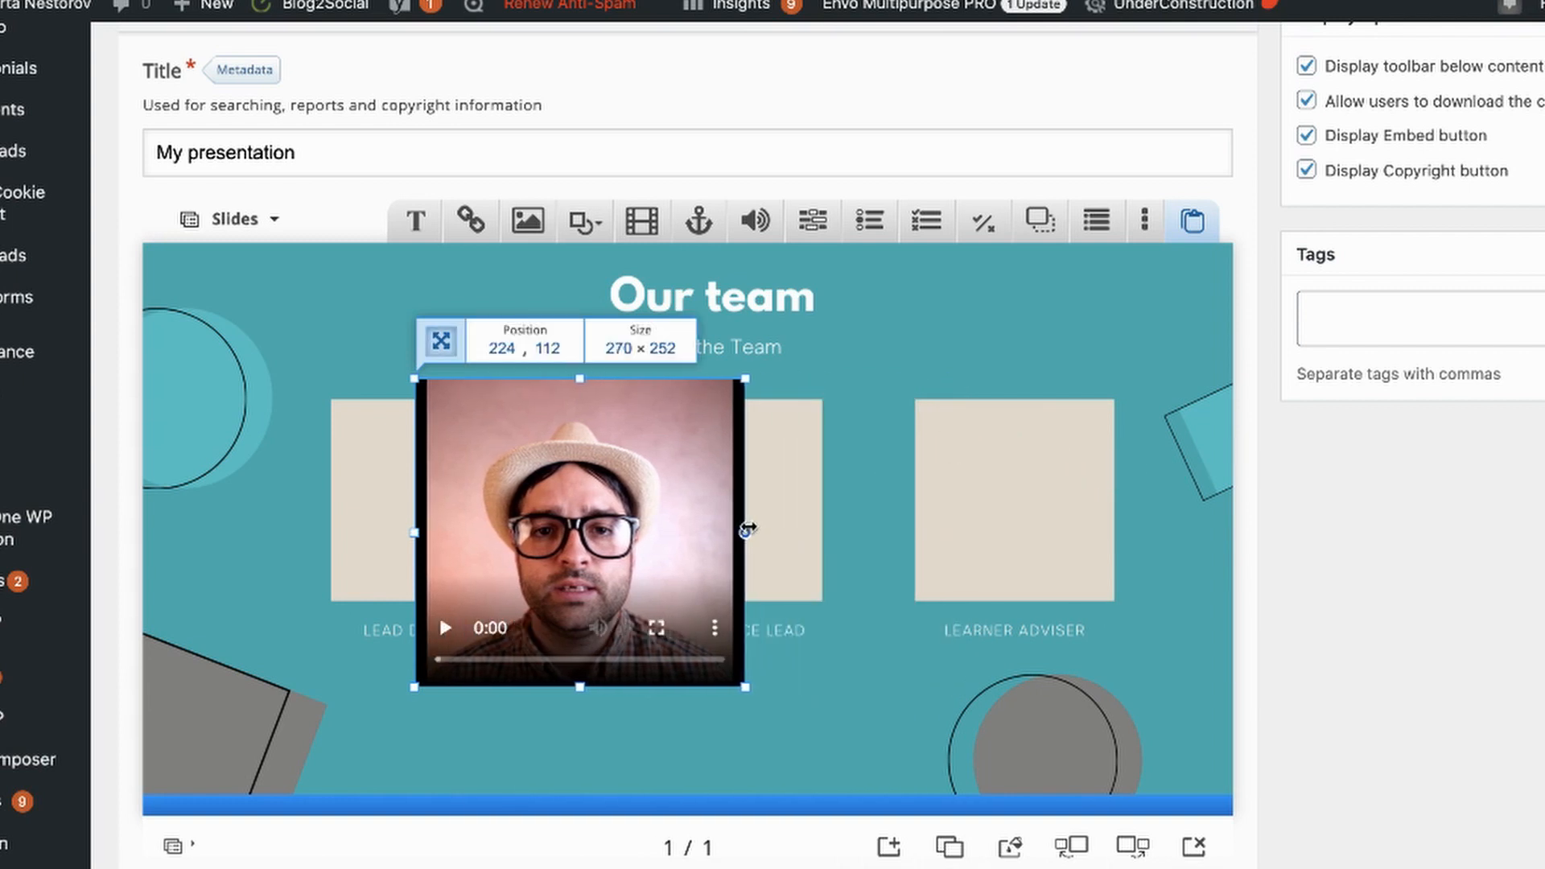
pyautogui.moveTo(747, 531); pyautogui.dragTo(719, 530)
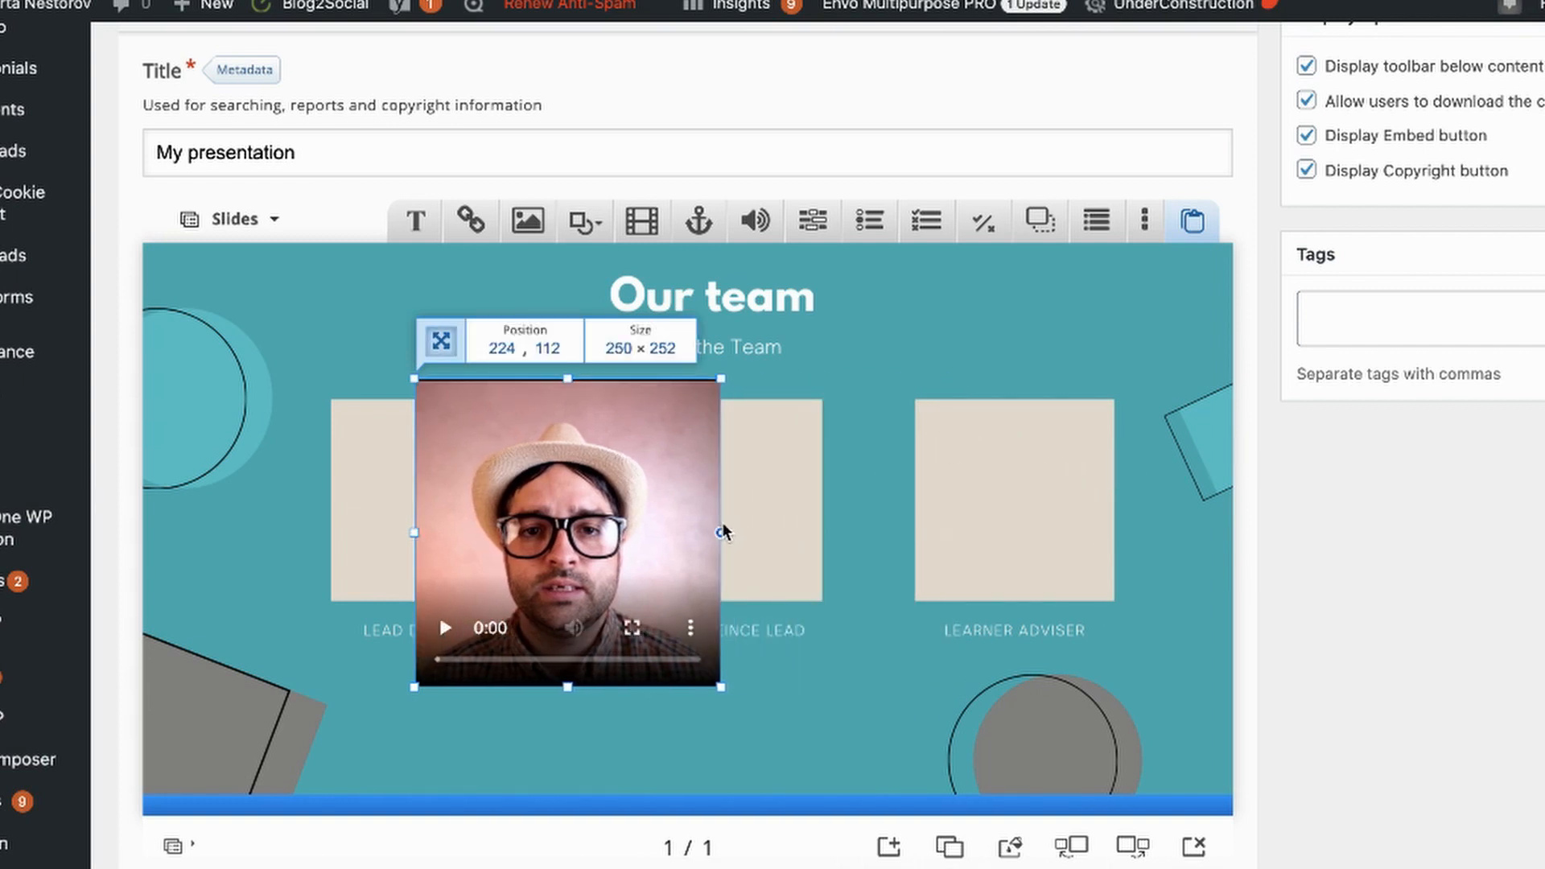
pyautogui.moveTo(716, 680); pyautogui.dragTo(611, 636)
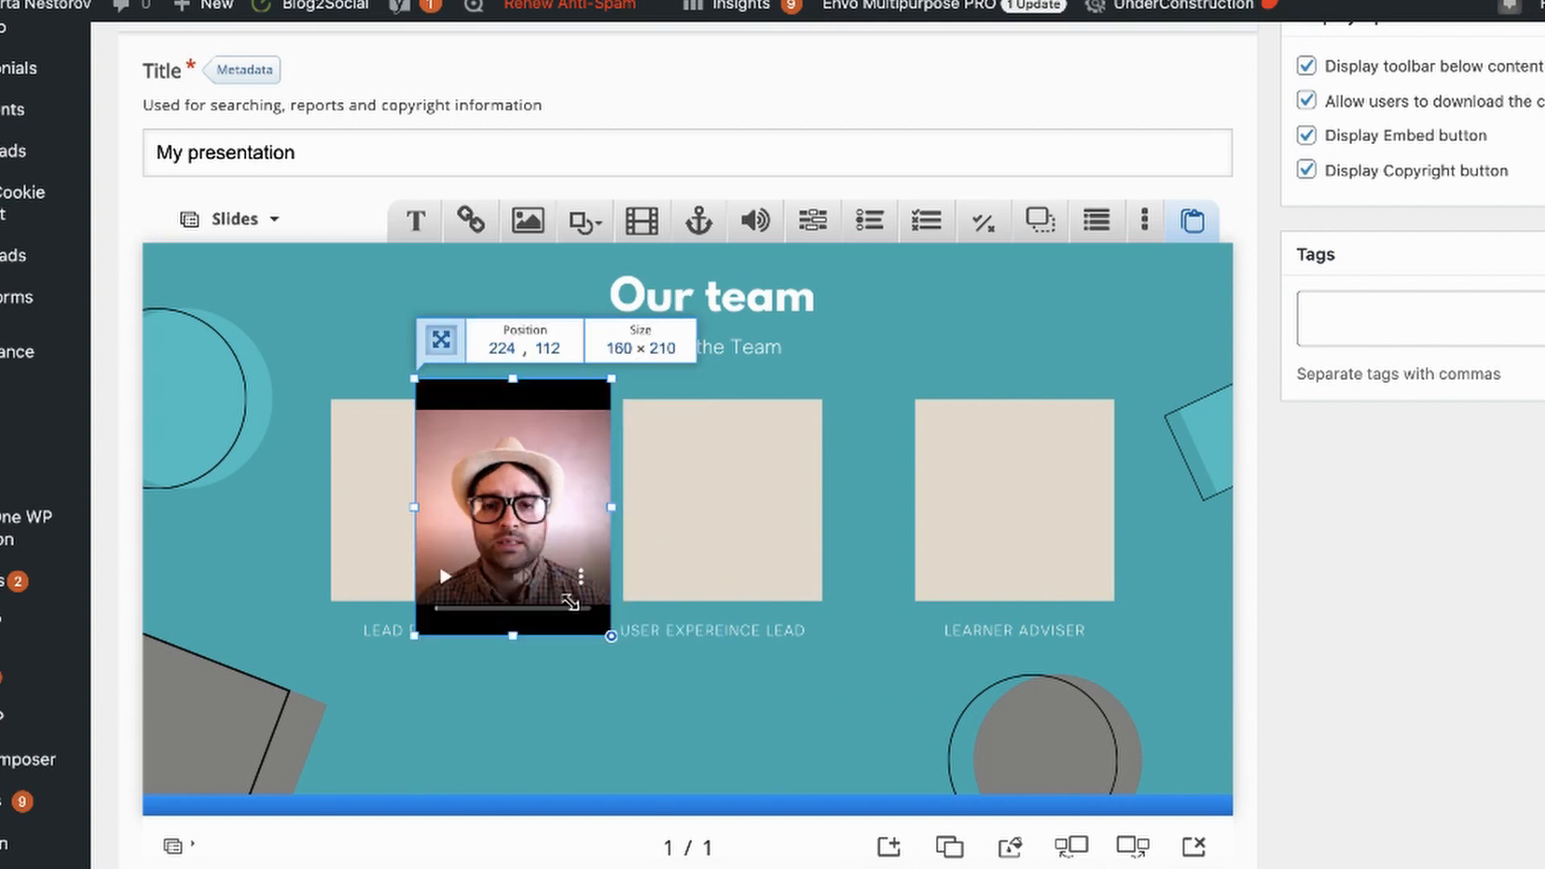
pyautogui.moveTo(611, 635); pyautogui.dragTo(611, 611)
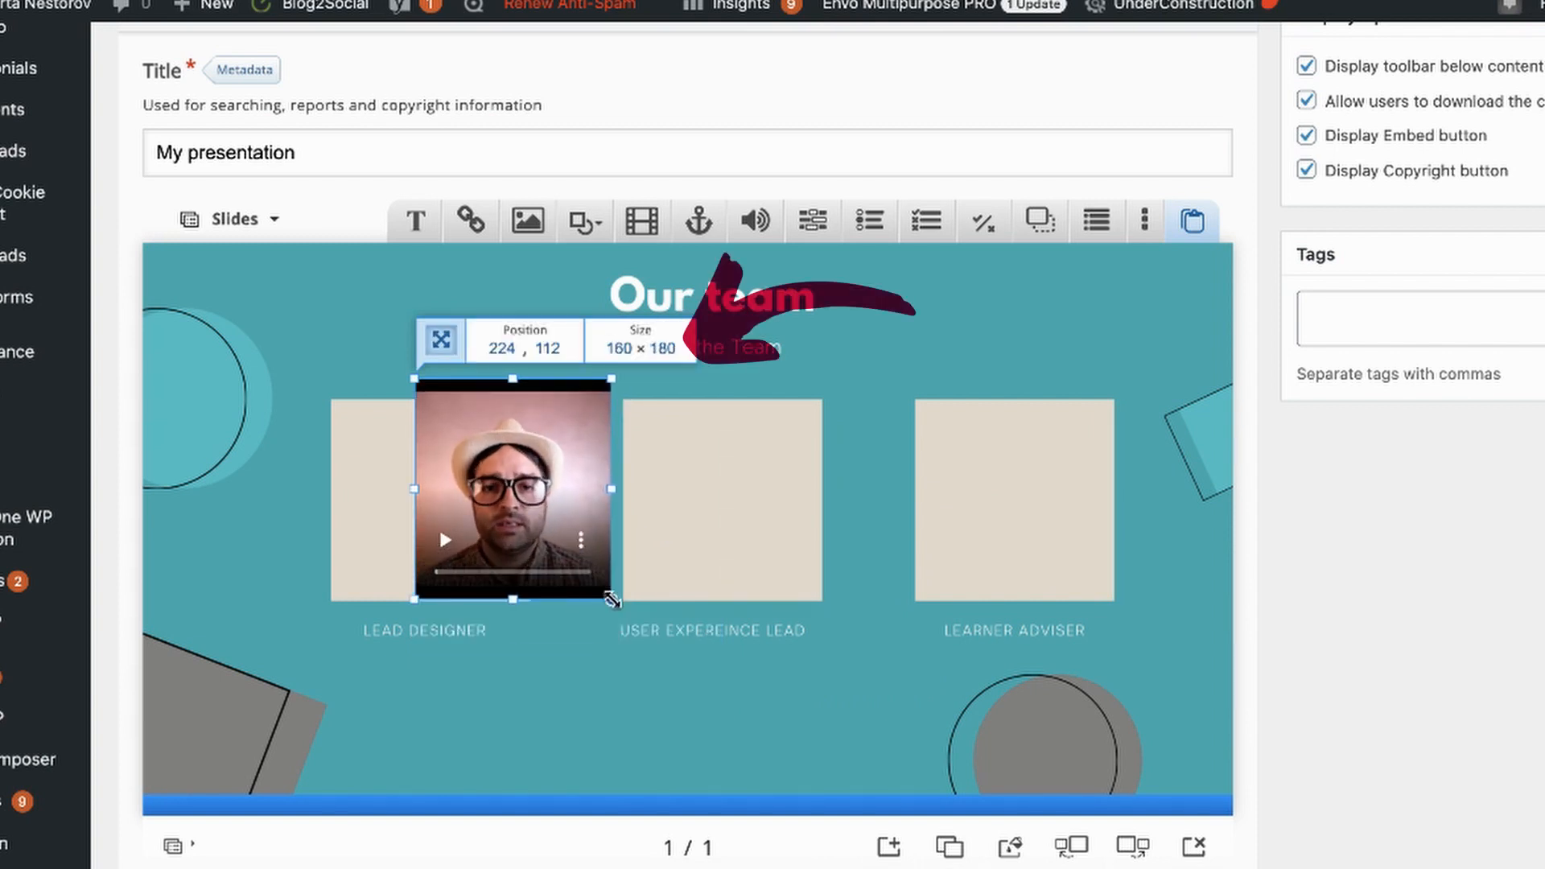
pyautogui.moveTo(609, 598); pyautogui.dragTo(636, 603)
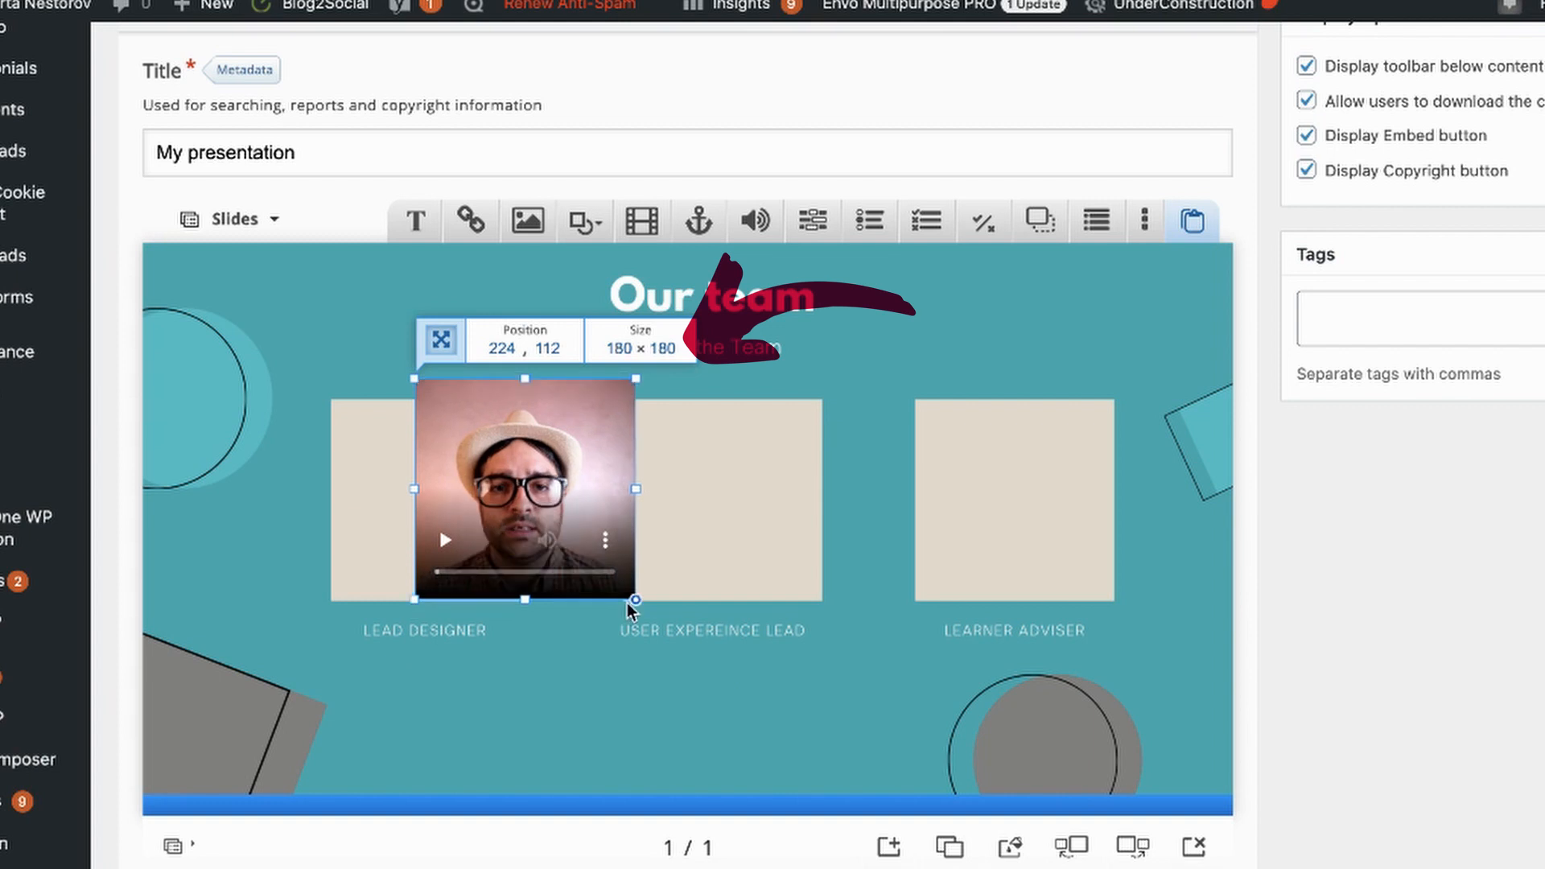
# Move the square video over the Lead Designer box and check its placement
pyautogui.moveTo(526, 493); pyautogui.dragTo(470, 508)
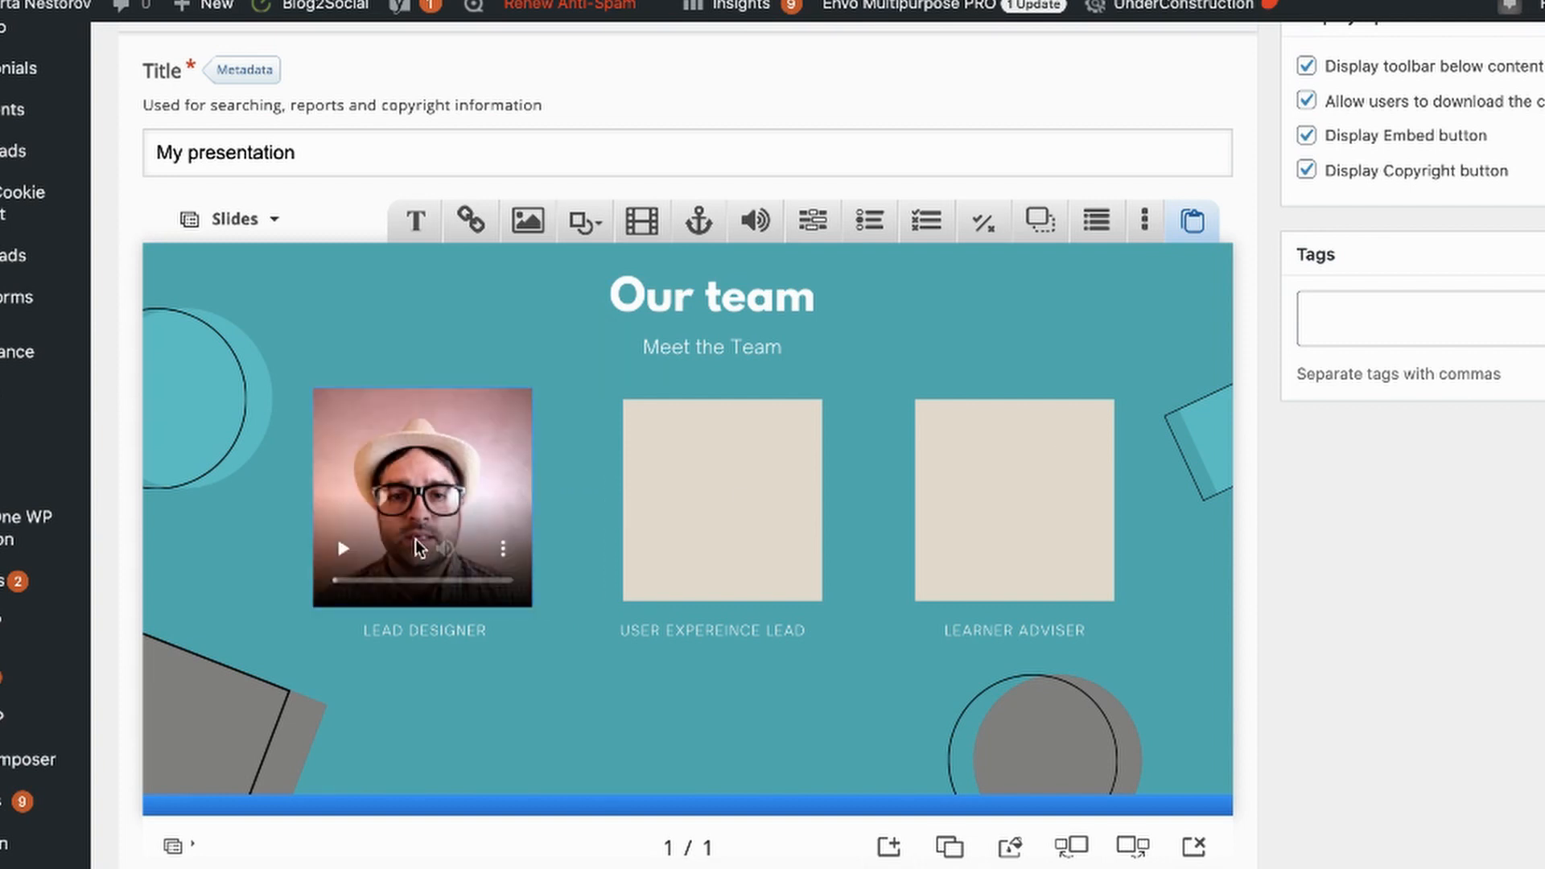
pyautogui.click(421, 498)
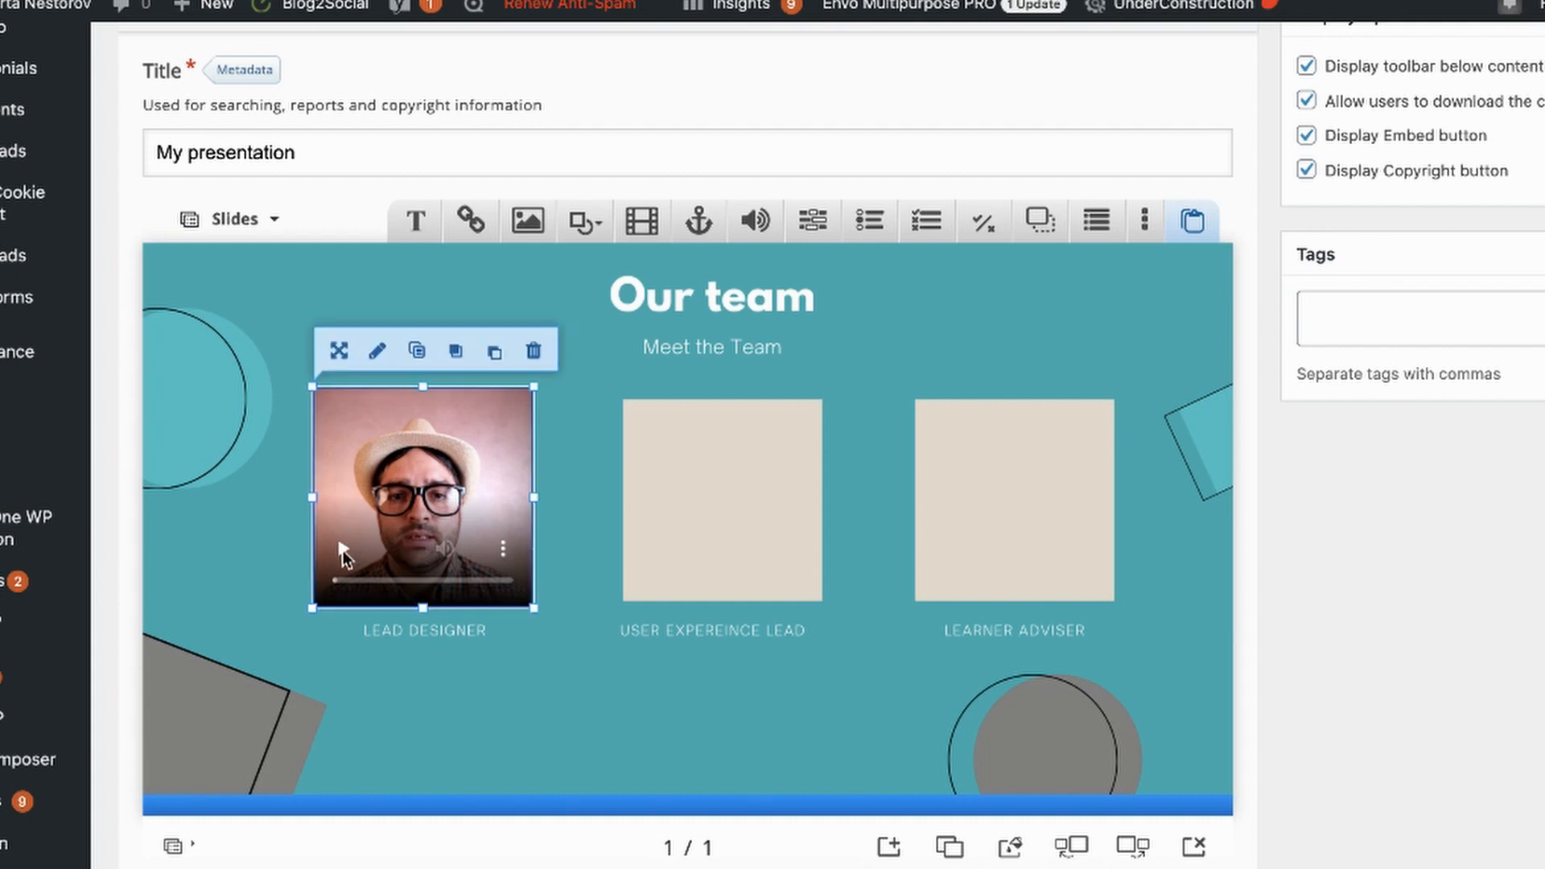
pyautogui.click(699, 535)
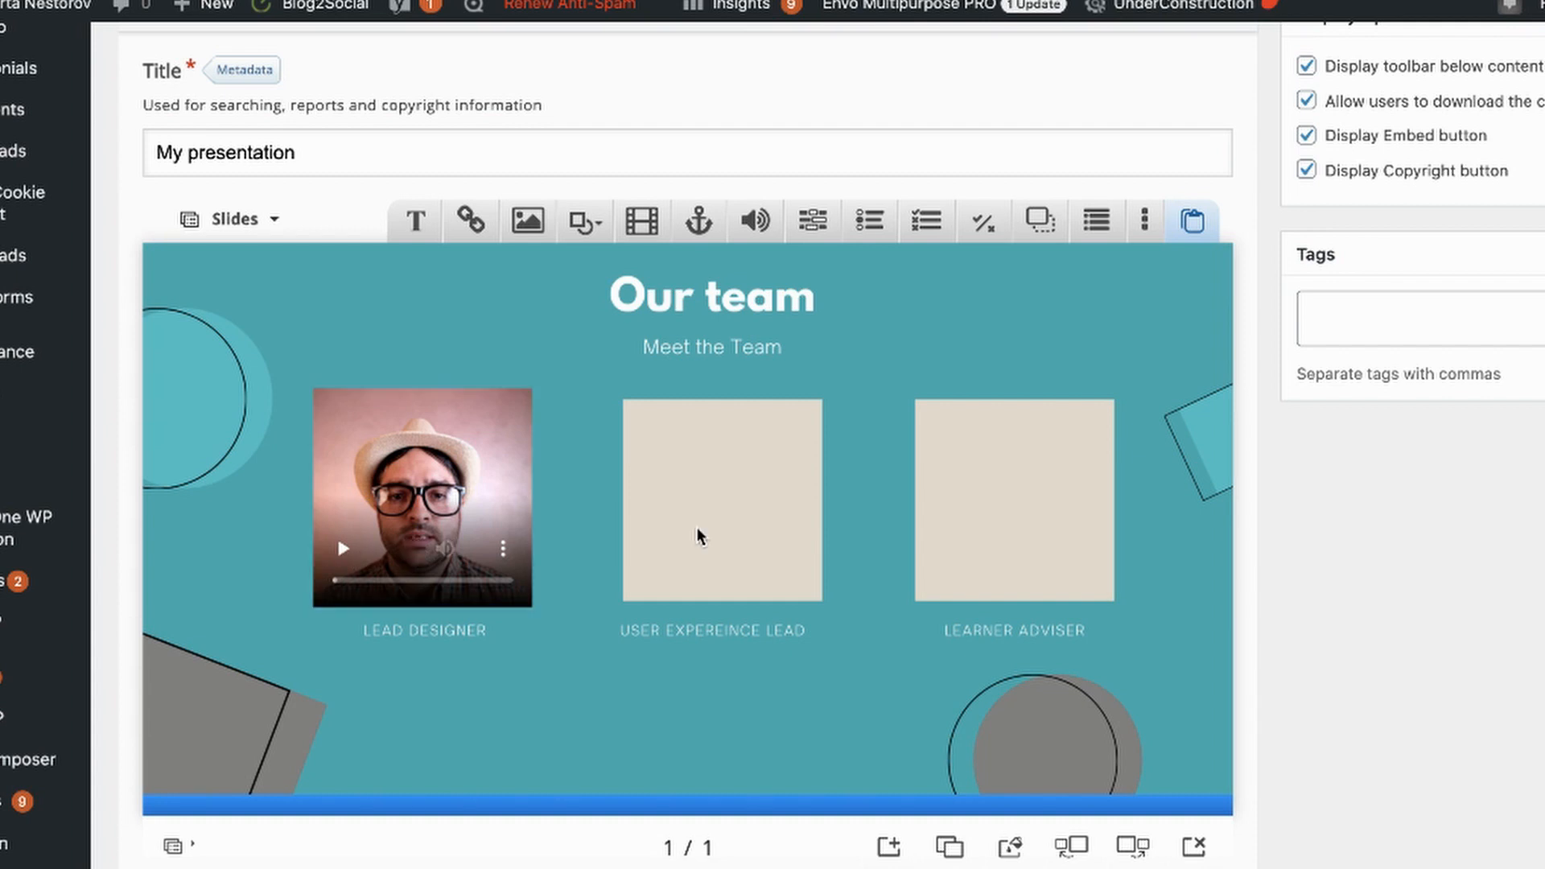
pyautogui.moveTo(840, 479)
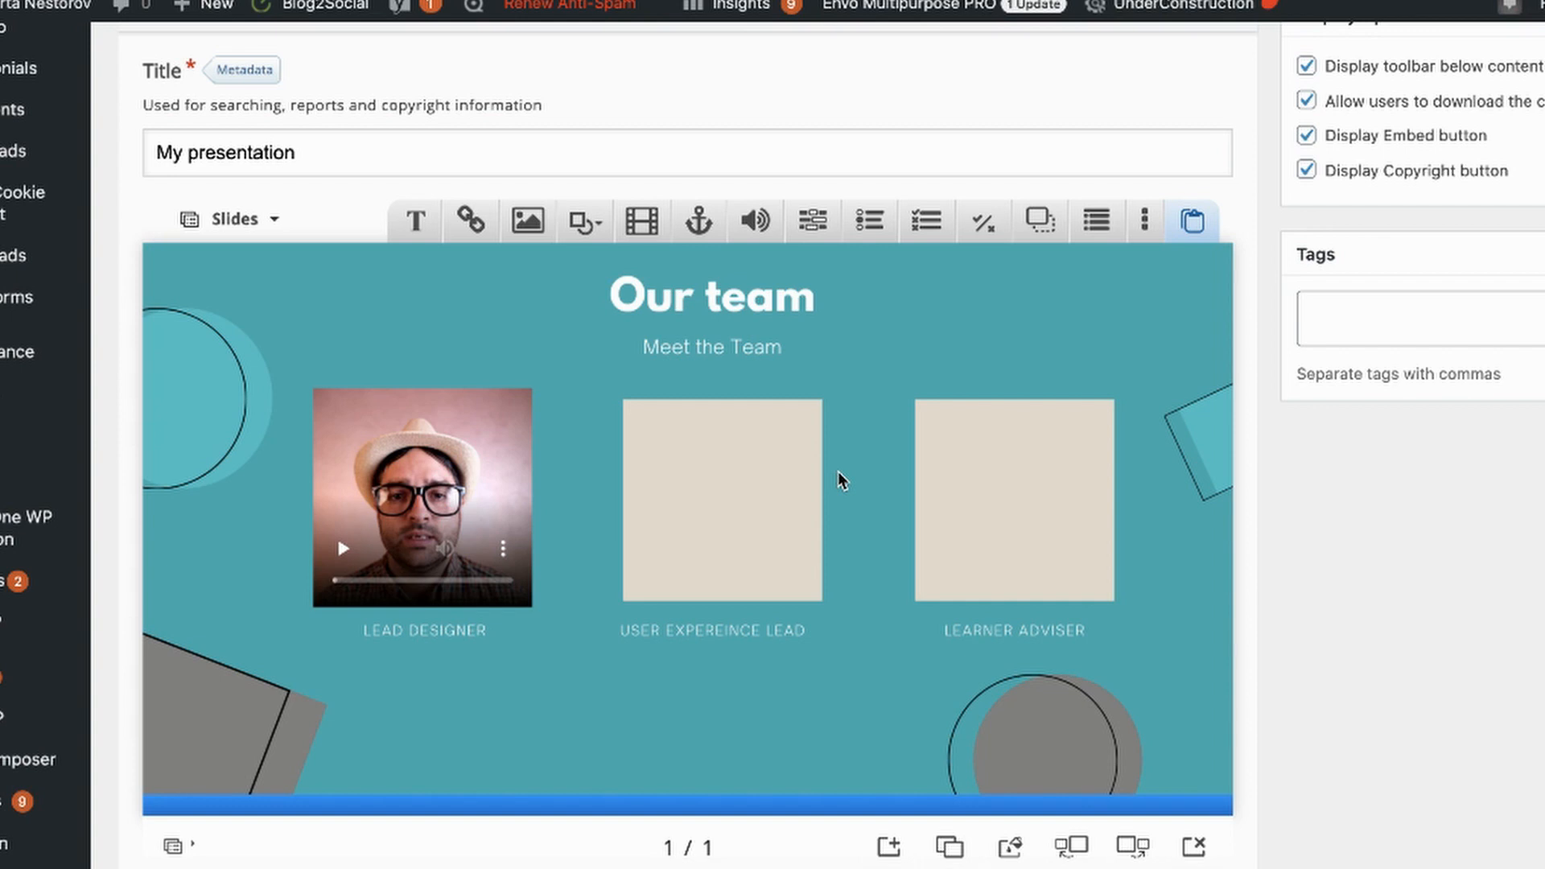
# Set the sketch video's height to 180 and move it over the second placeholder box
pyautogui.click(723, 501)
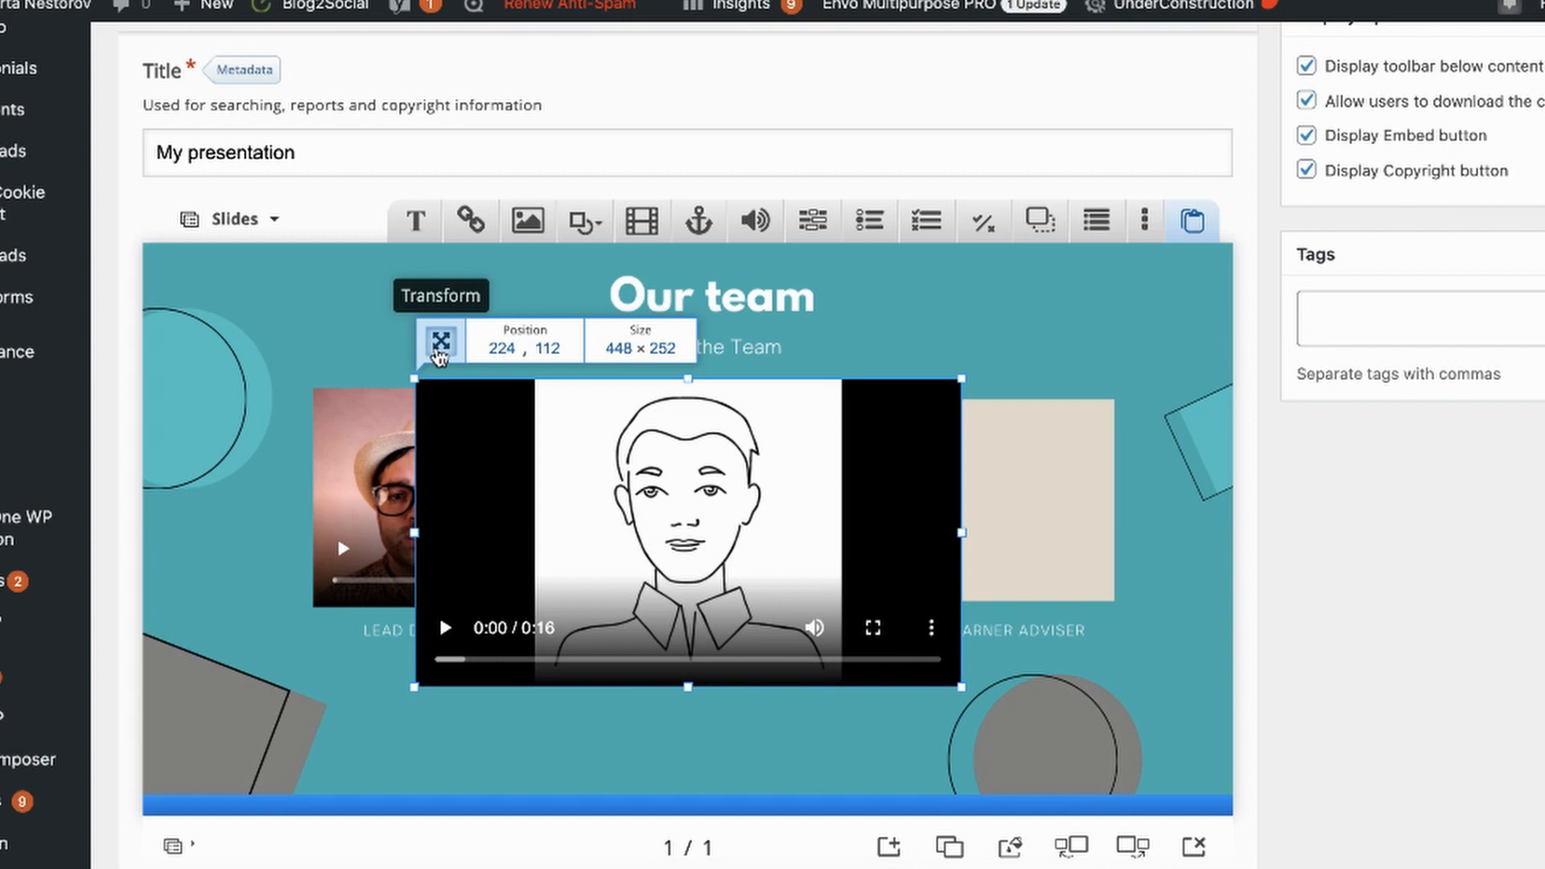
pyautogui.moveTo(638, 346)
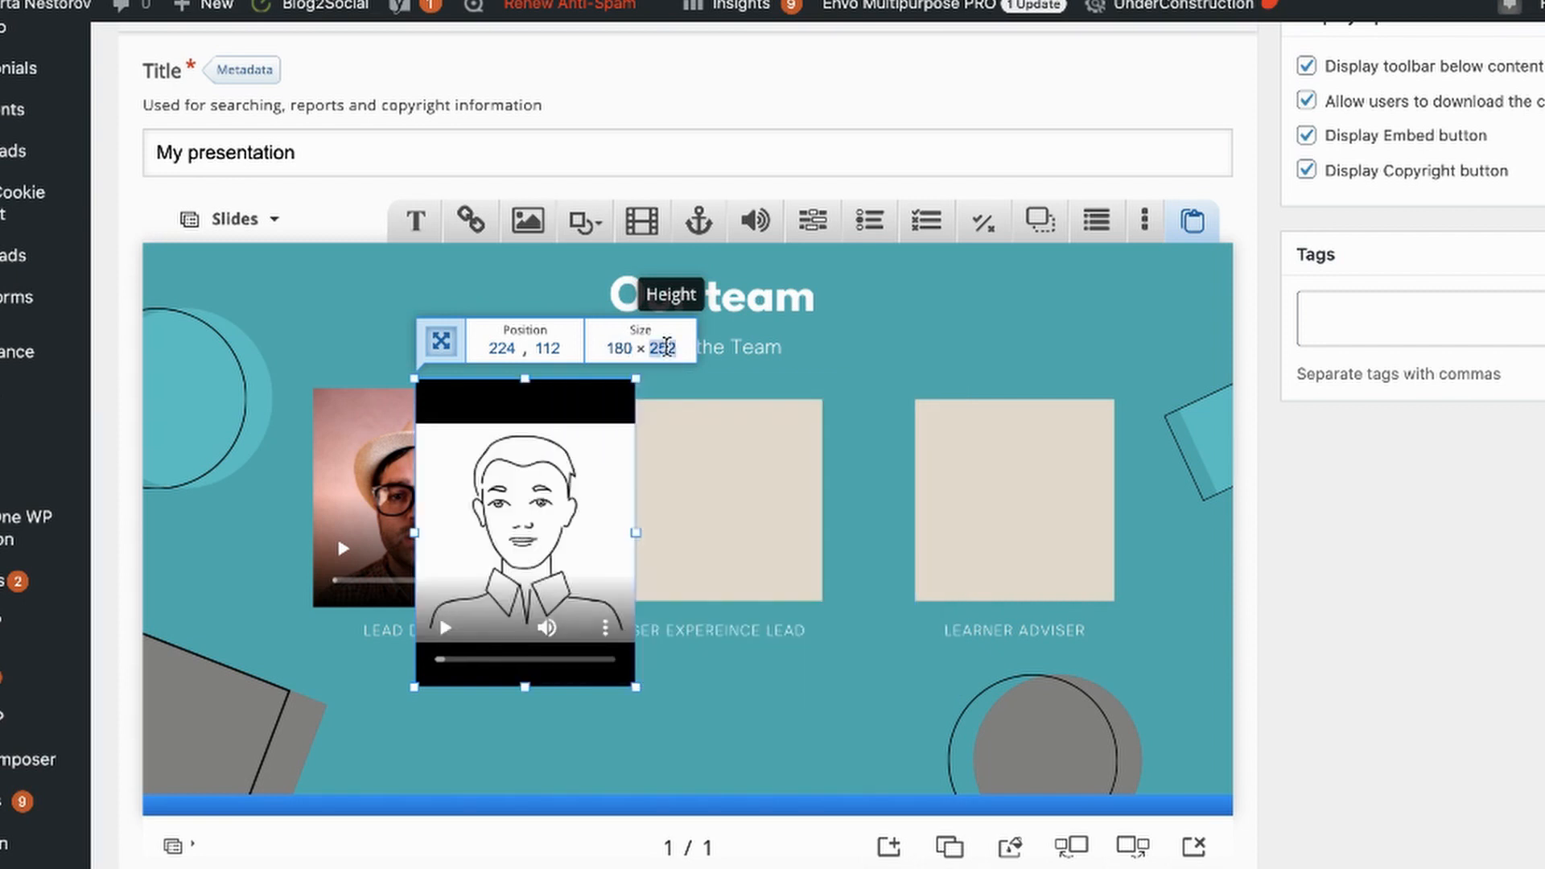
pyautogui.moveTo(527, 686); pyautogui.dragTo(526, 610)
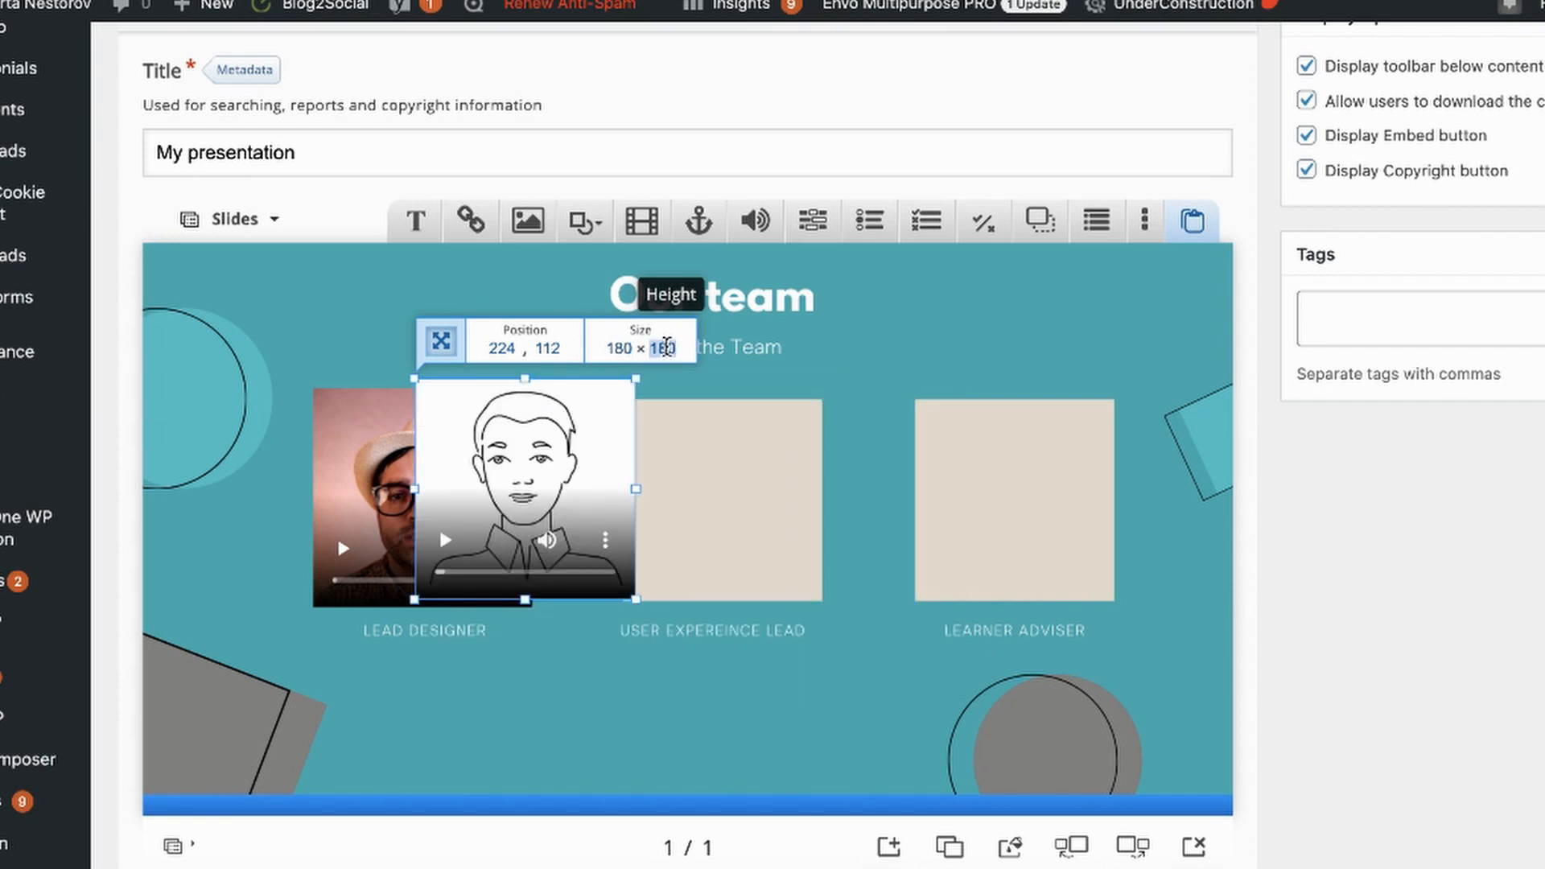
pyautogui.moveTo(527, 497); pyautogui.dragTo(714, 497)
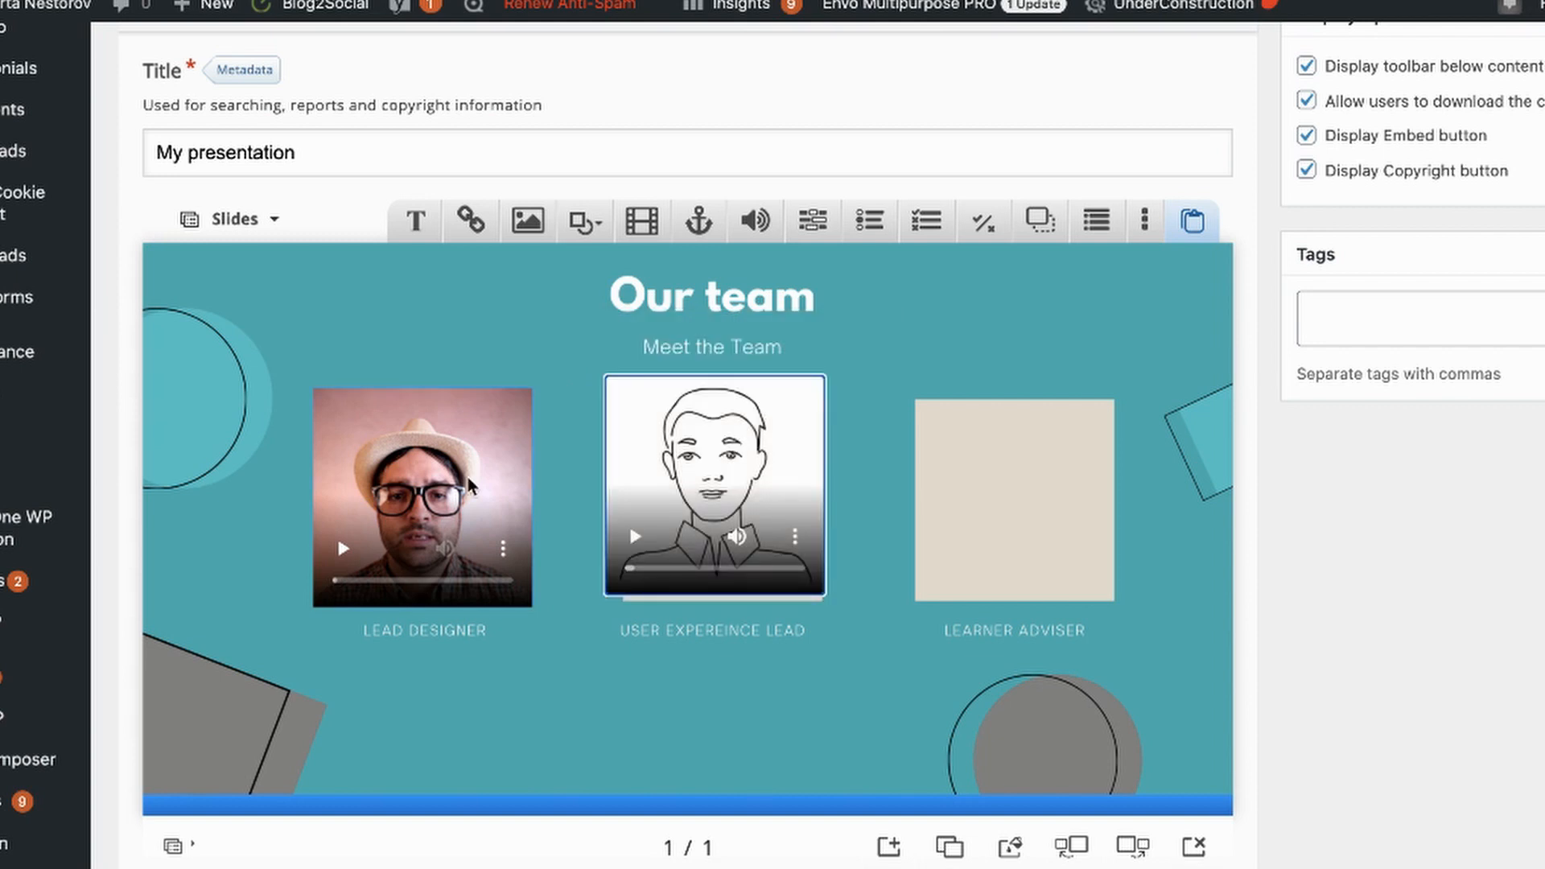
# Set both videos' Y position to 120 and begin titling a new video
pyautogui.click(423, 497)
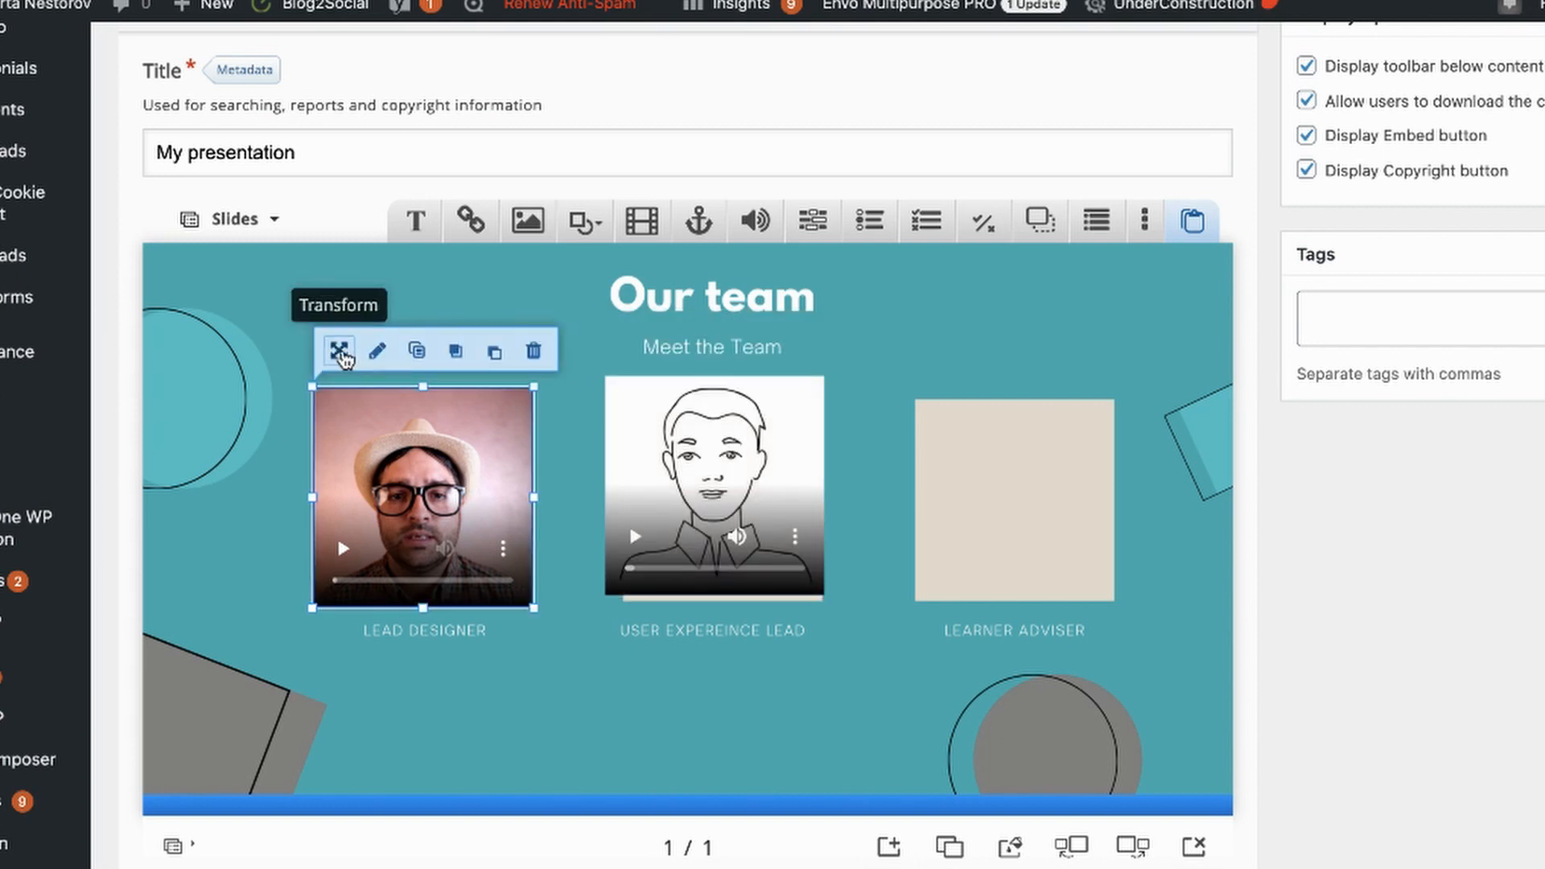
pyautogui.click(340, 351)
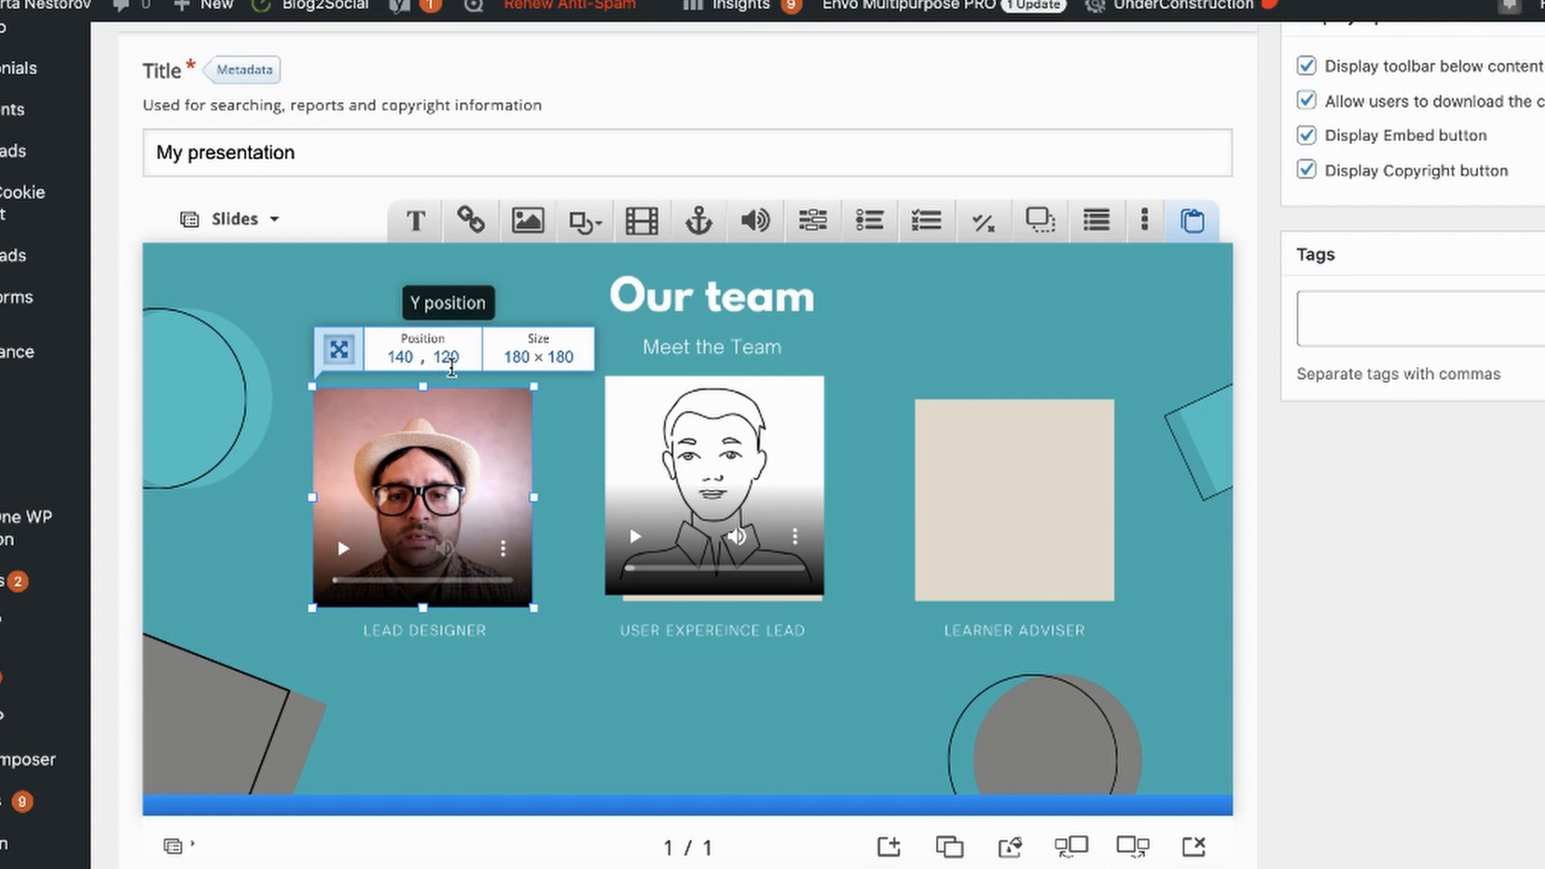
pyautogui.click(711, 490)
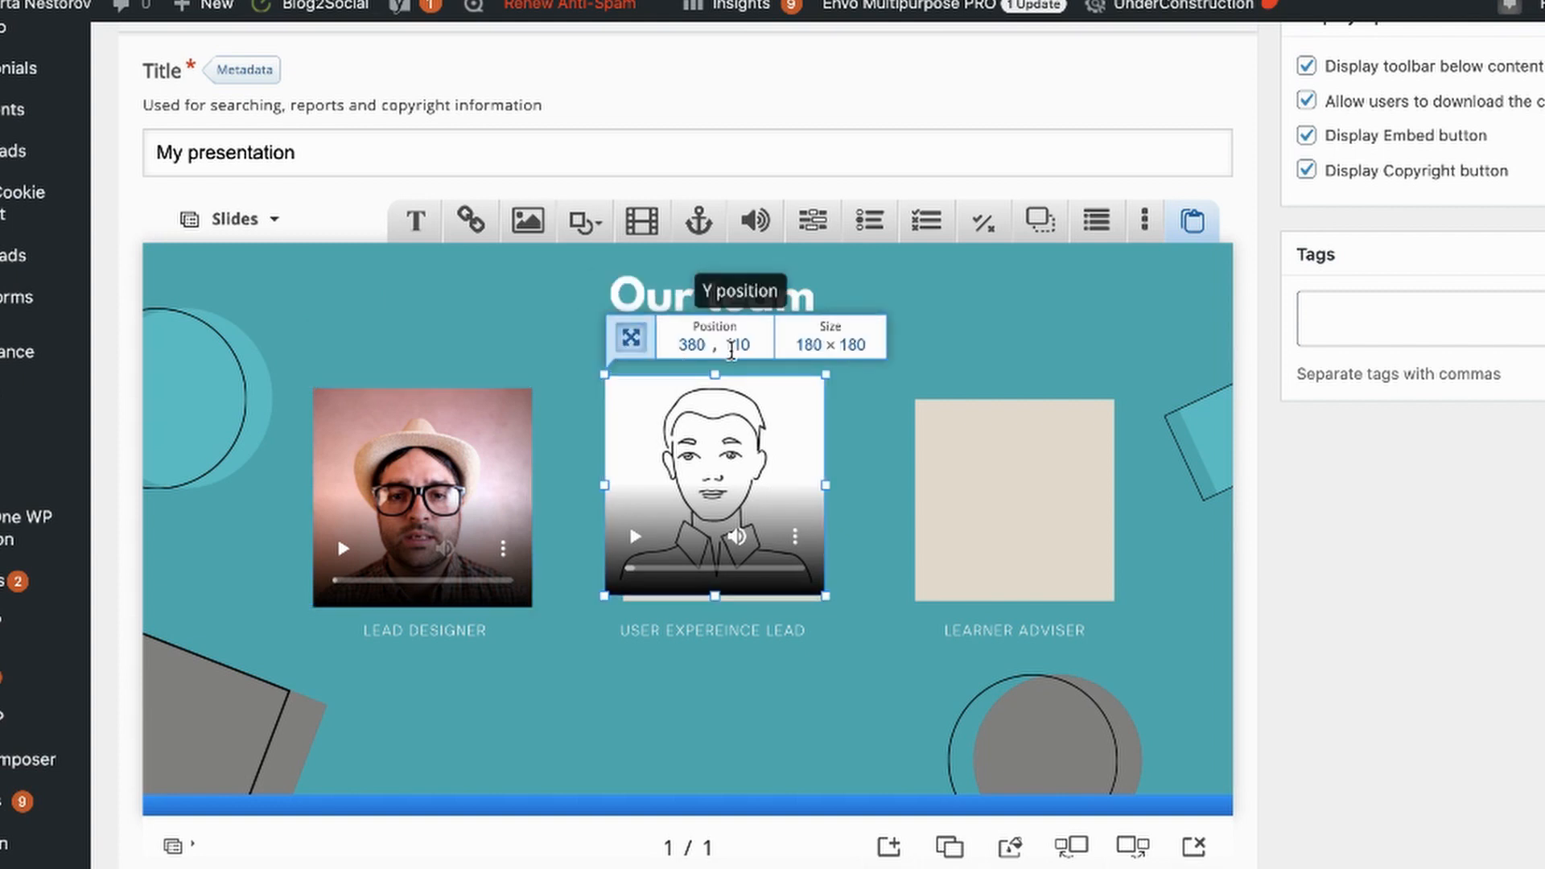
pyautogui.write('150')
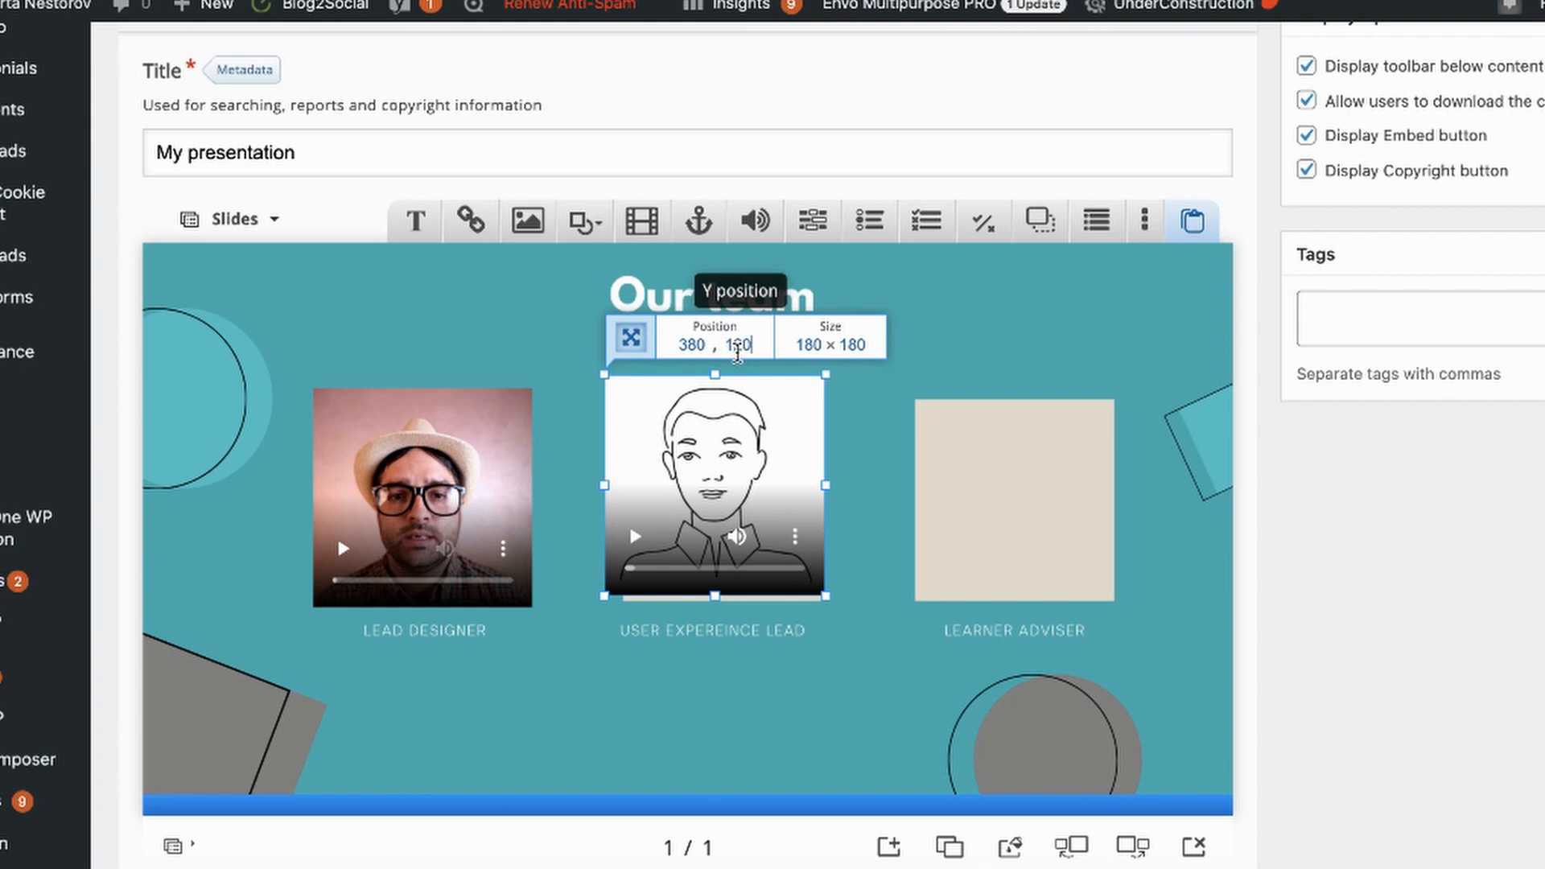
pyautogui.write('120')
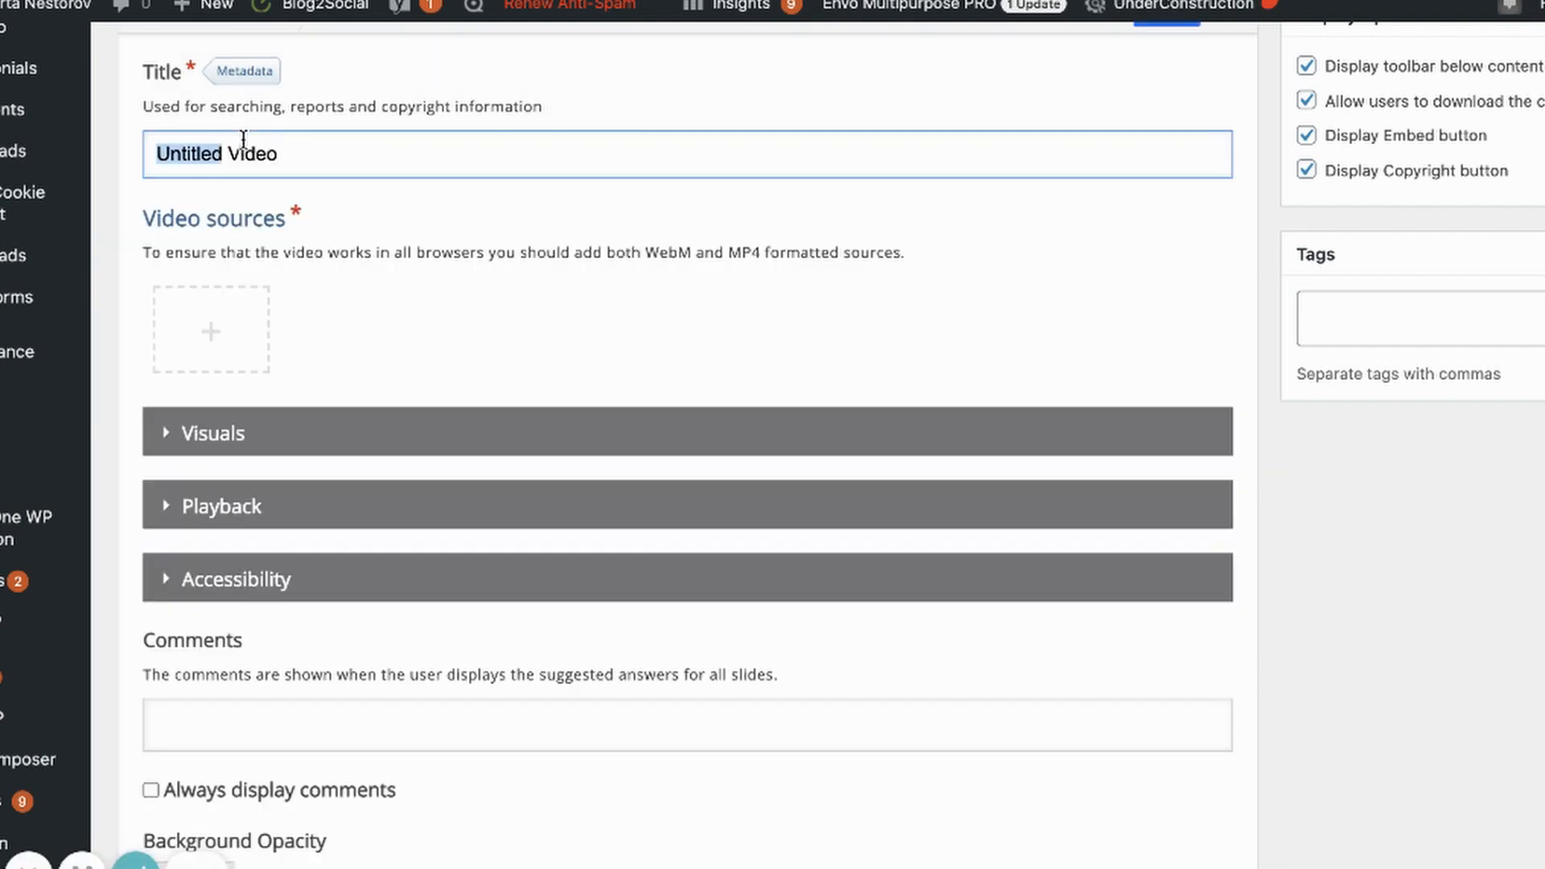
pyautogui.write('Vide')
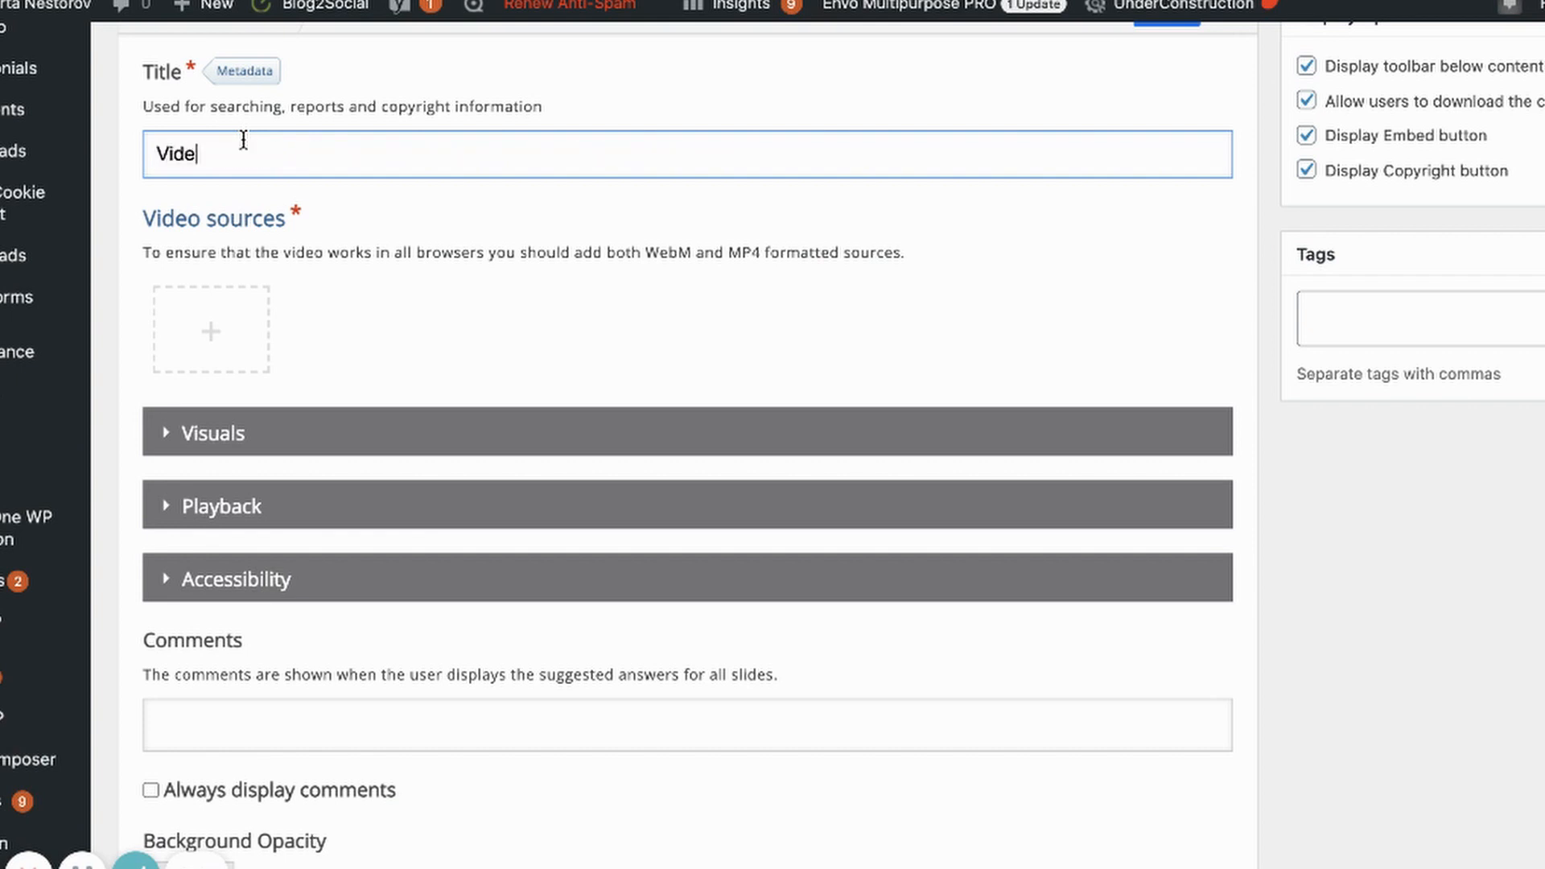